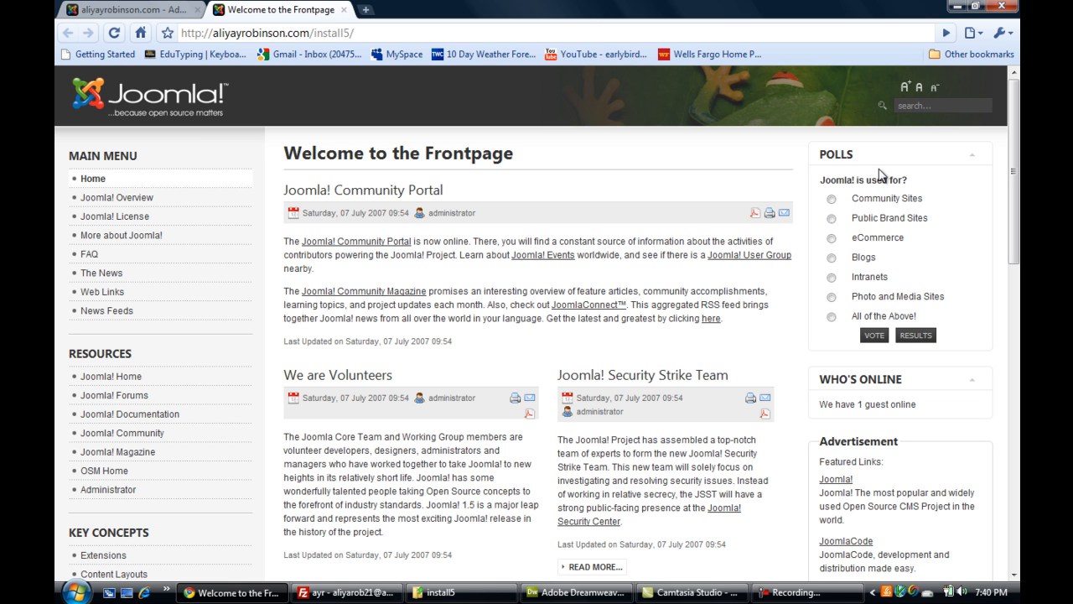
mouse_move(786, 54)
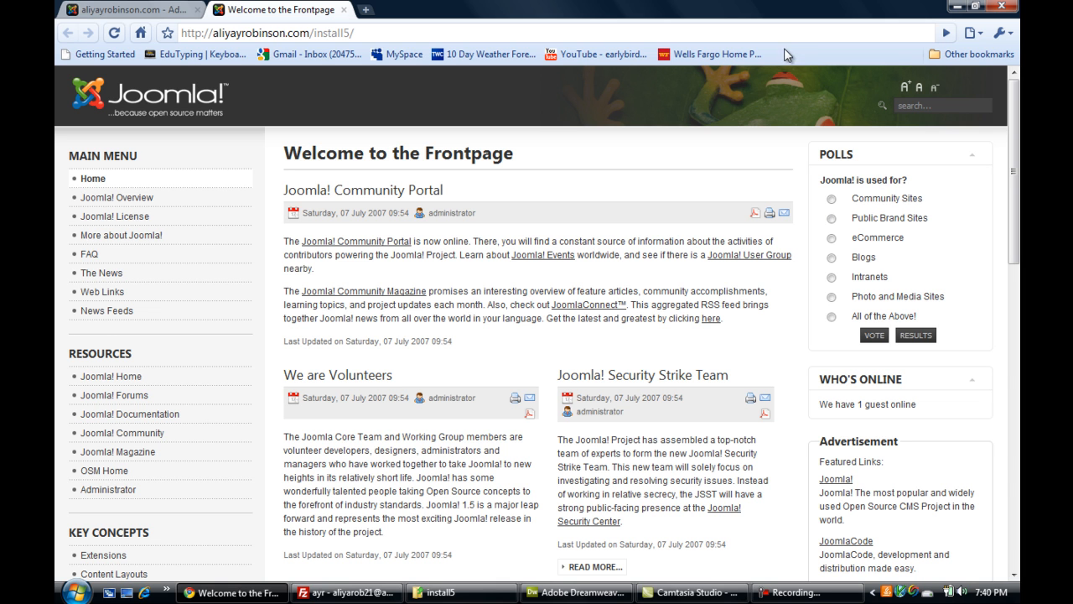
mouse_move(613, 396)
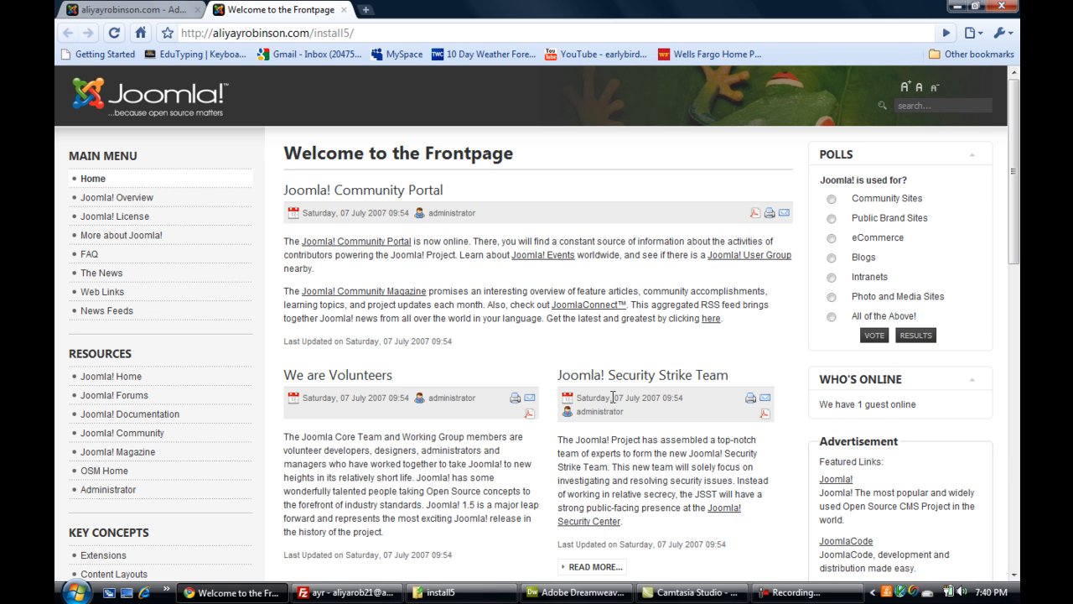
mouse_move(308, 342)
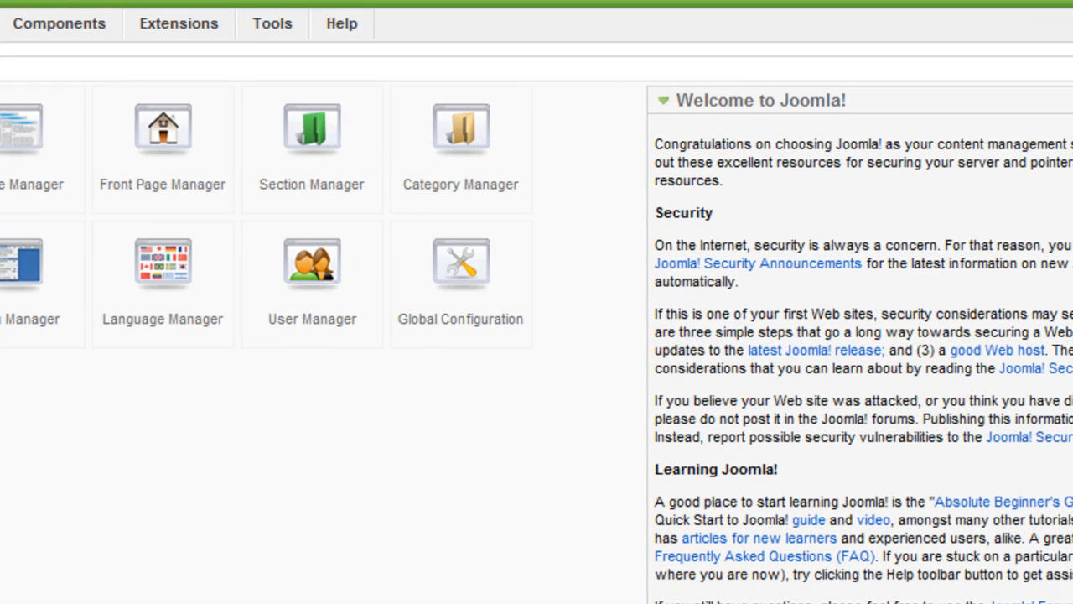
- Switch Site Offline to Yes in Global Configuration and apply the change
click(84, 205)
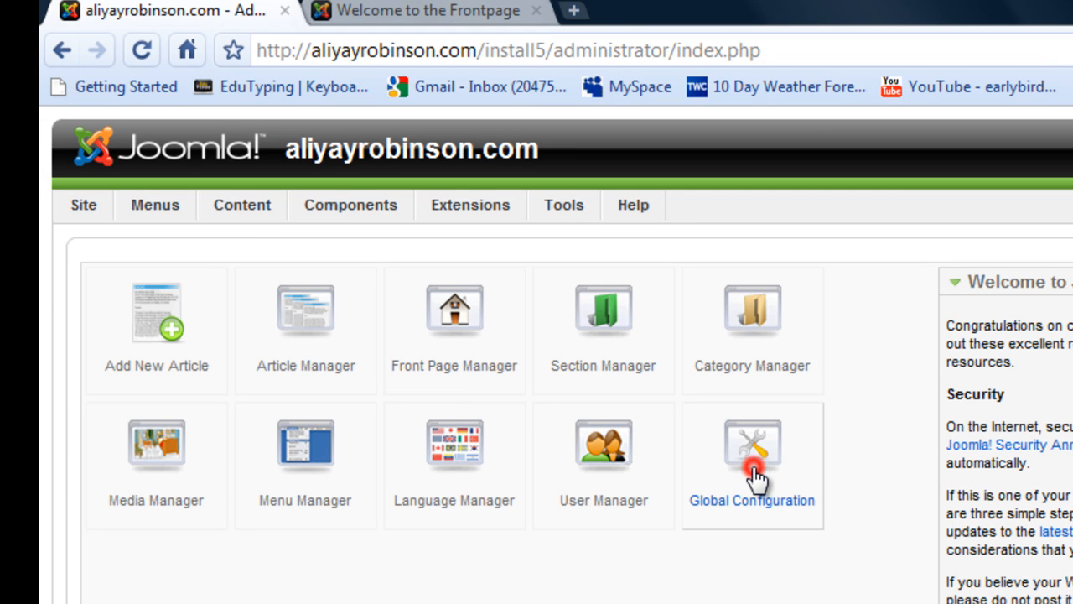
click(751, 444)
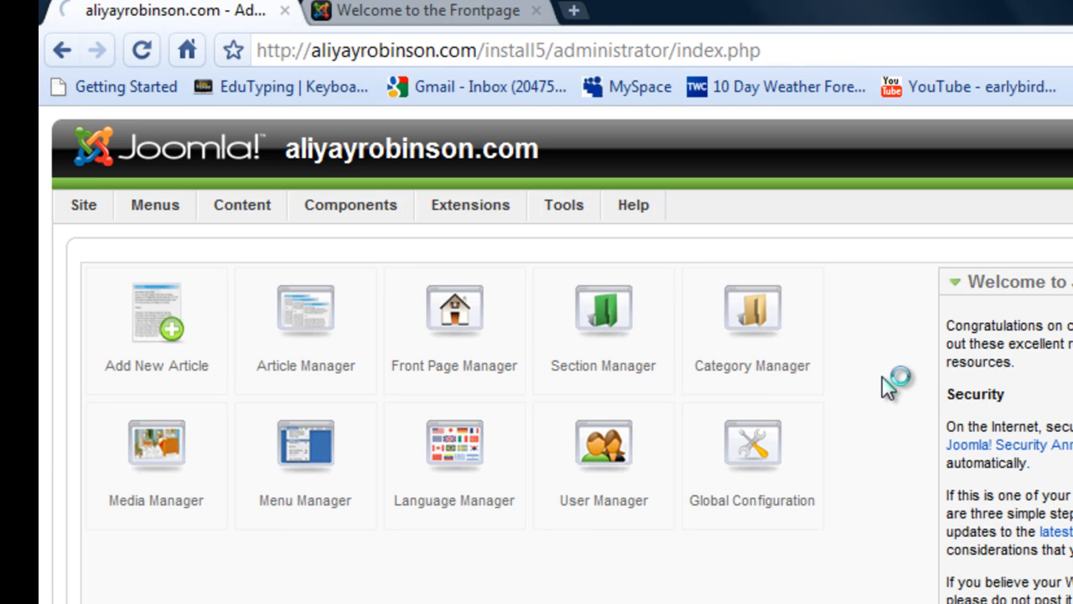
click(751, 444)
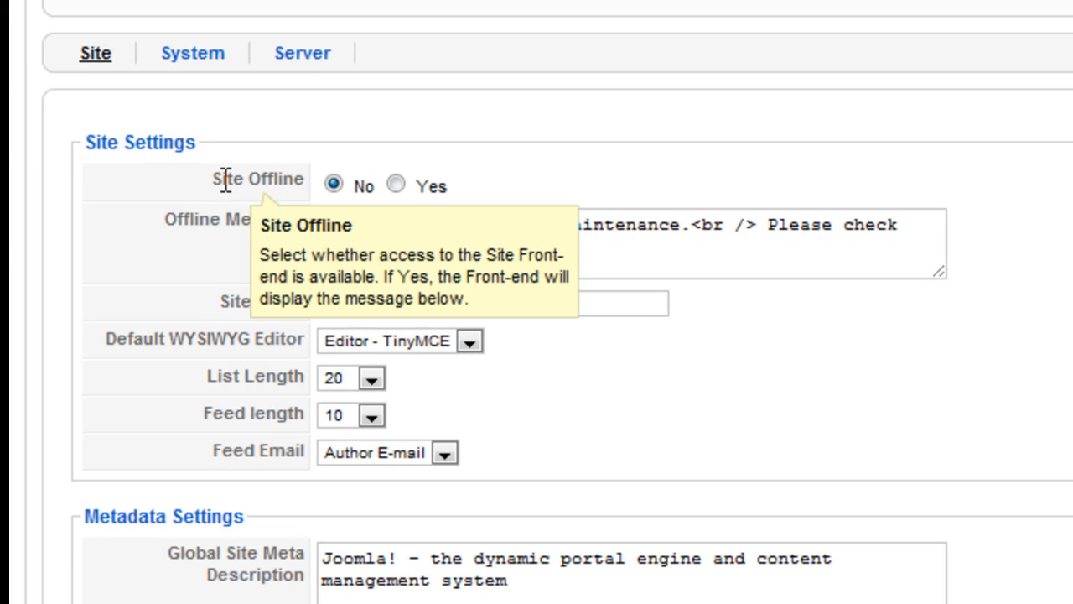
mouse_move(292, 188)
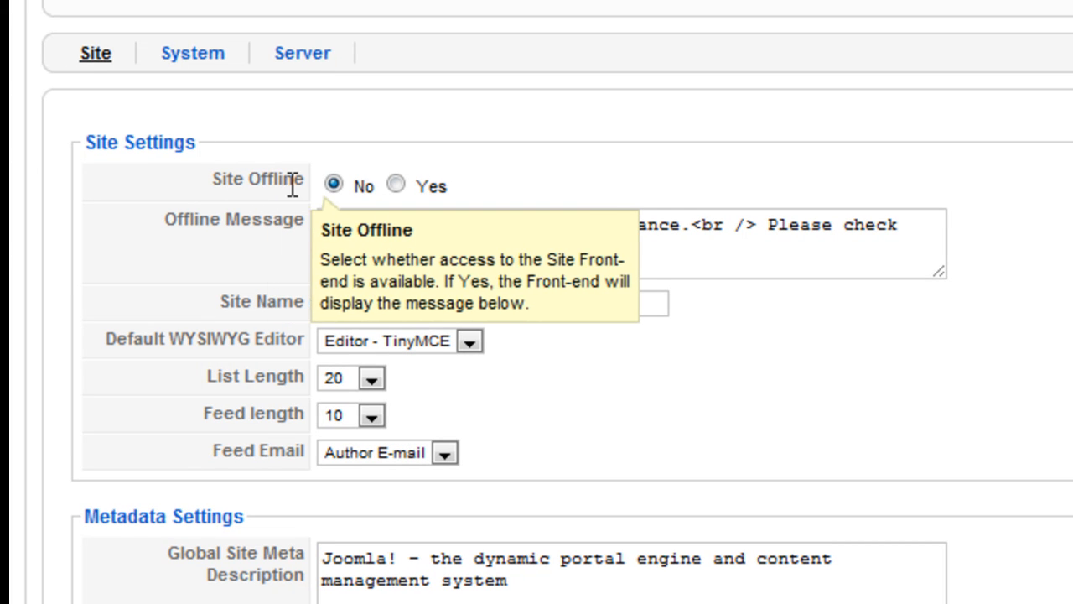
mouse_move(352, 201)
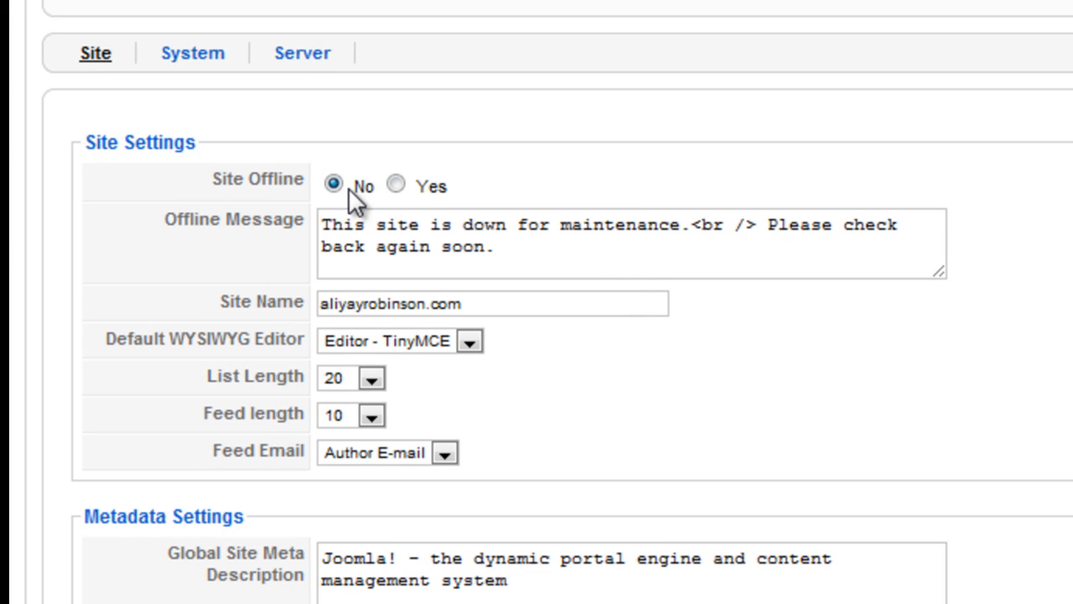
mouse_move(389, 205)
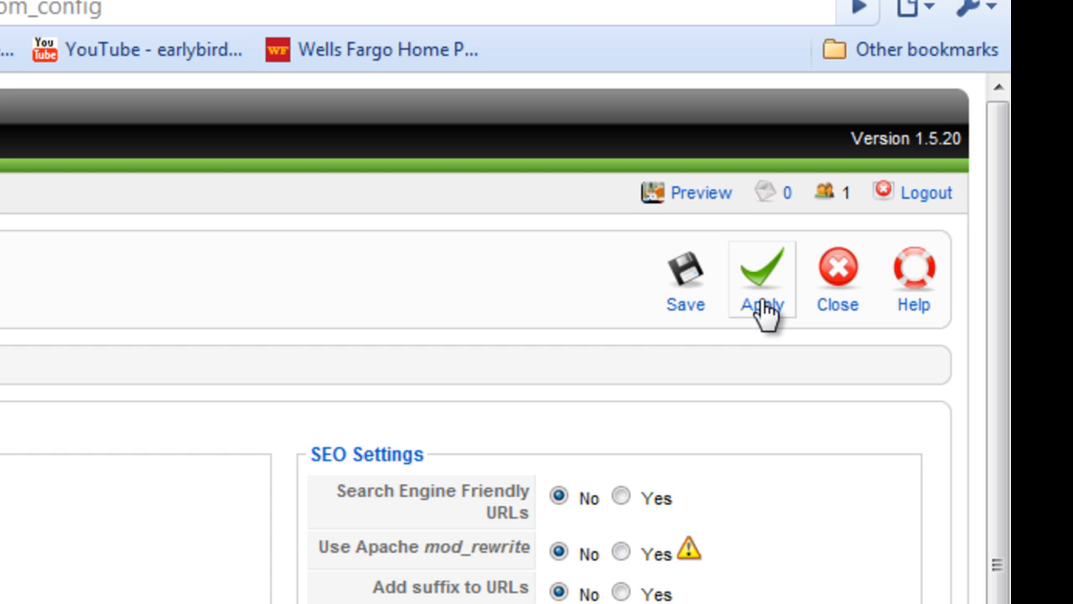
click(761, 277)
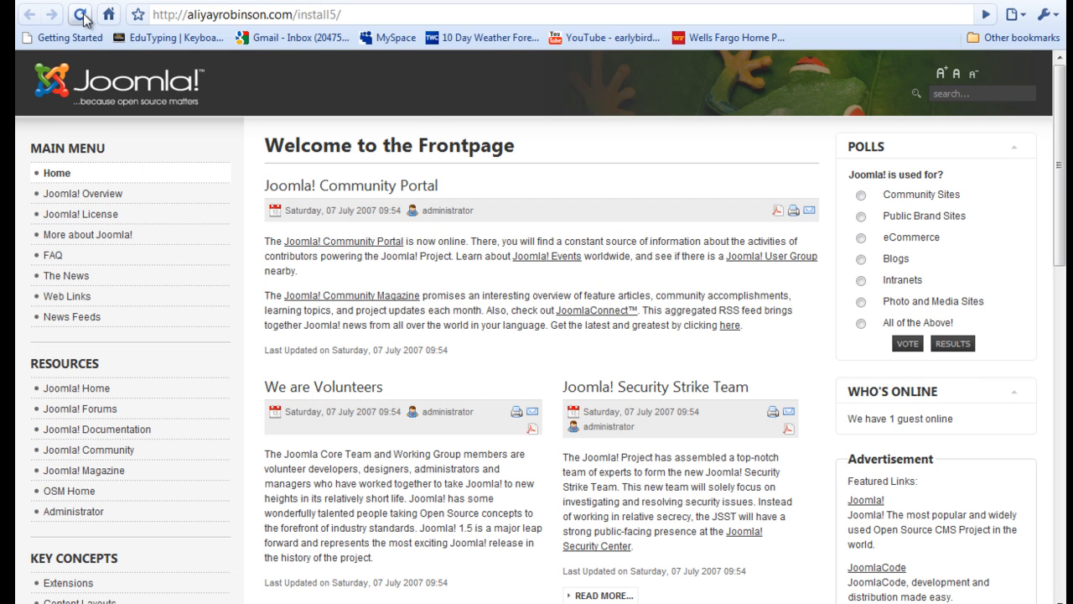
- Reload the front page to show the offline maintenance screen and select its site name
click(79, 13)
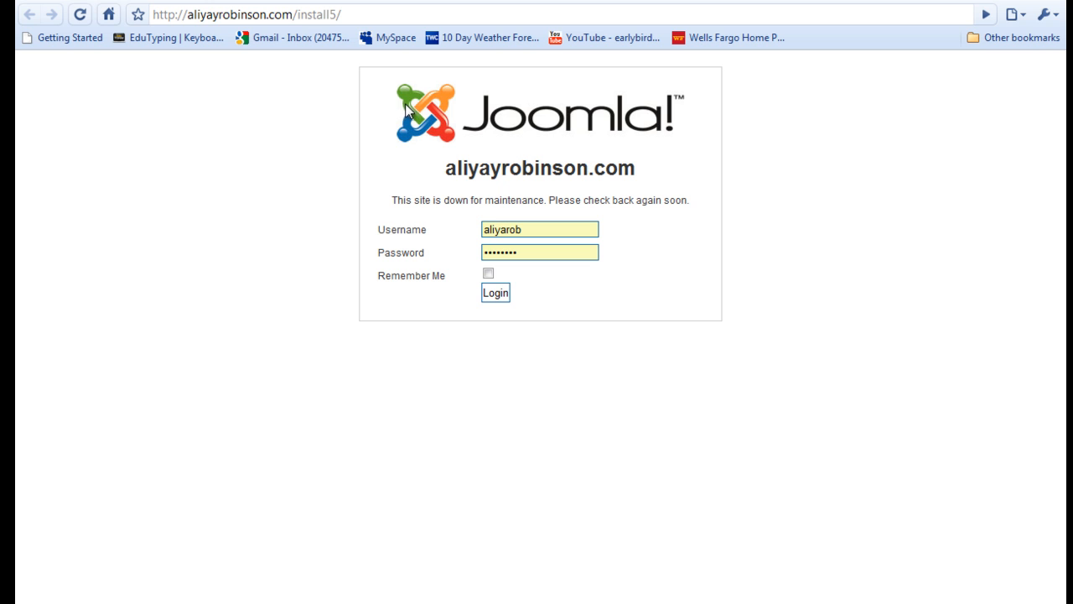
mouse_move(519, 218)
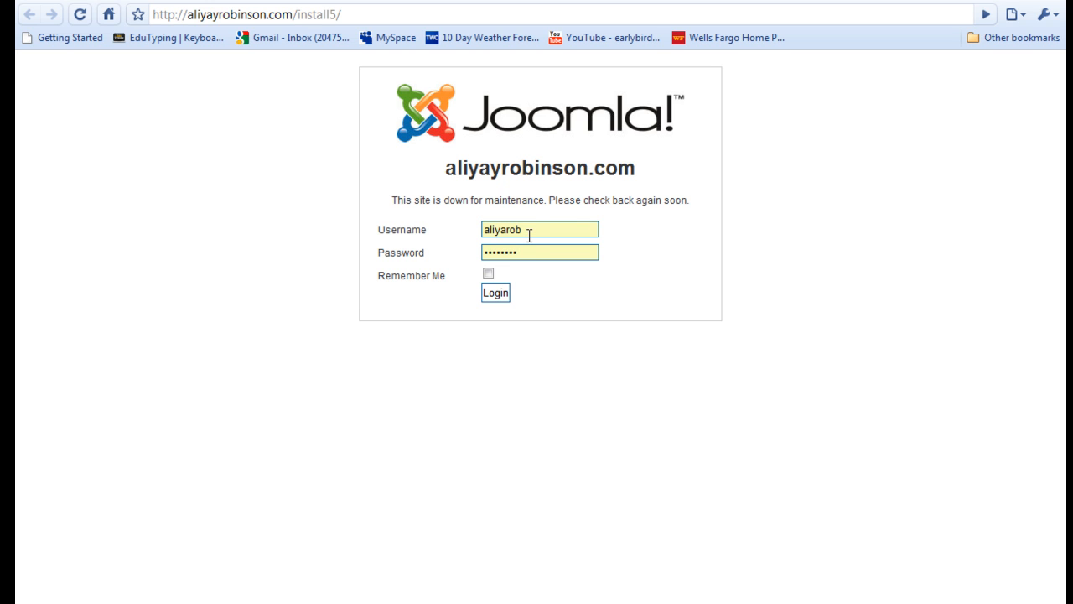
mouse_move(478, 155)
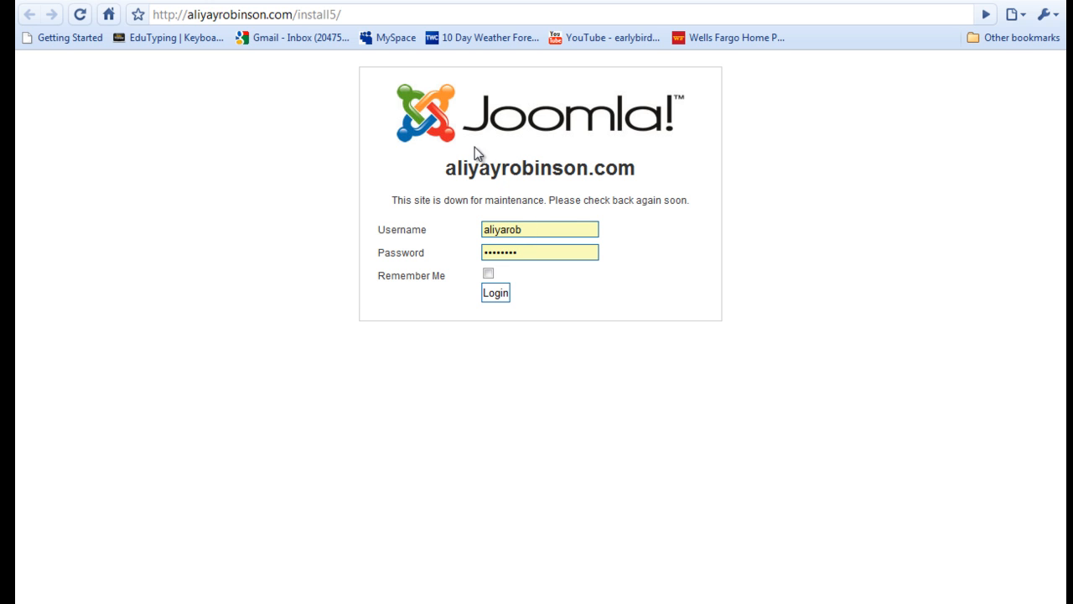
mouse_move(630, 171)
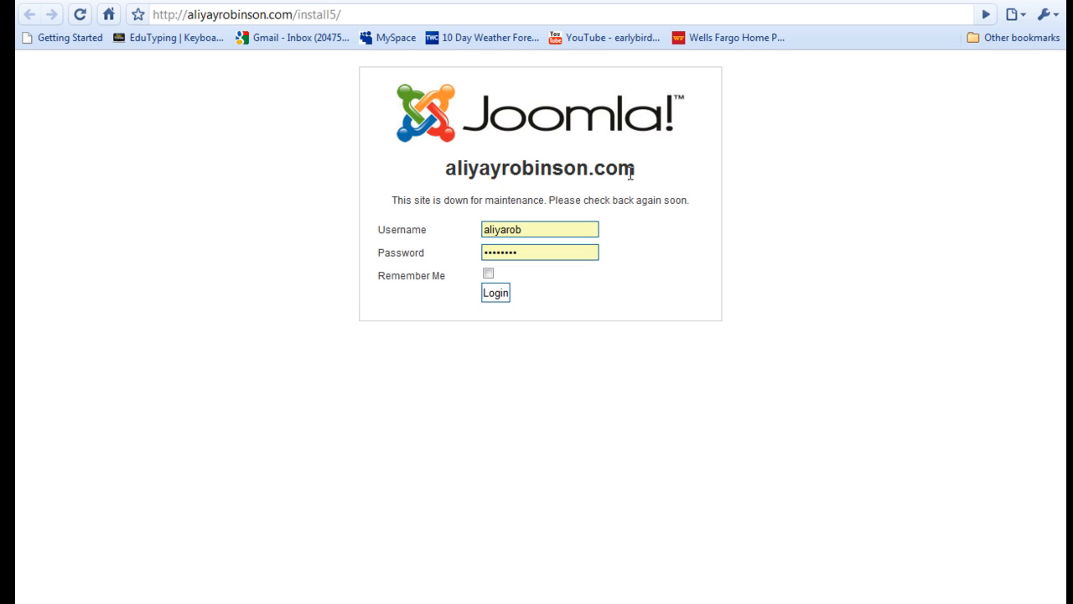
triple_click(540, 200)
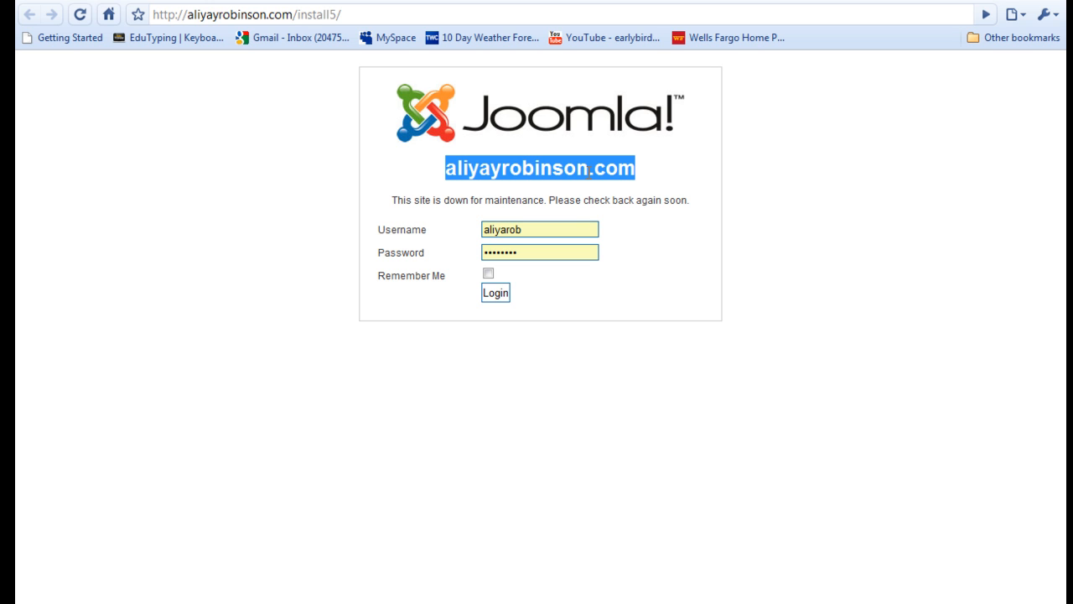
mouse_move(419, 103)
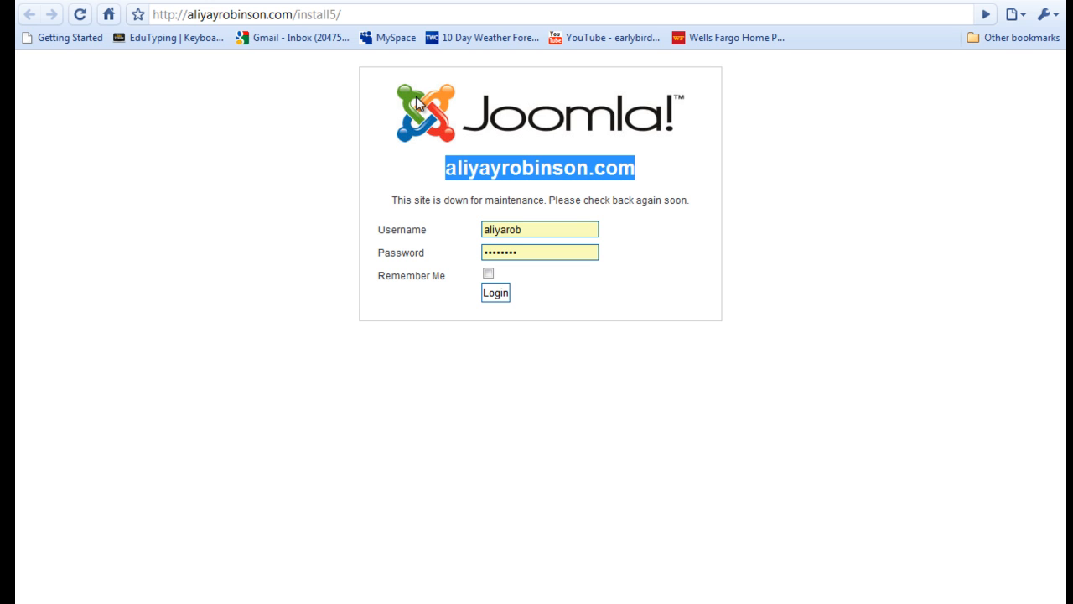
mouse_move(630, 128)
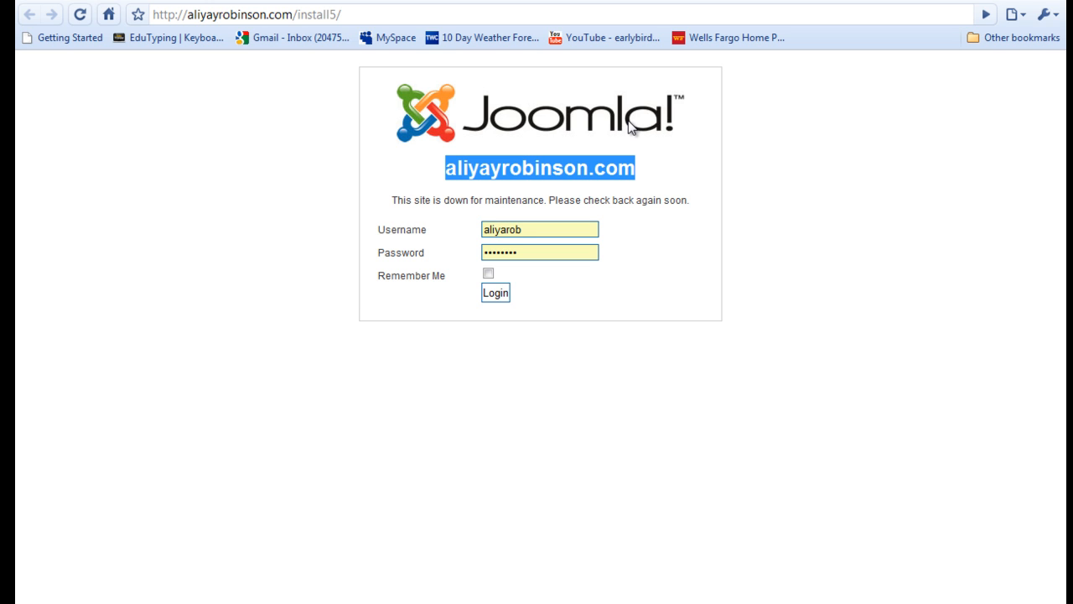
mouse_move(156, 24)
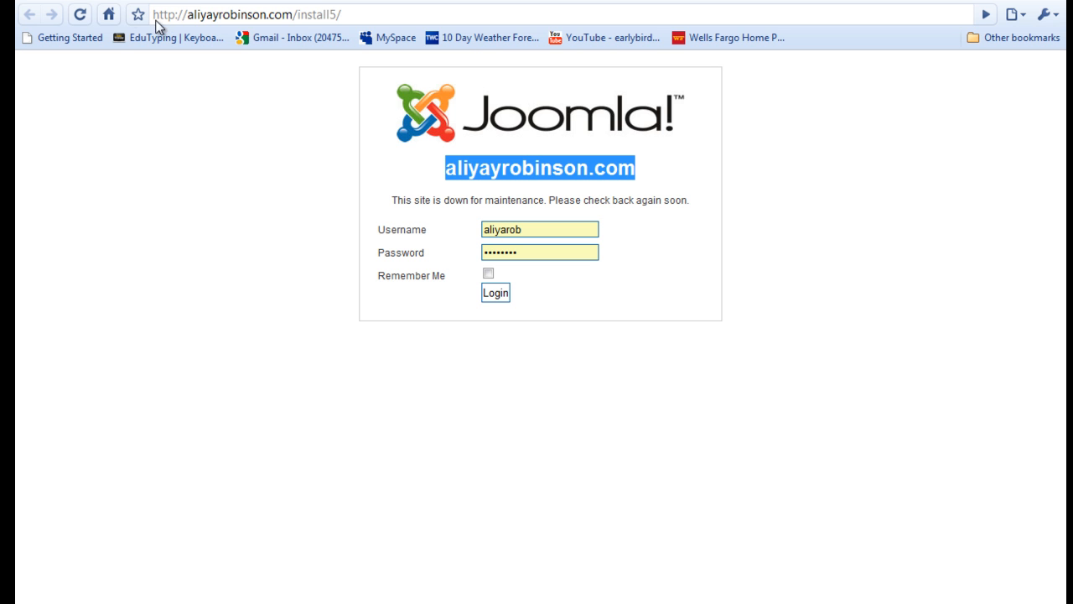
click(495, 292)
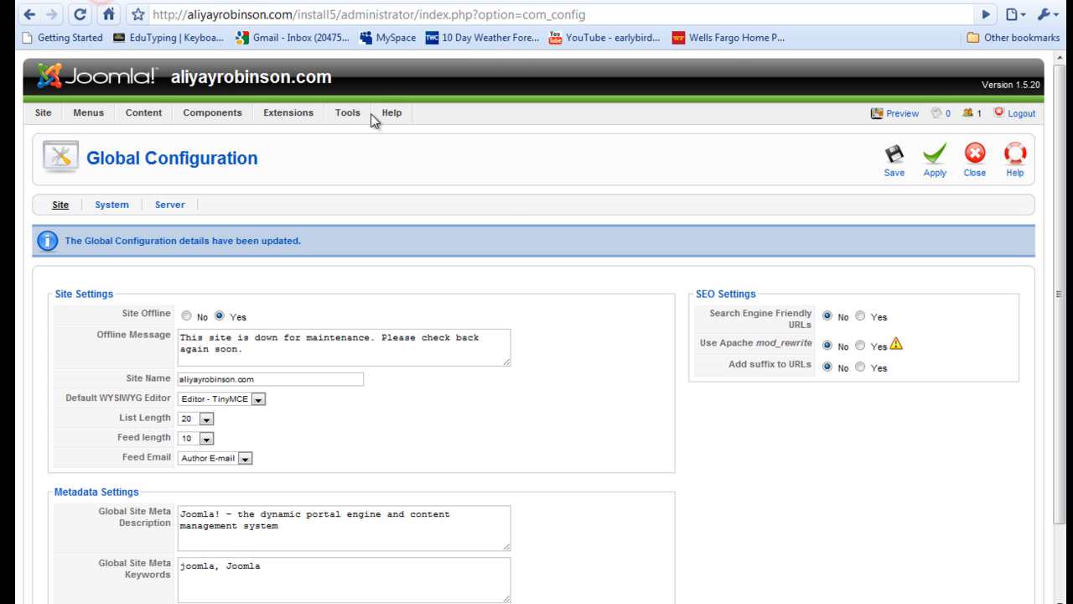
double_click(213, 347)
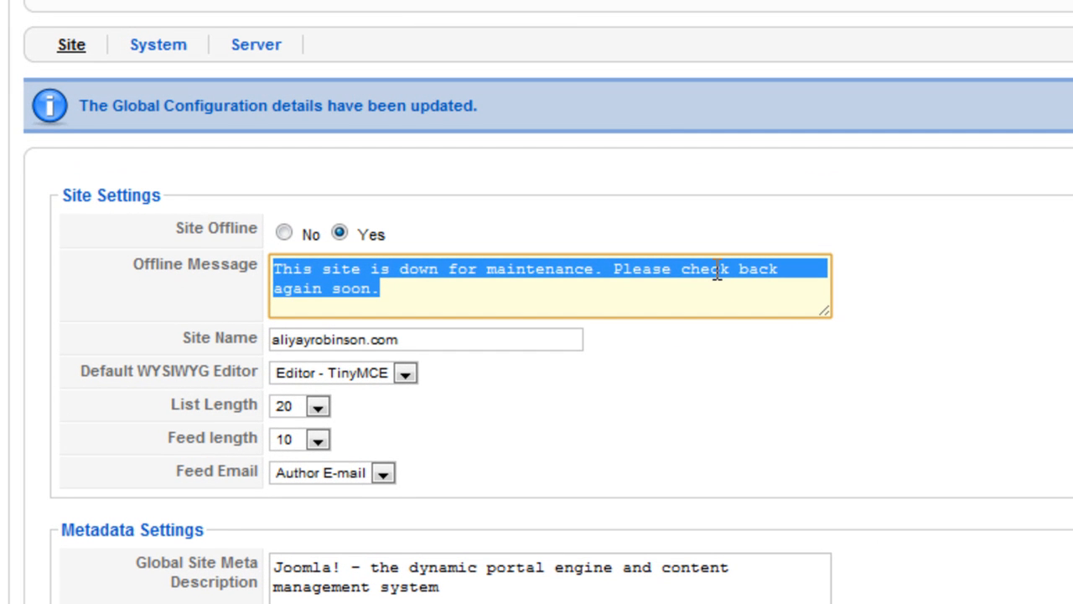
text(I'm)
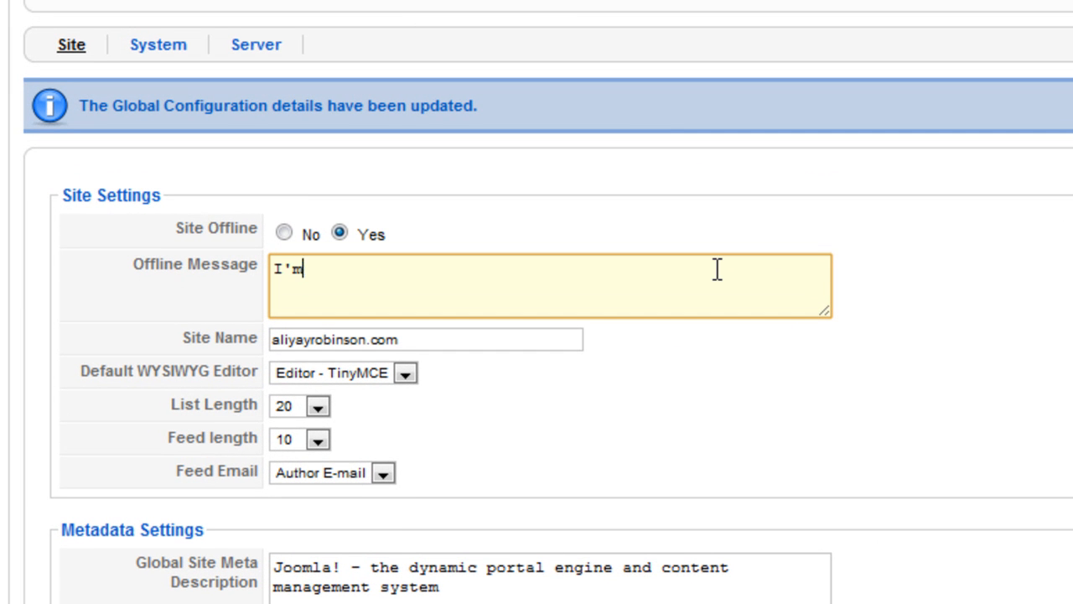
text(working on my)
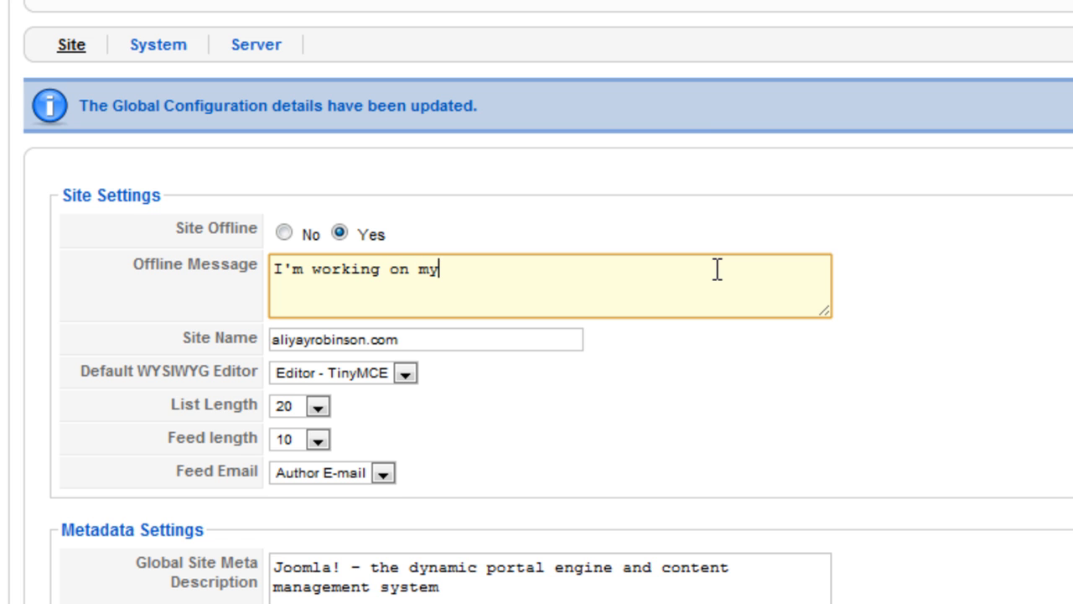
text(site righ)
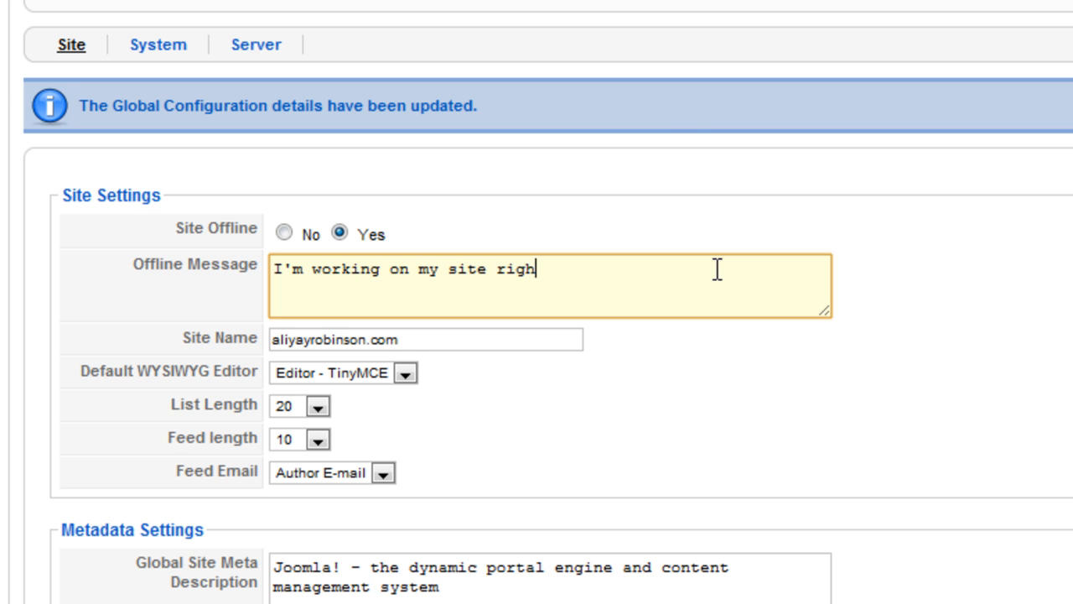
text(t now.  If y)
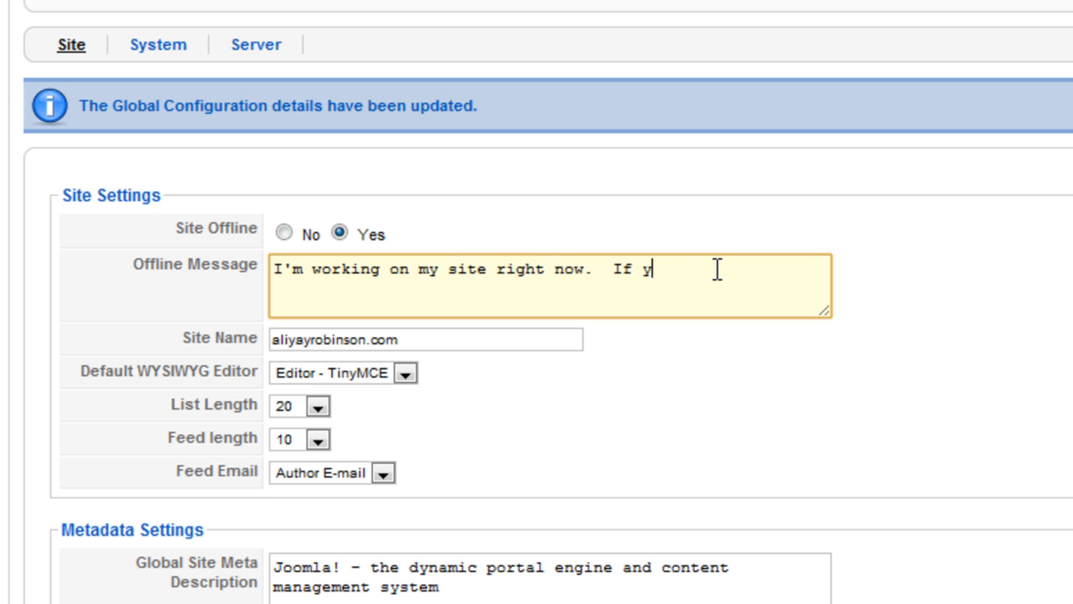
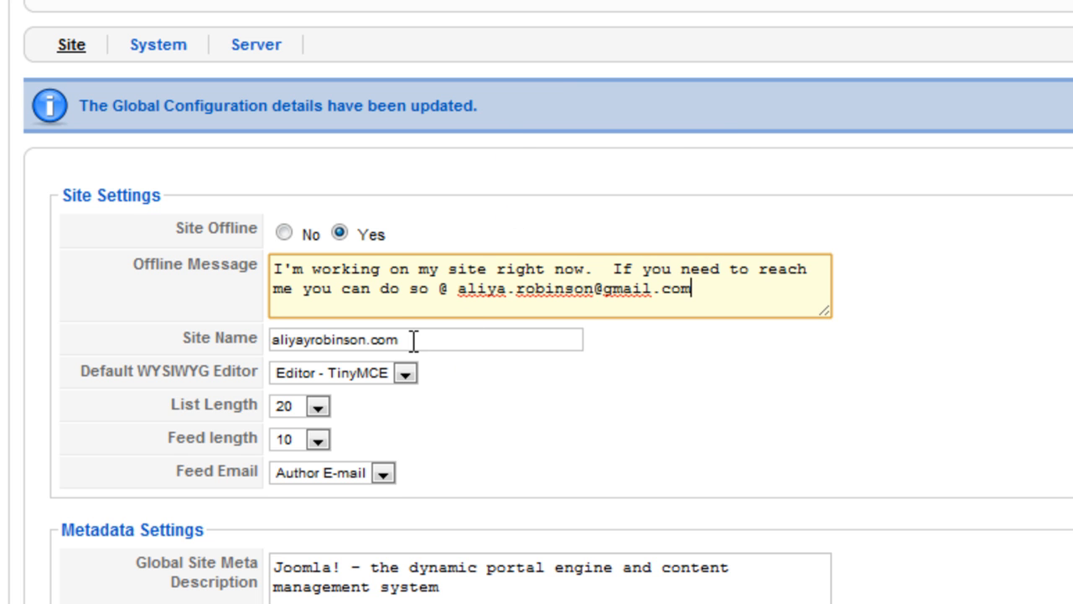
mouse_move(218, 337)
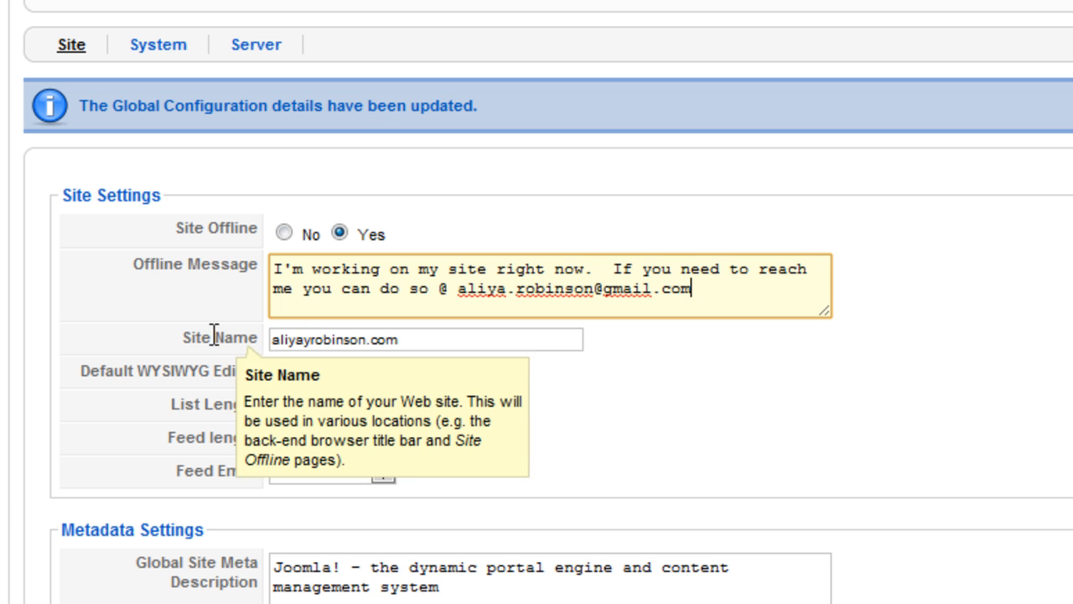
mouse_move(232, 327)
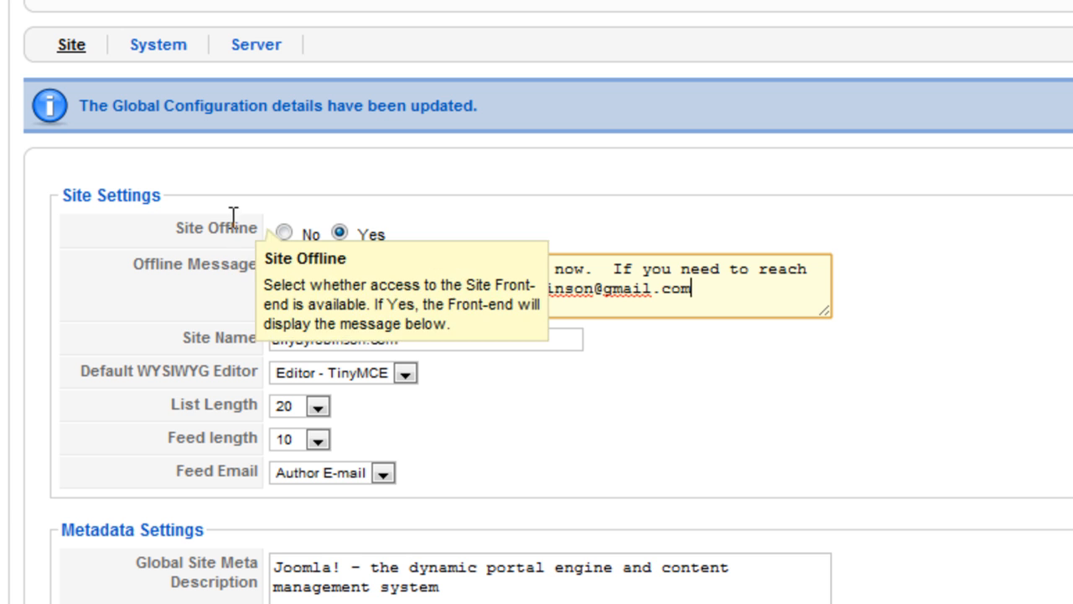
mouse_move(238, 296)
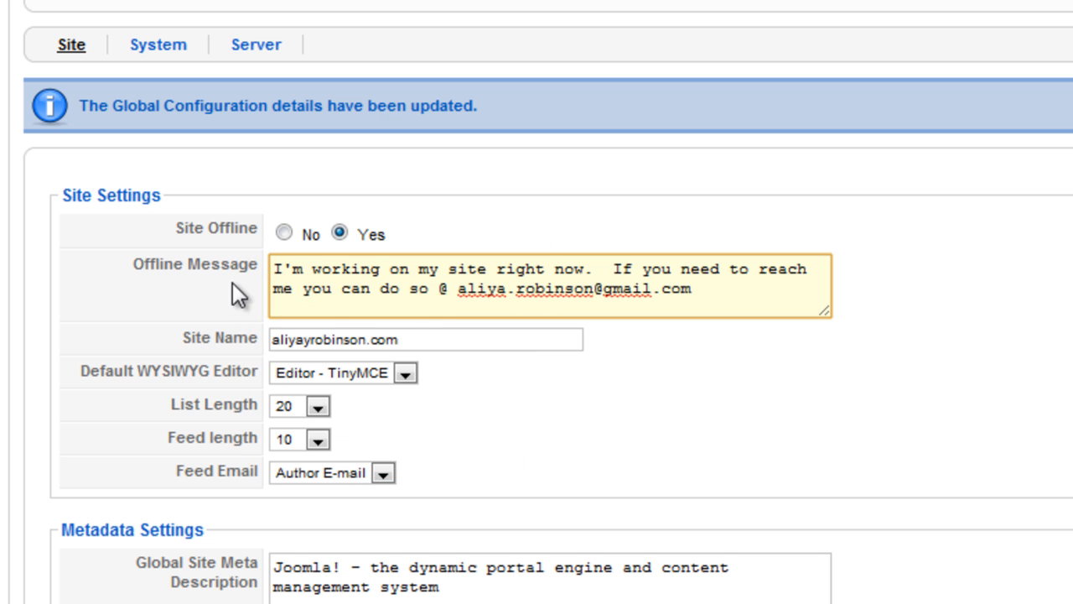
mouse_move(219, 339)
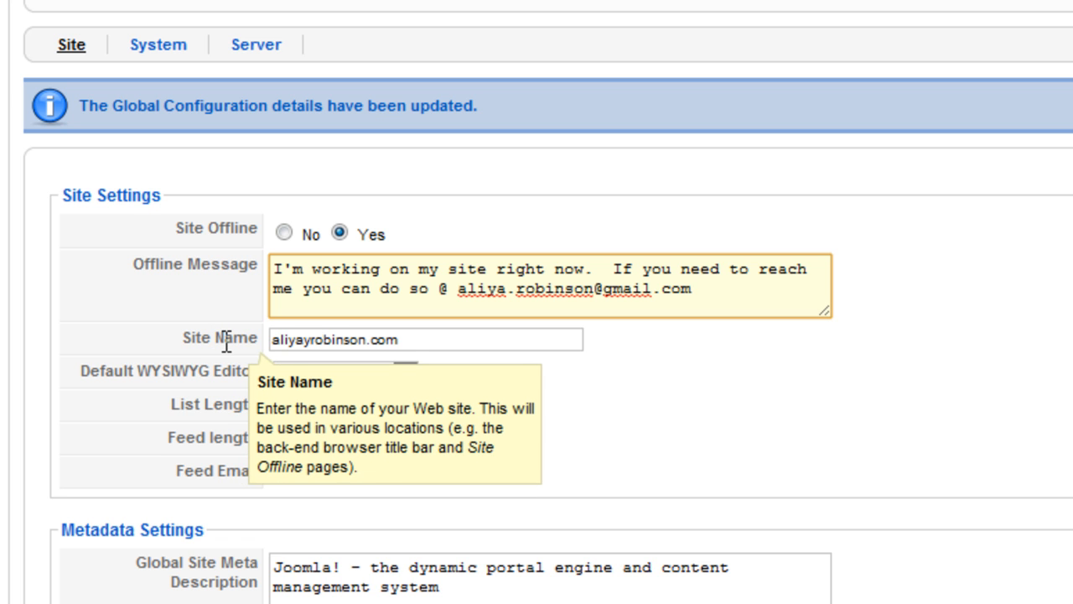
click(690, 288)
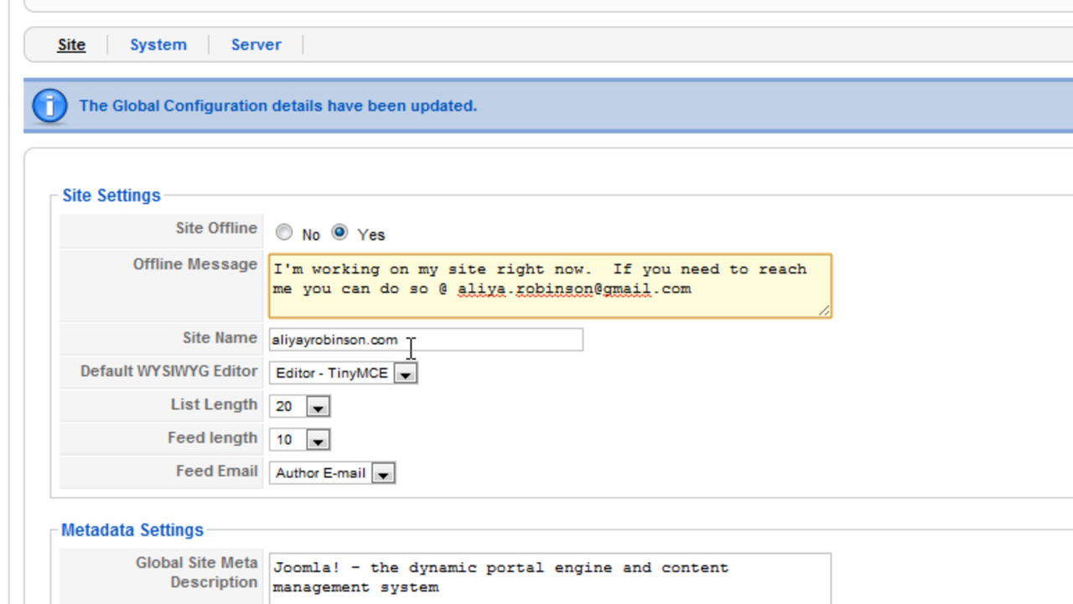
- Replace the Site Name with 'The Amazing Vacation' and apply the configuration
triple_click(426, 339)
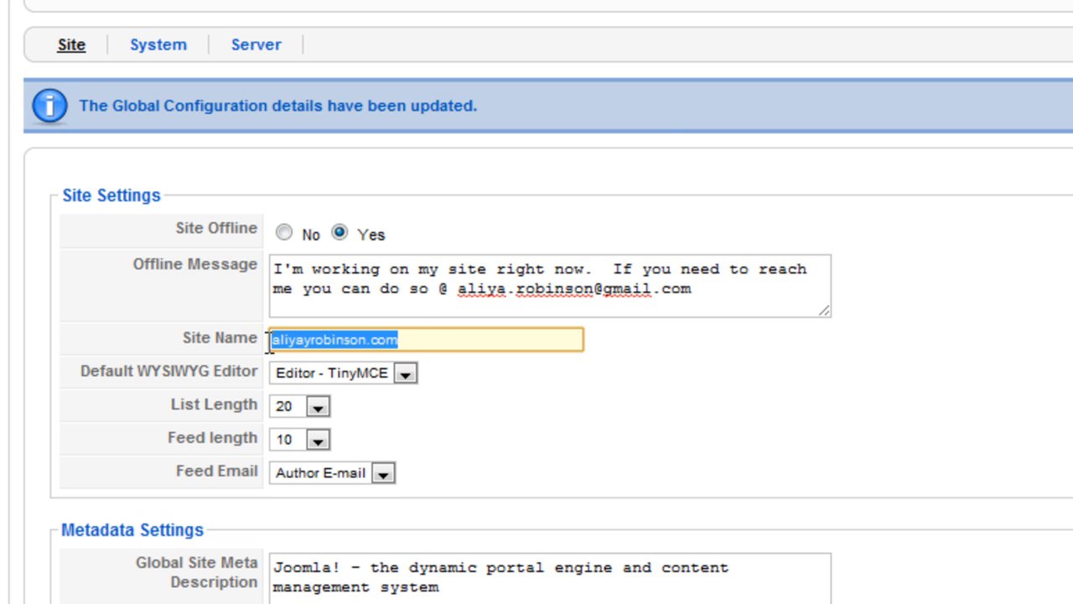
mouse_move(681, 298)
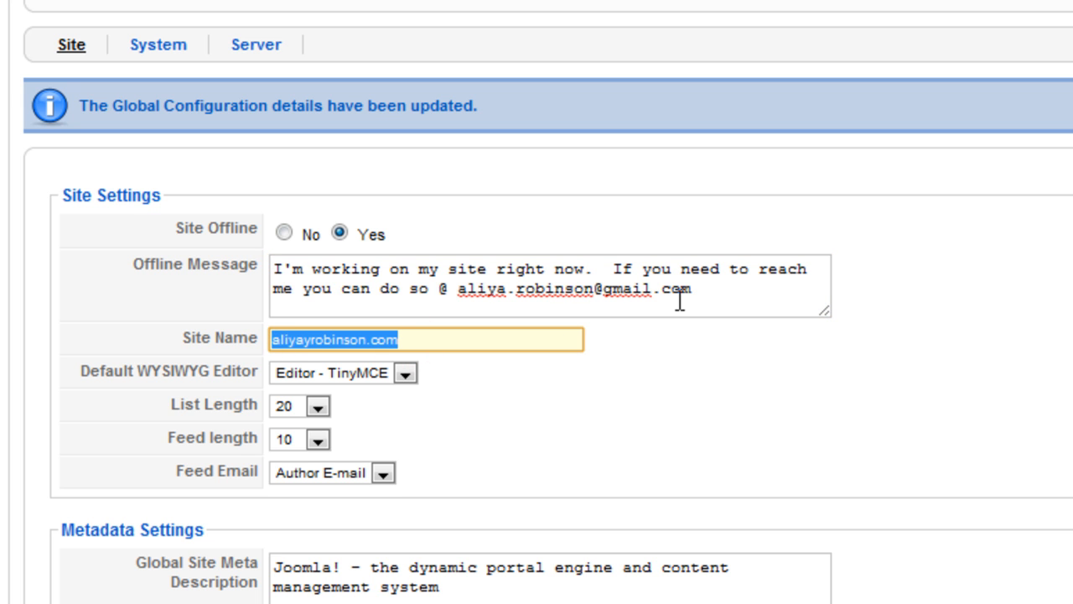
text(The)
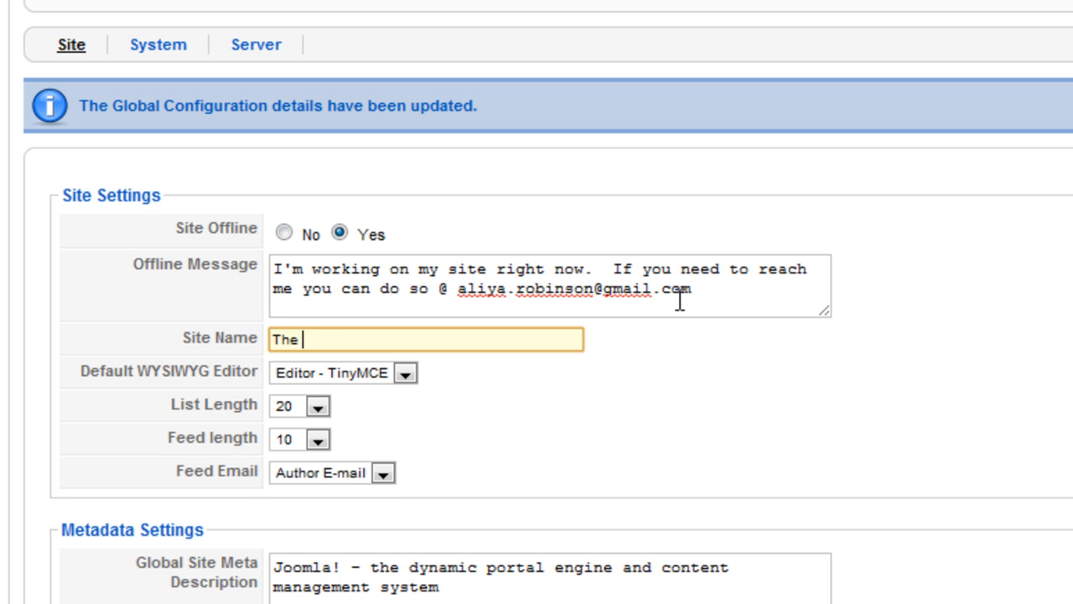
text(Amazin)
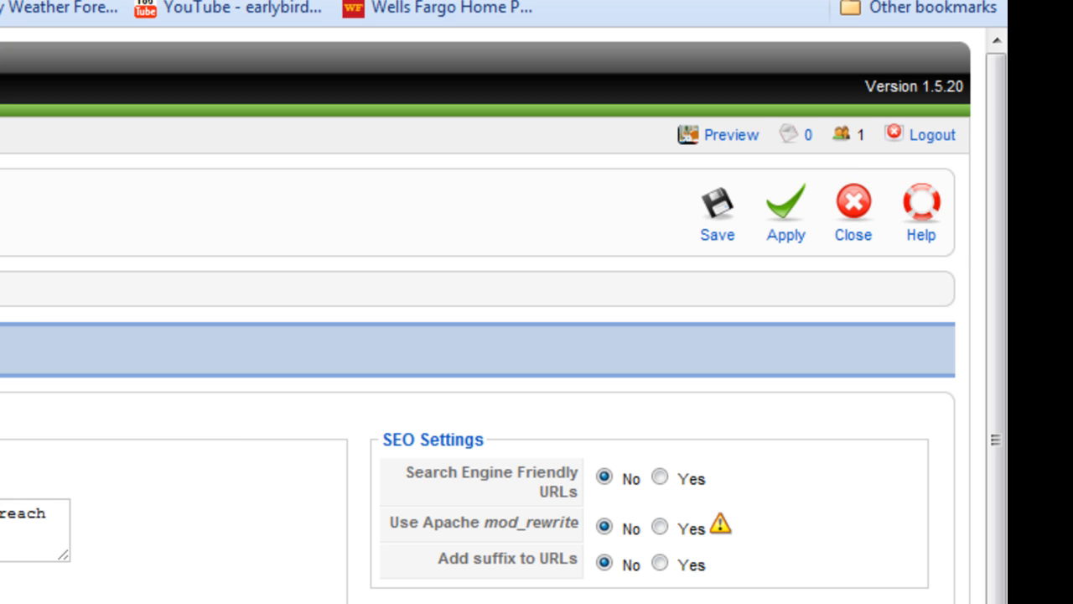
mouse_move(717, 209)
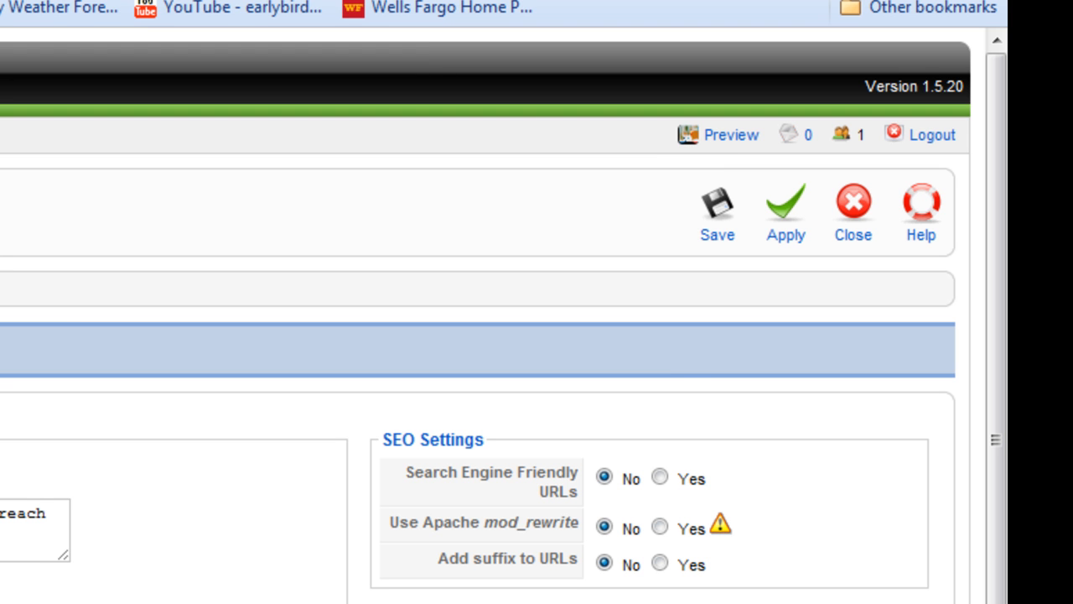
mouse_move(707, 344)
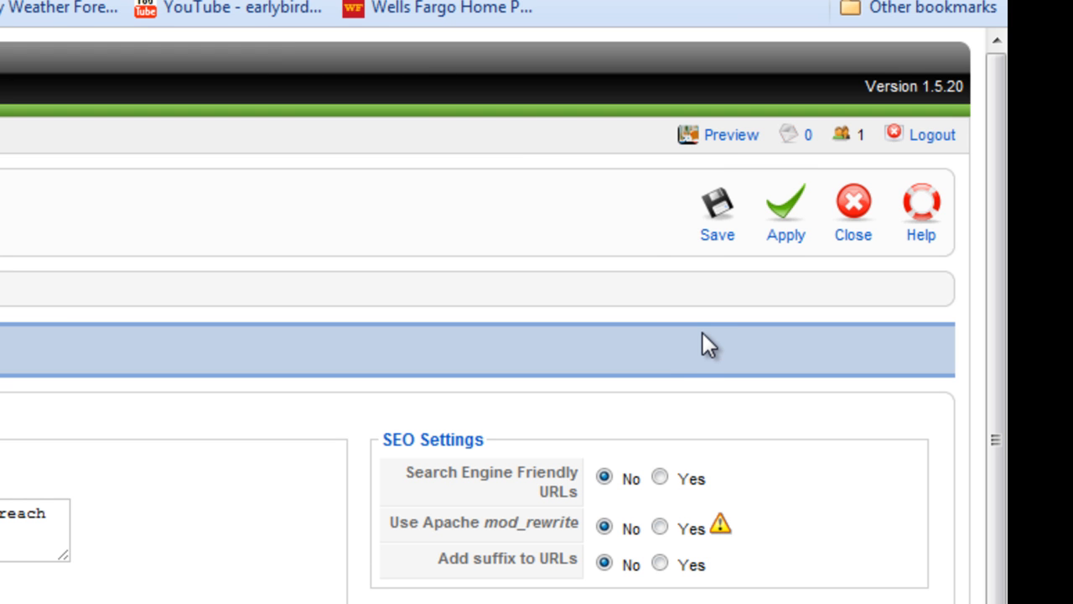
click(785, 205)
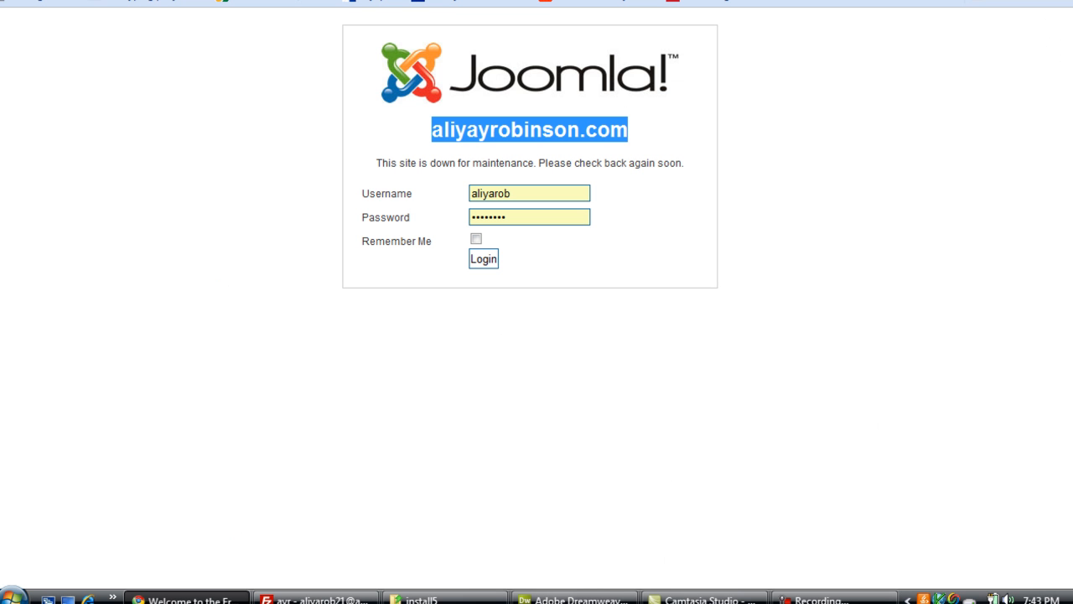
- Reload the offline page to confirm the new name and message, then return to the admin tab
click(483, 258)
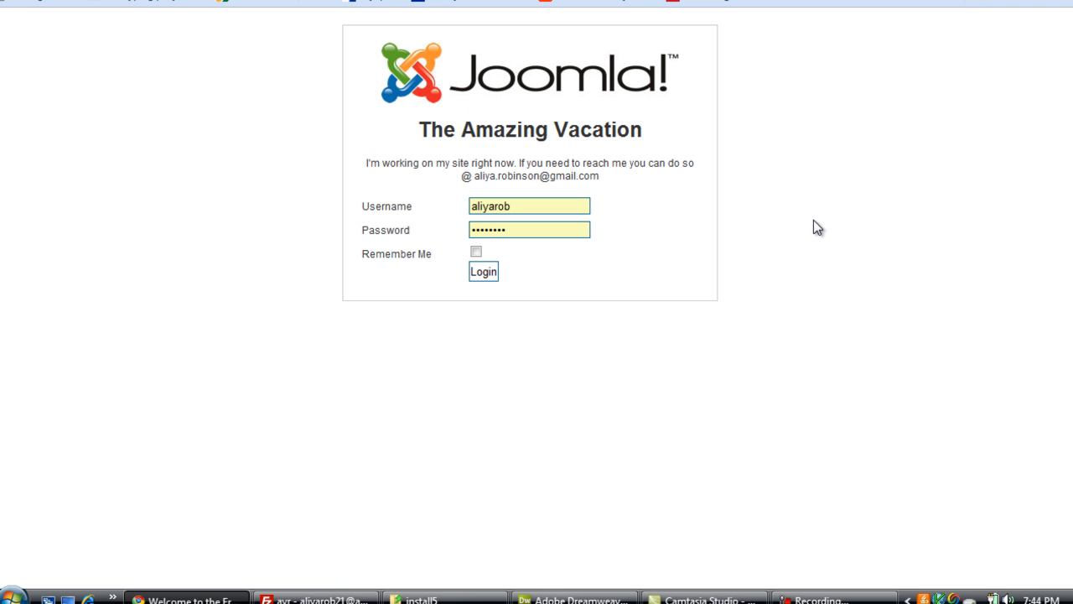
mouse_move(638, 129)
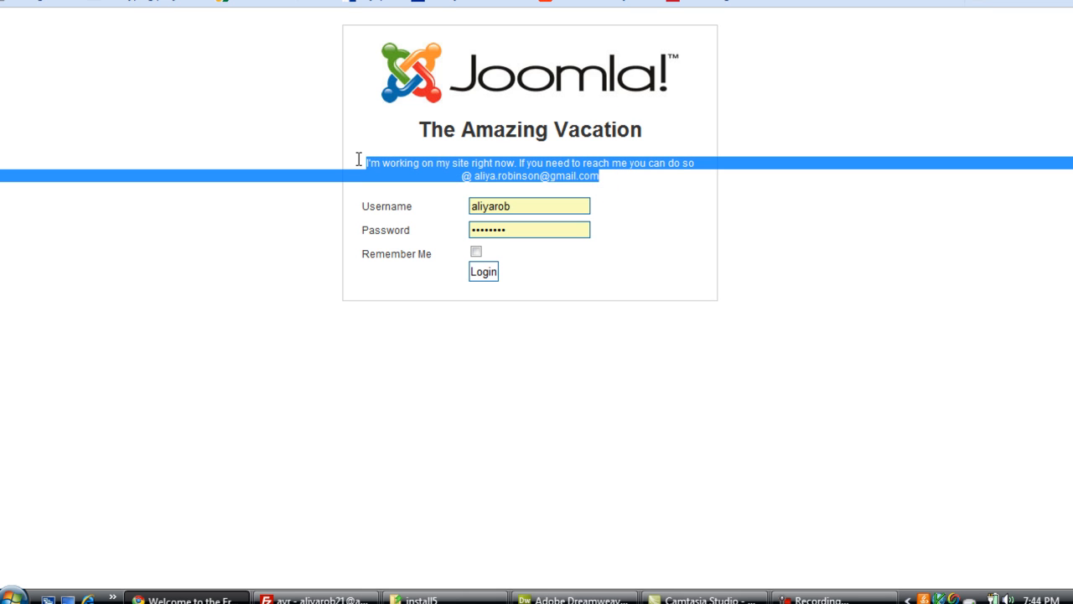
click(483, 271)
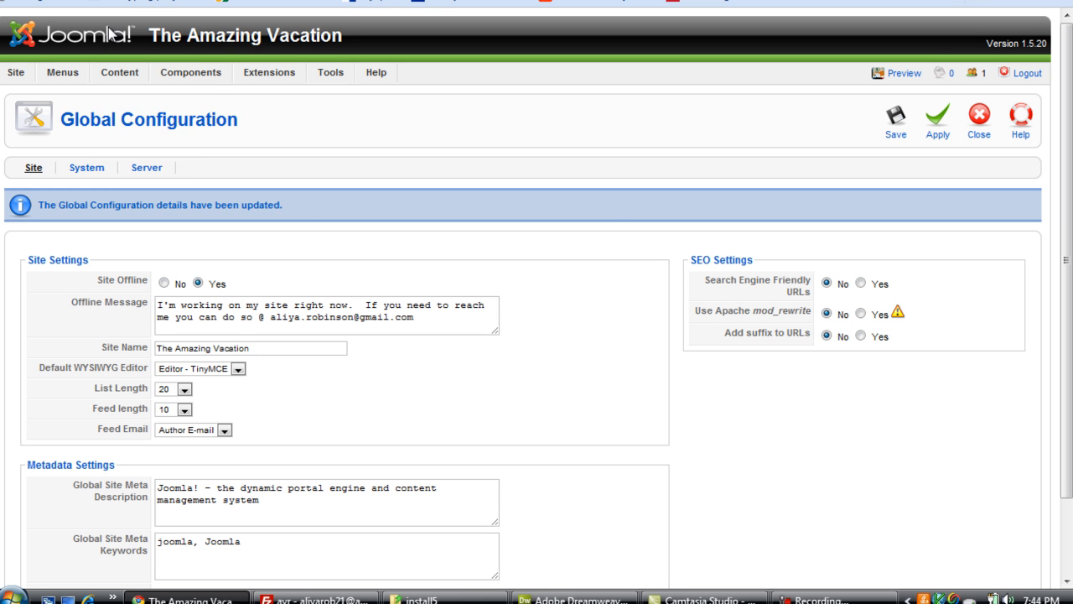
mouse_move(395, 345)
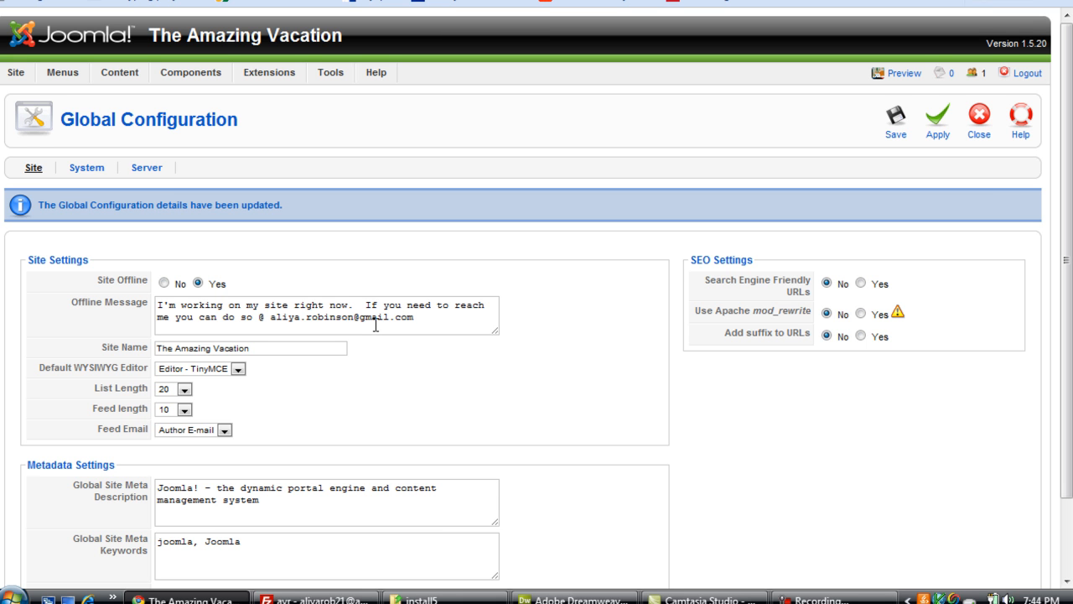
mouse_move(367, 305)
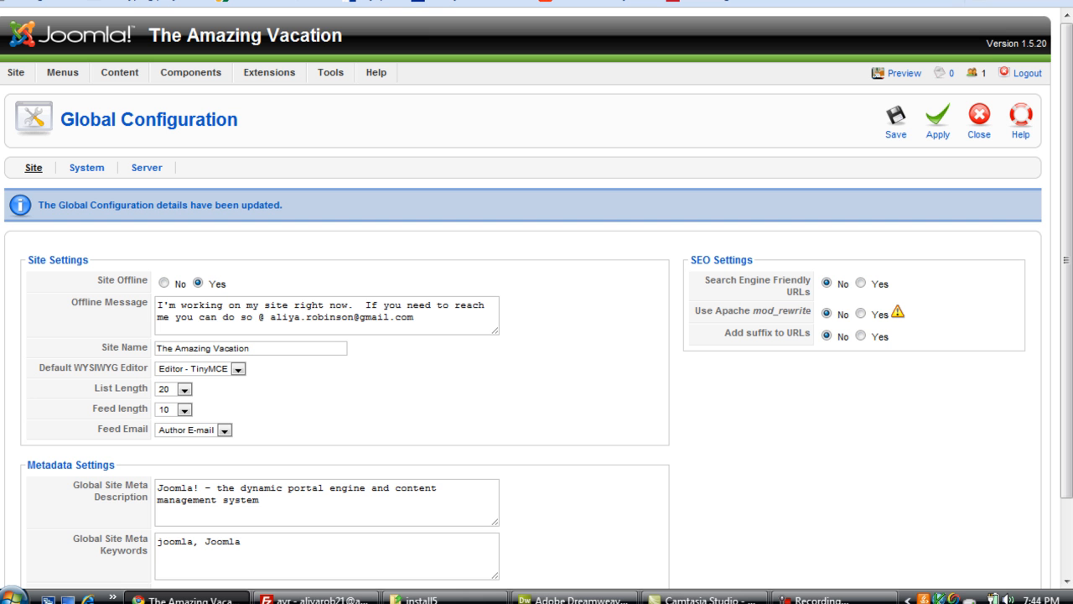
mouse_move(336, 27)
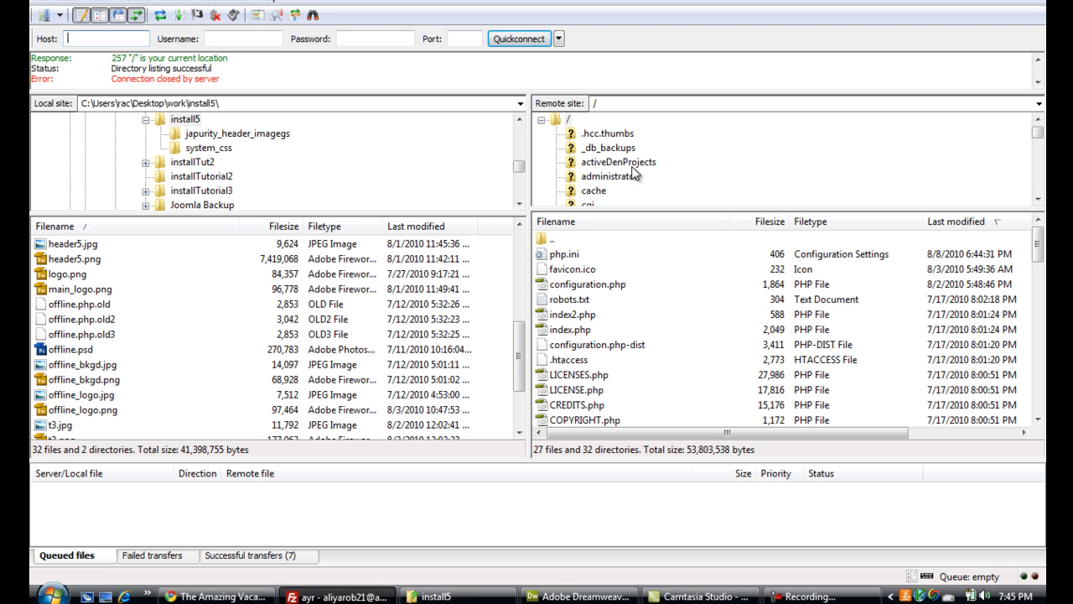
mouse_move(562, 245)
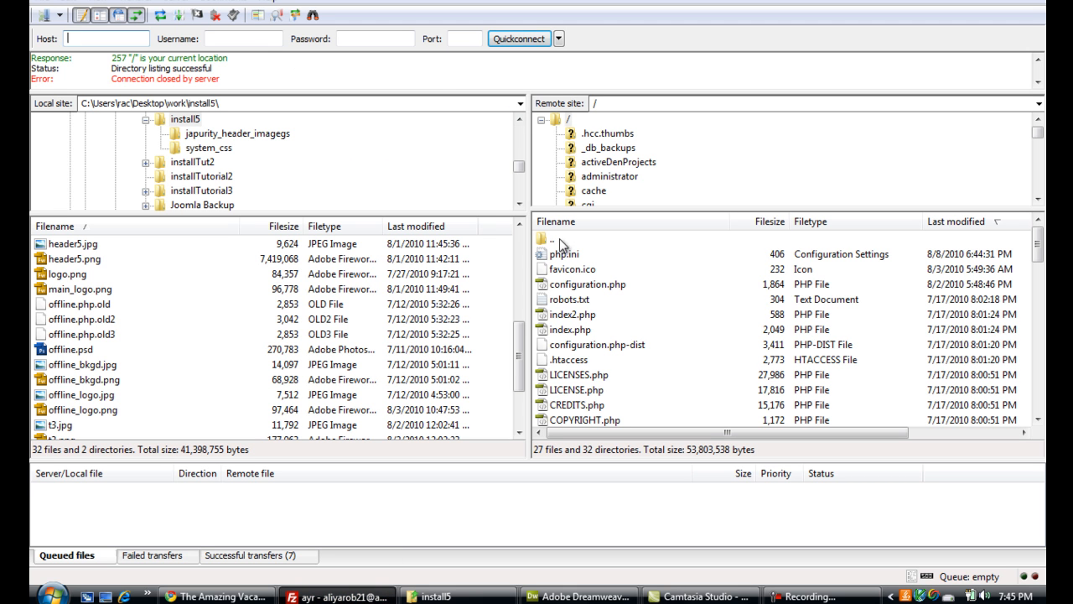
- Browse the remote tree to /install5/templates/system and select offline.php
scroll(down, 3)
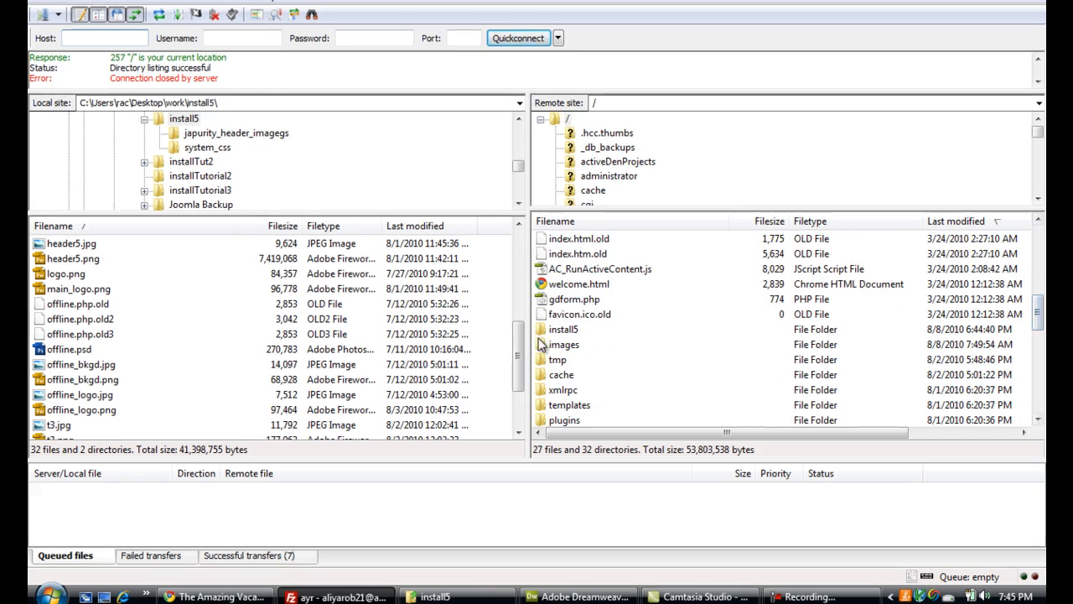
click(563, 328)
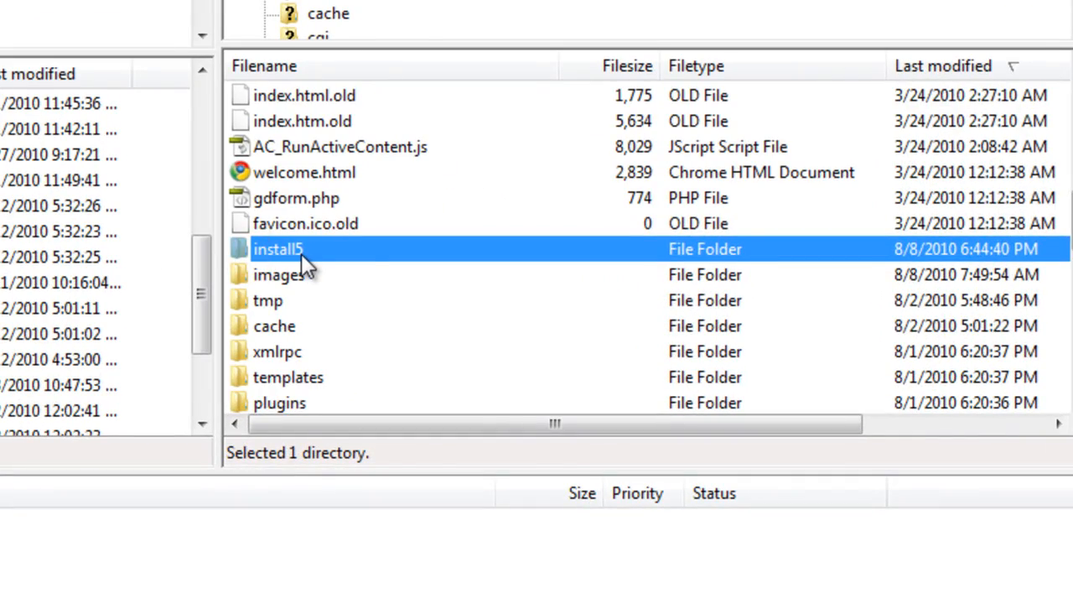
double_click(278, 248)
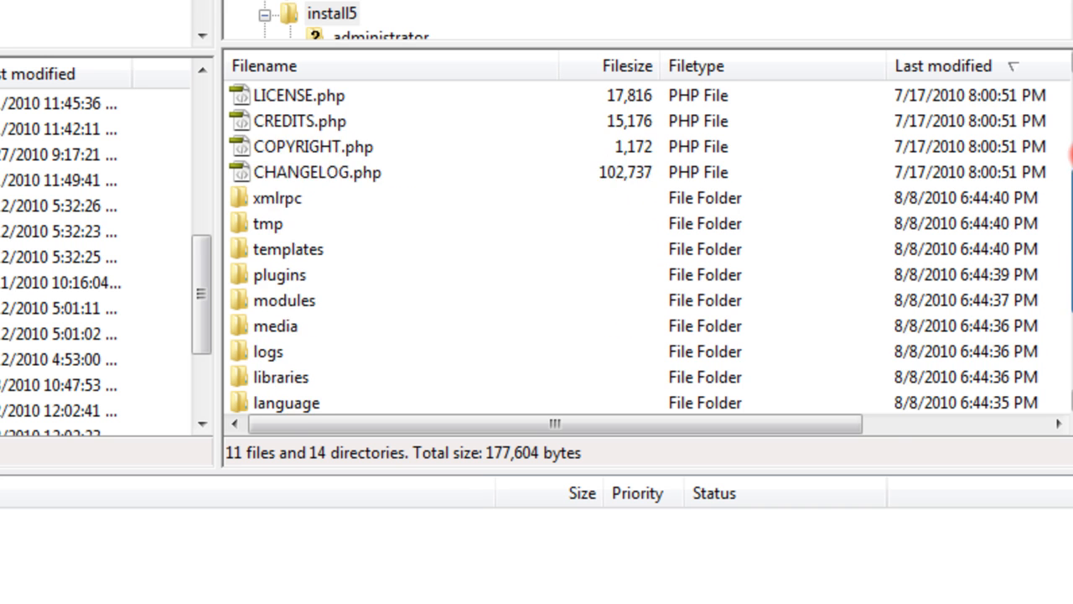
double_click(288, 248)
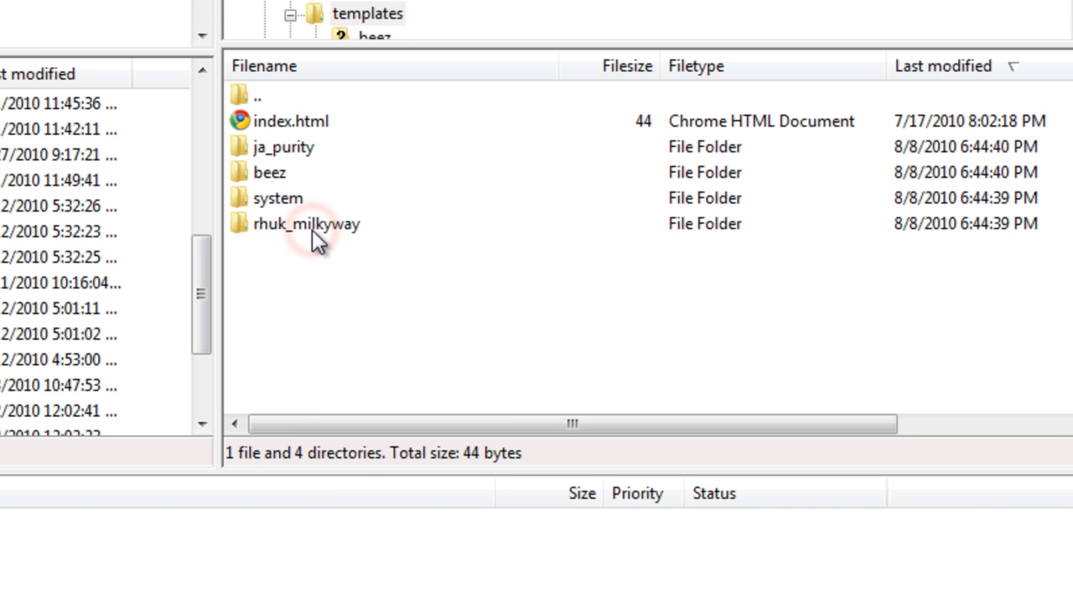
mouse_move(277, 205)
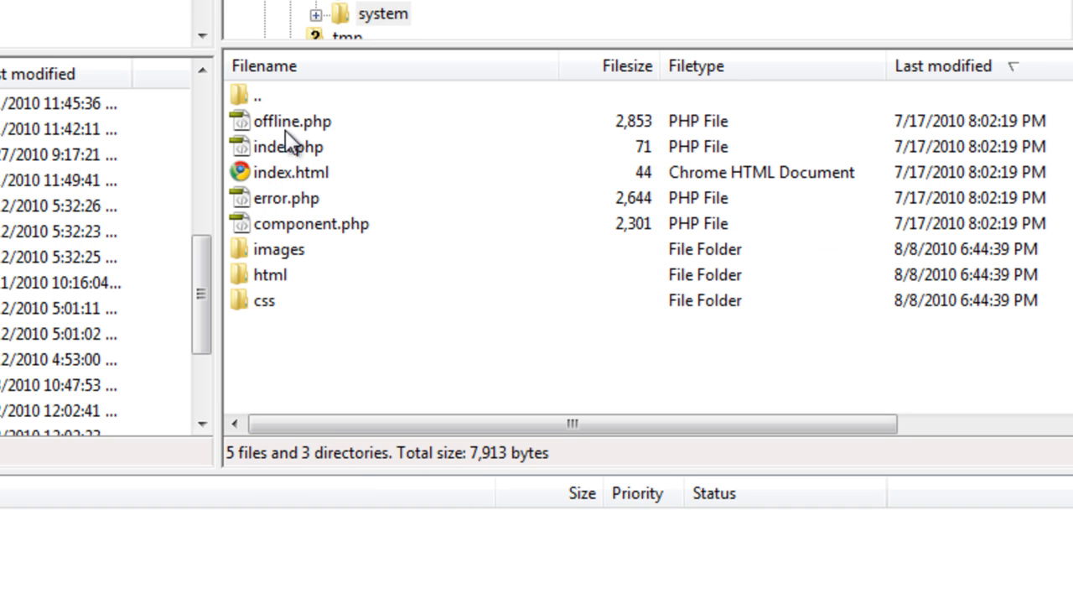
click(292, 121)
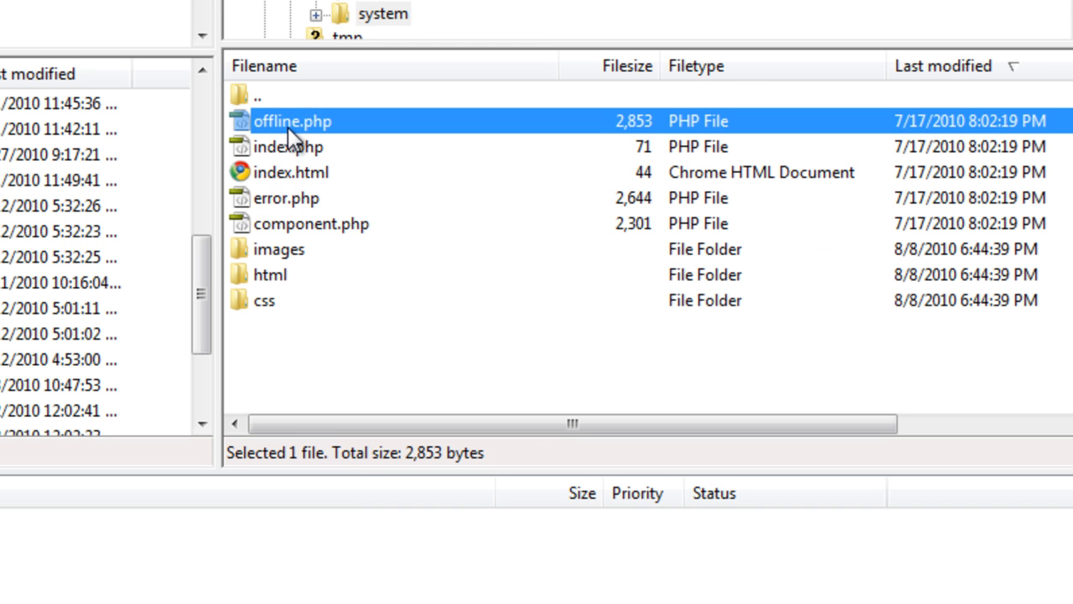
mouse_move(305, 134)
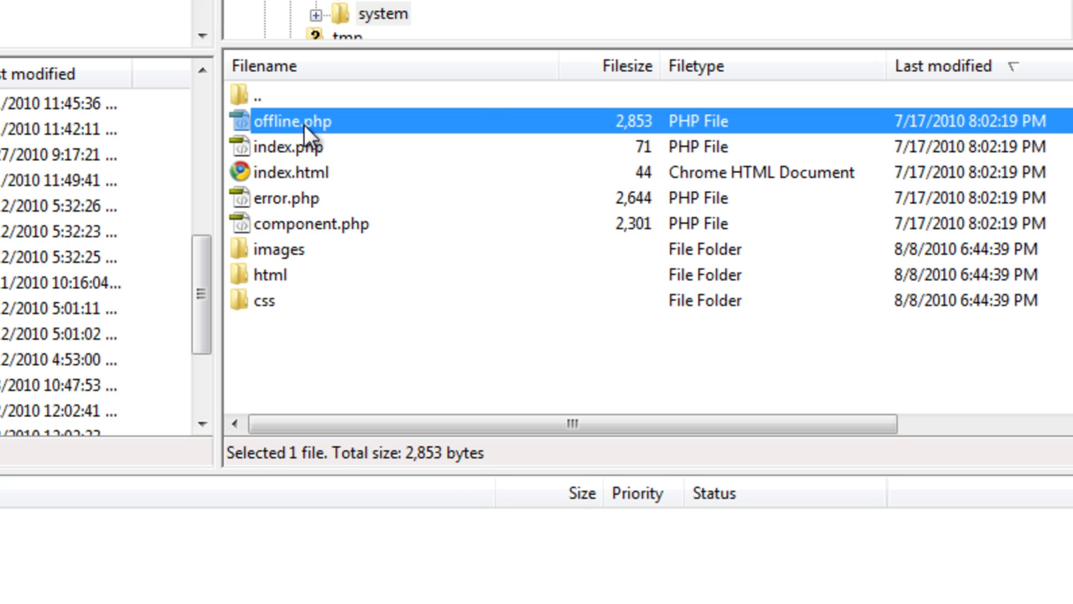
mouse_move(490, 121)
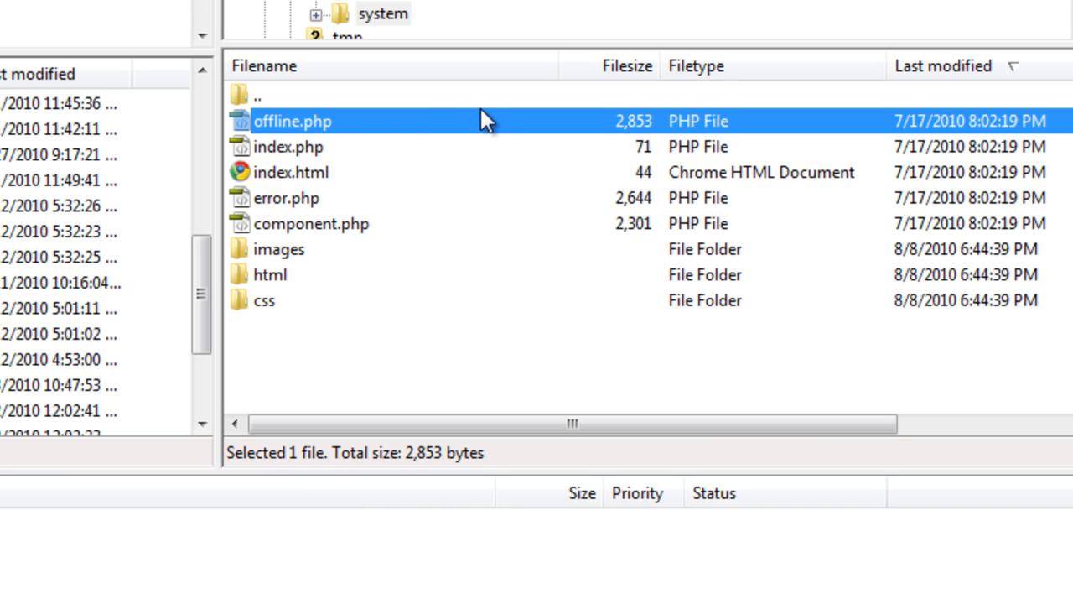
mouse_move(489, 114)
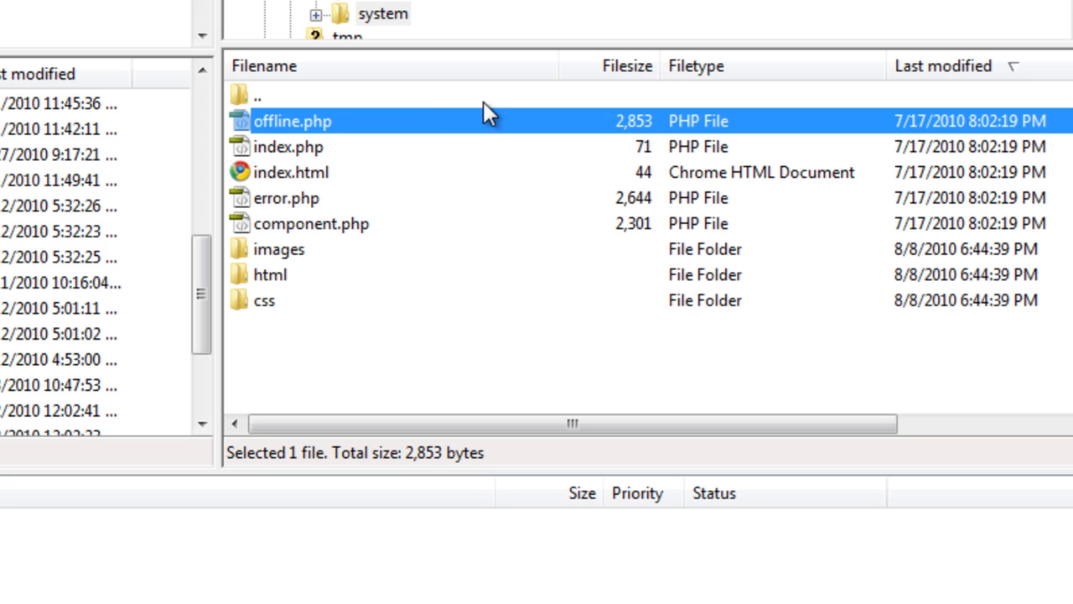
mouse_move(346, 143)
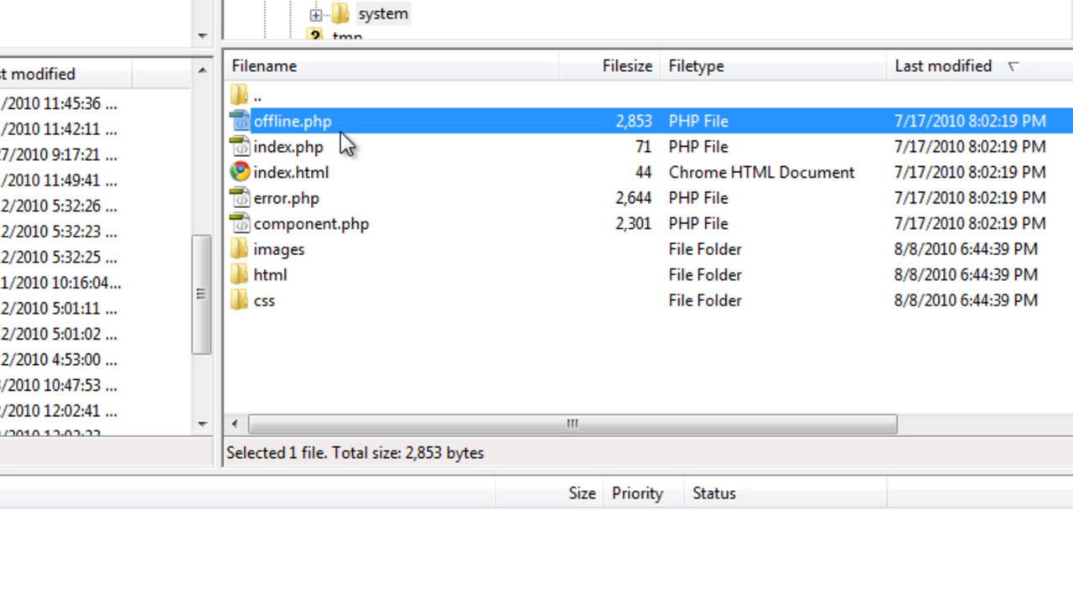
mouse_move(317, 133)
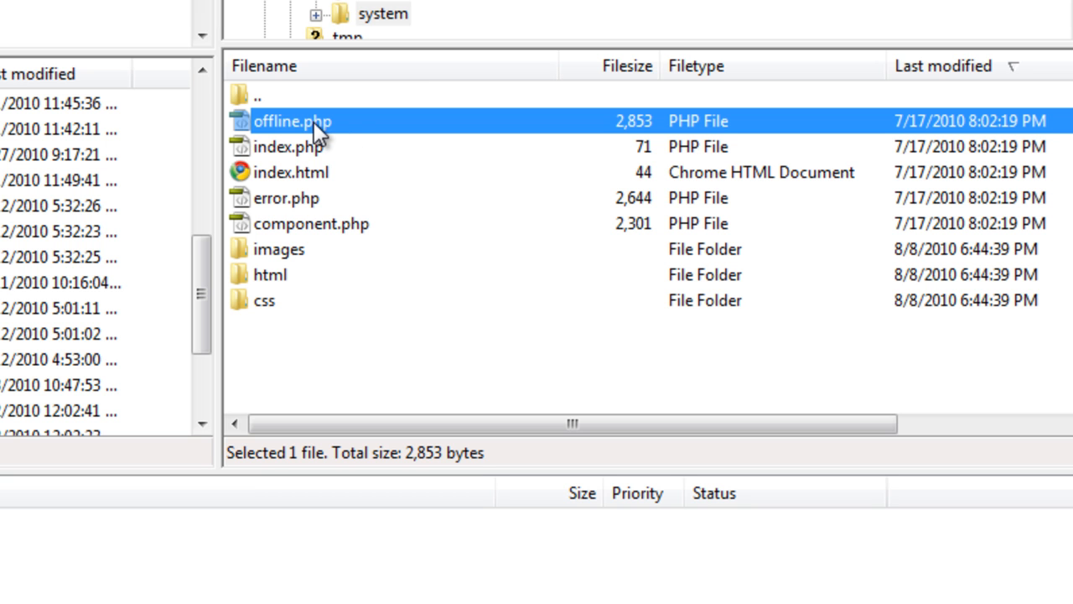
mouse_move(325, 147)
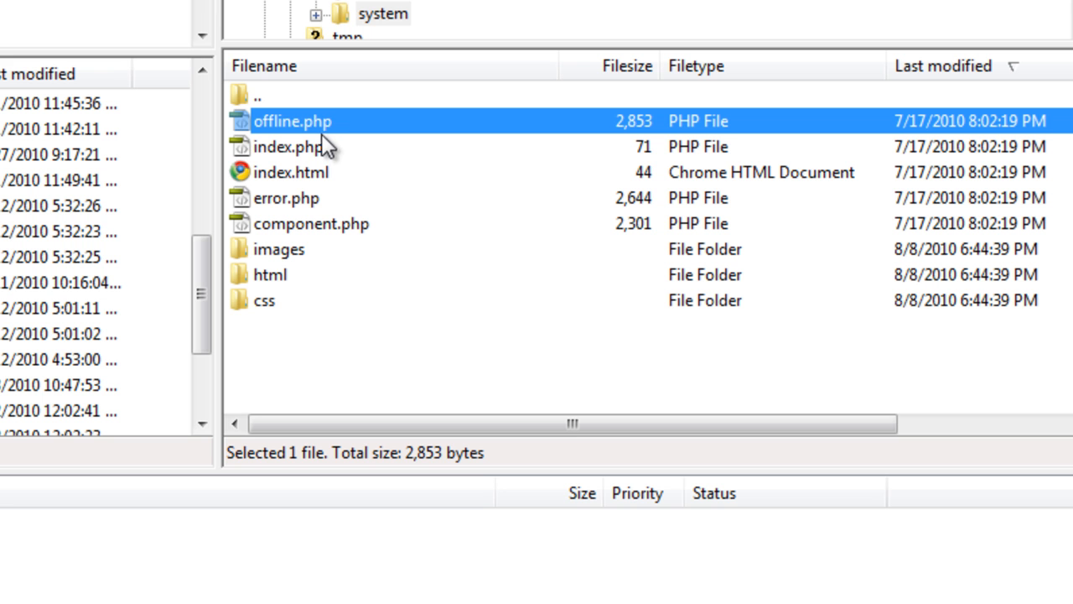
mouse_move(334, 124)
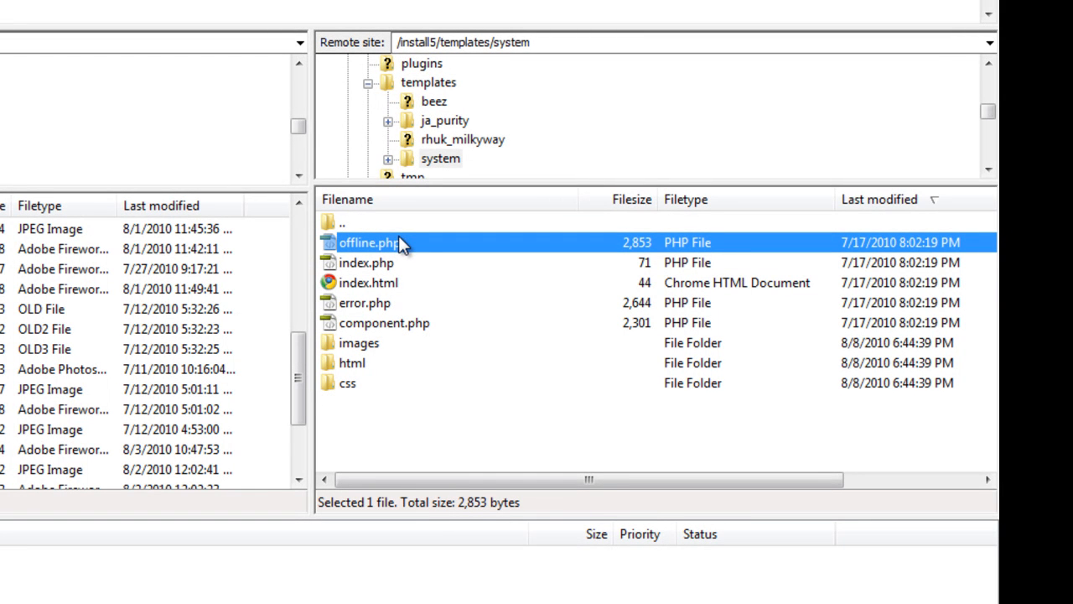
mouse_move(383, 251)
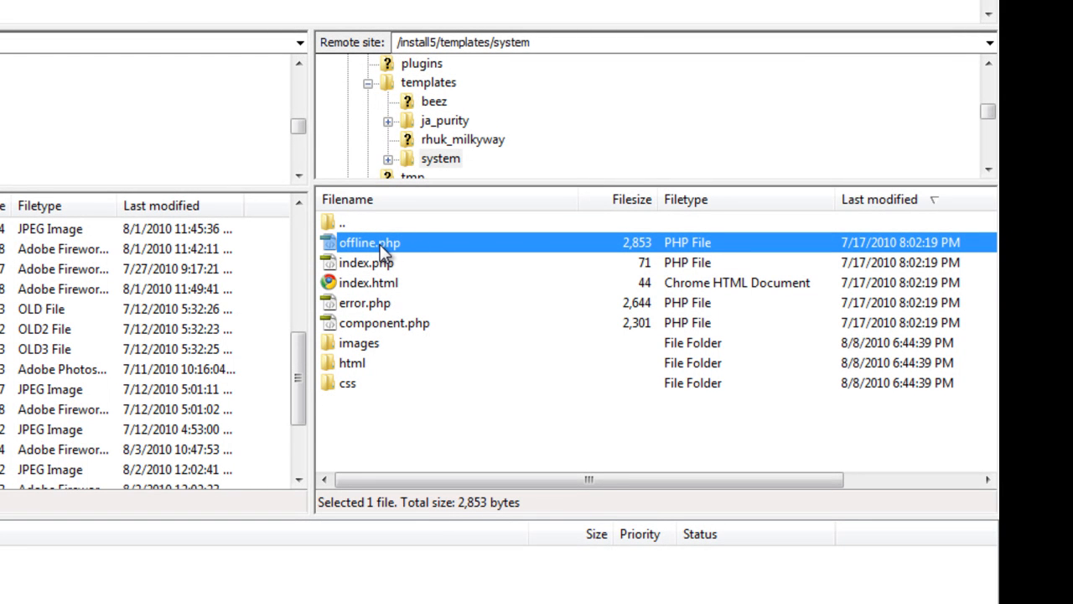
mouse_move(403, 251)
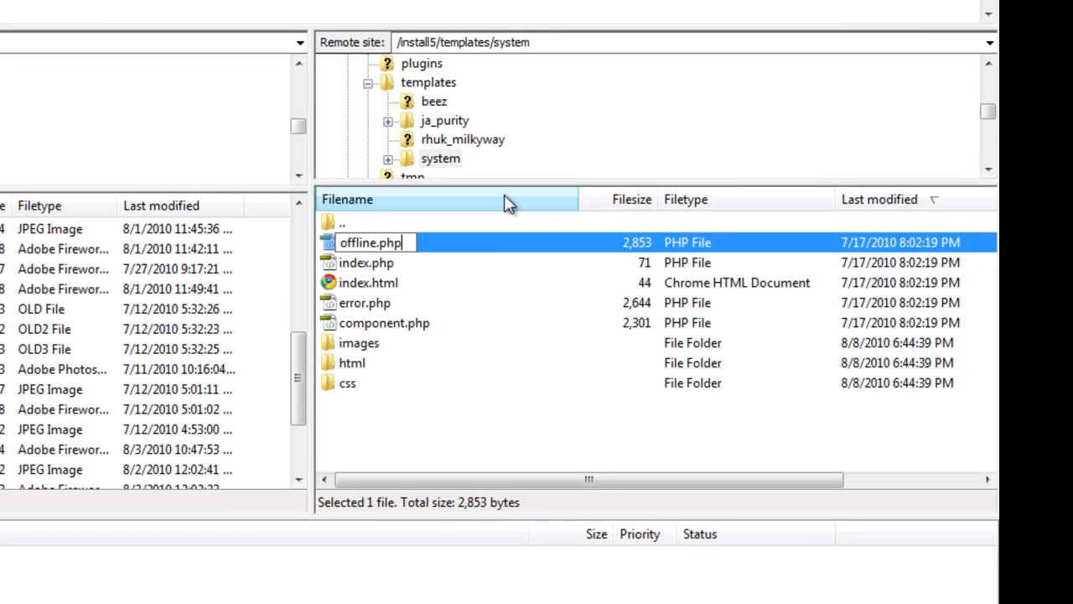
key(Return)
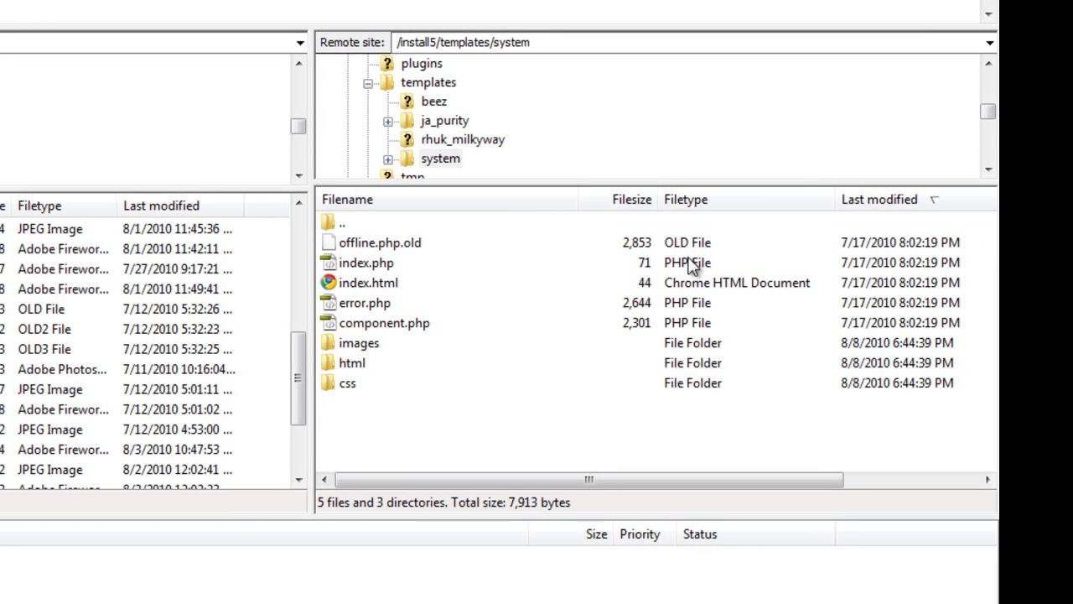
mouse_move(466, 245)
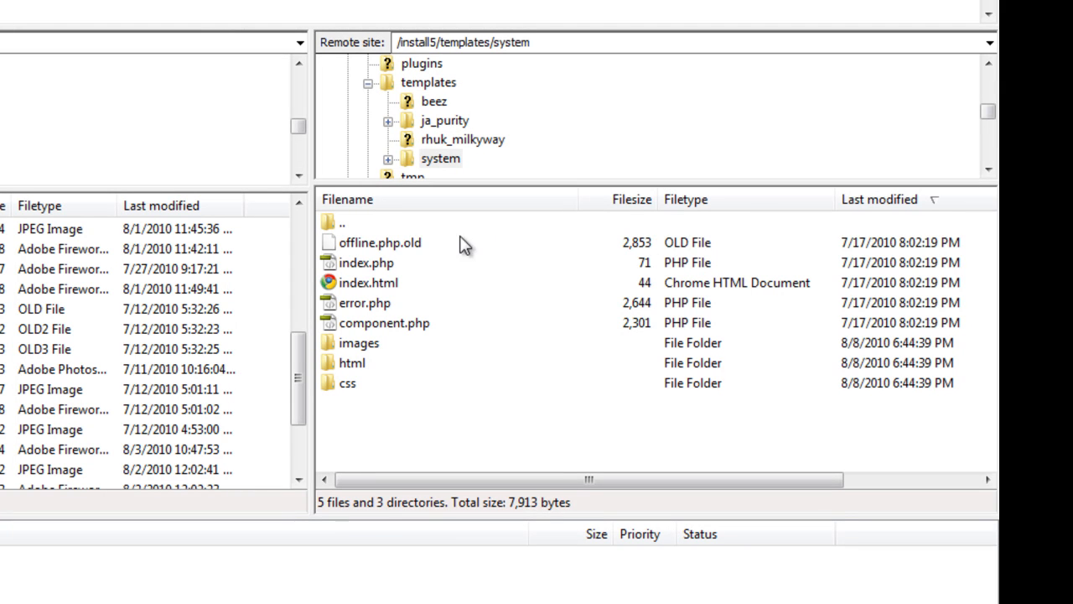
click(379, 241)
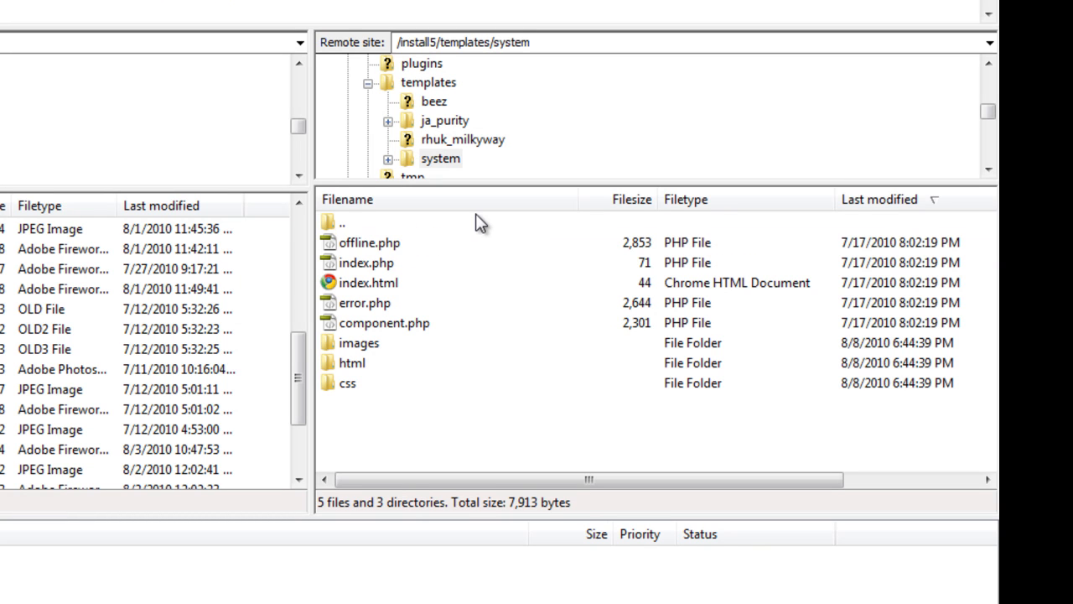
mouse_move(282, 261)
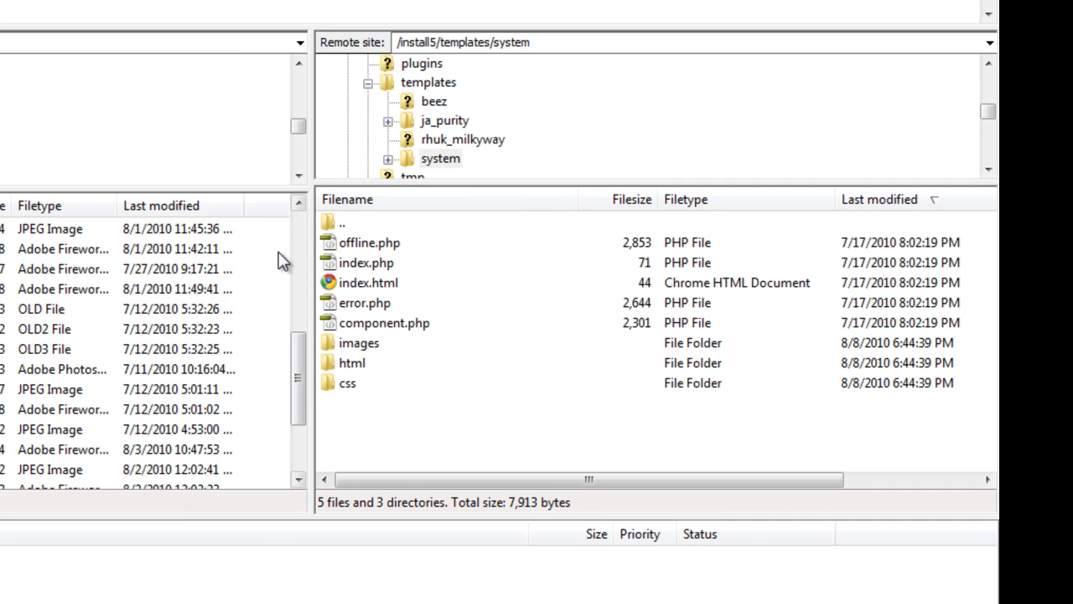
mouse_move(425, 255)
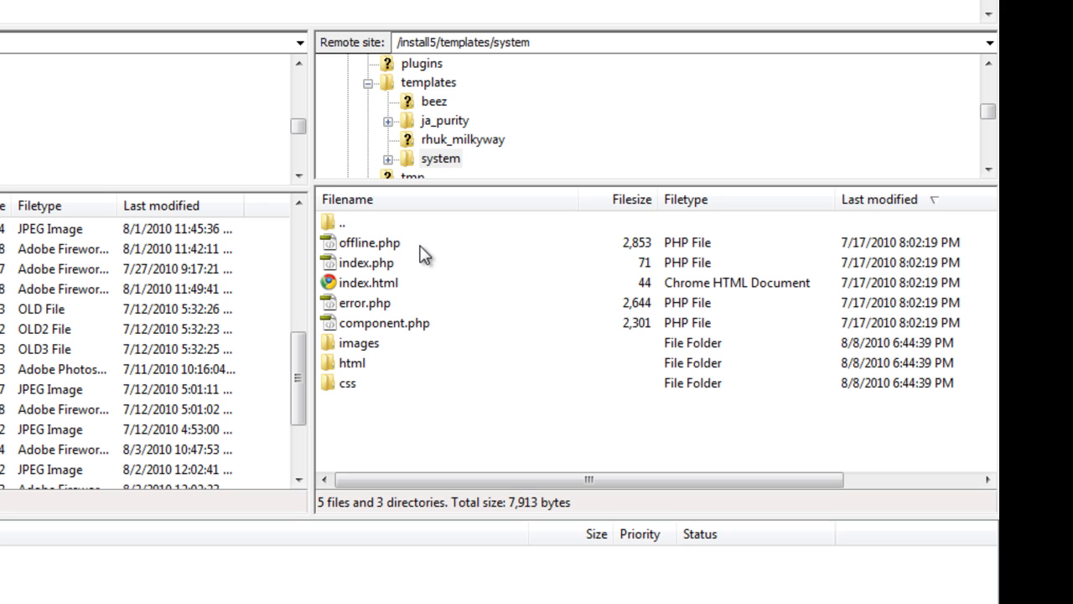
mouse_move(422, 255)
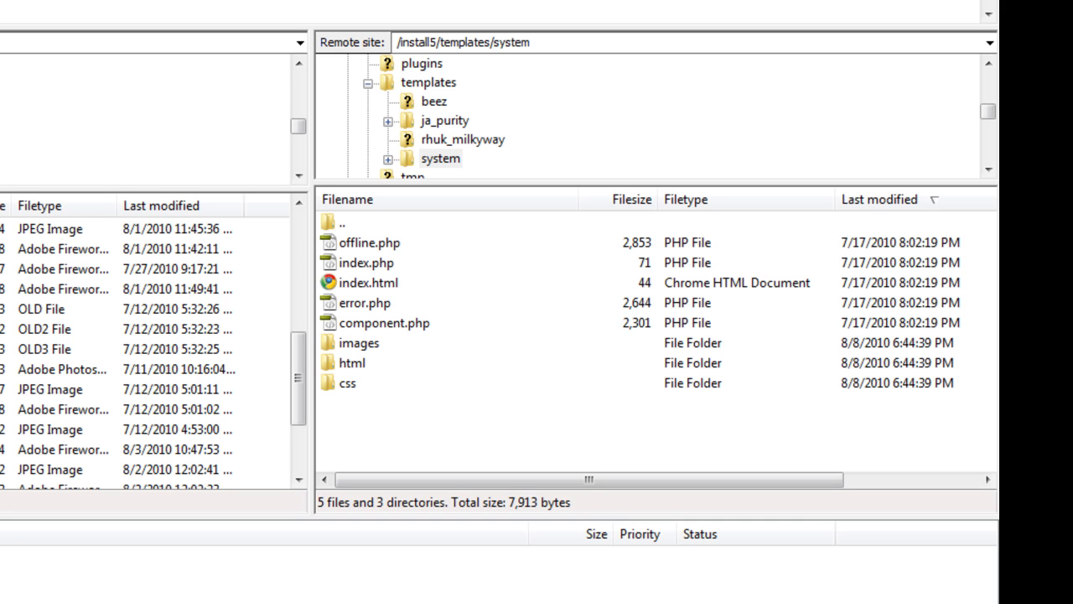
mouse_move(413, 272)
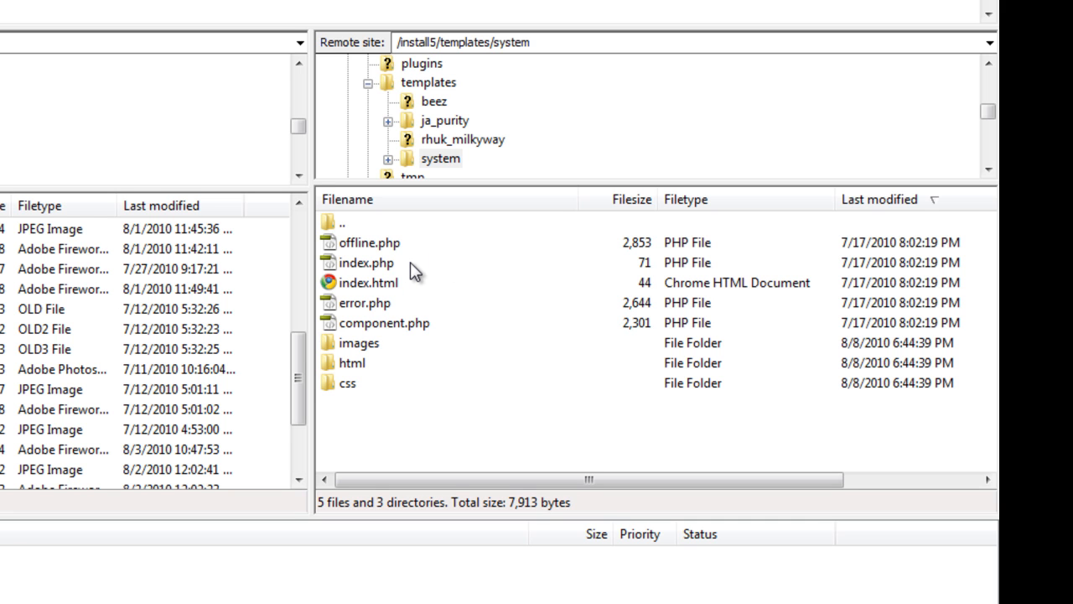
mouse_move(406, 409)
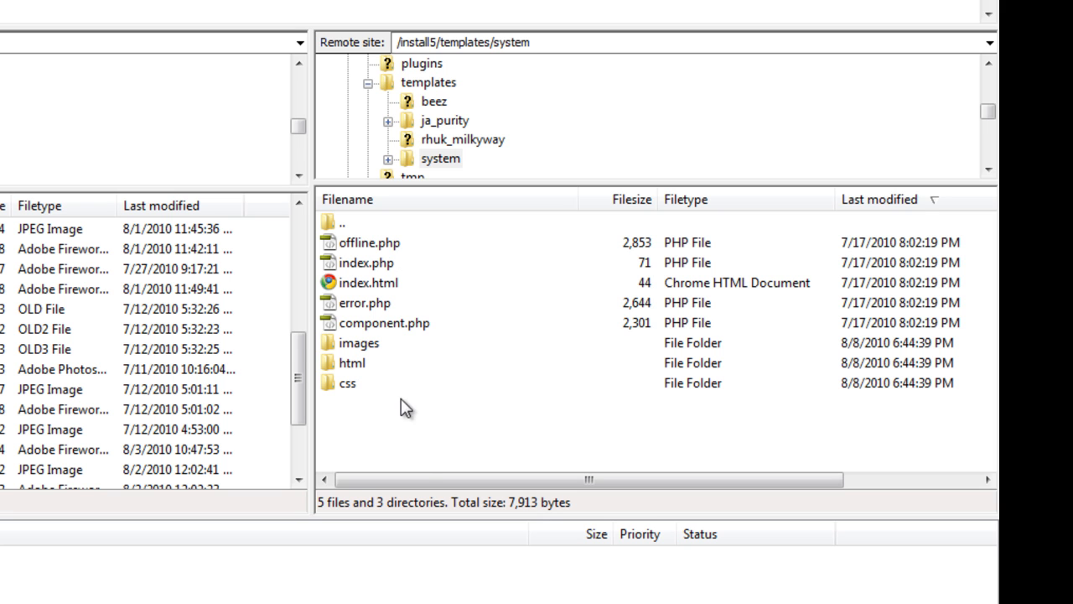
mouse_move(422, 462)
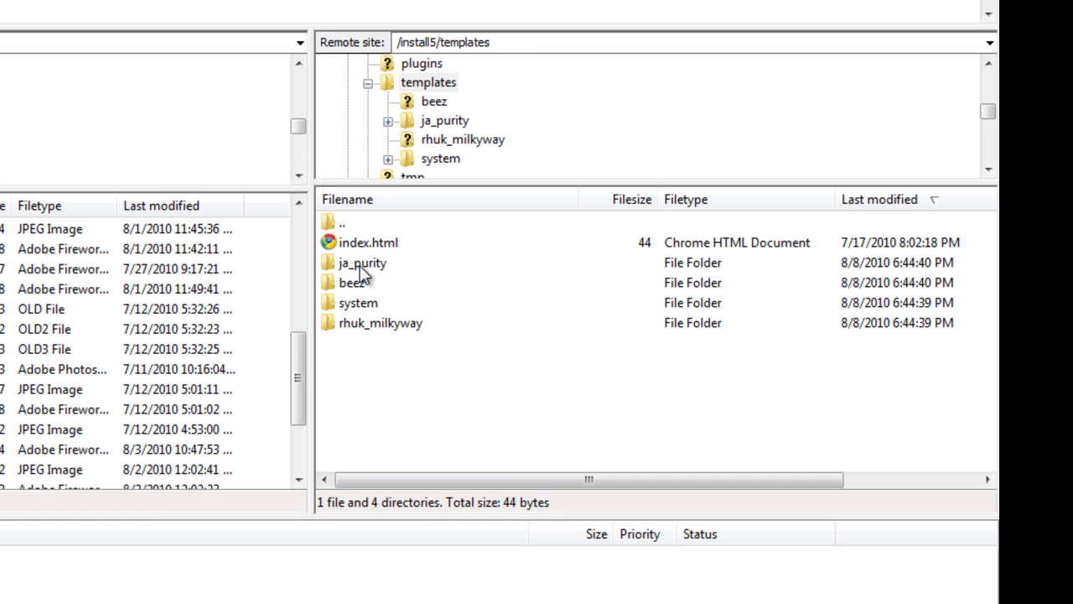
- Move the remote listing up to the templates folder
double_click(363, 261)
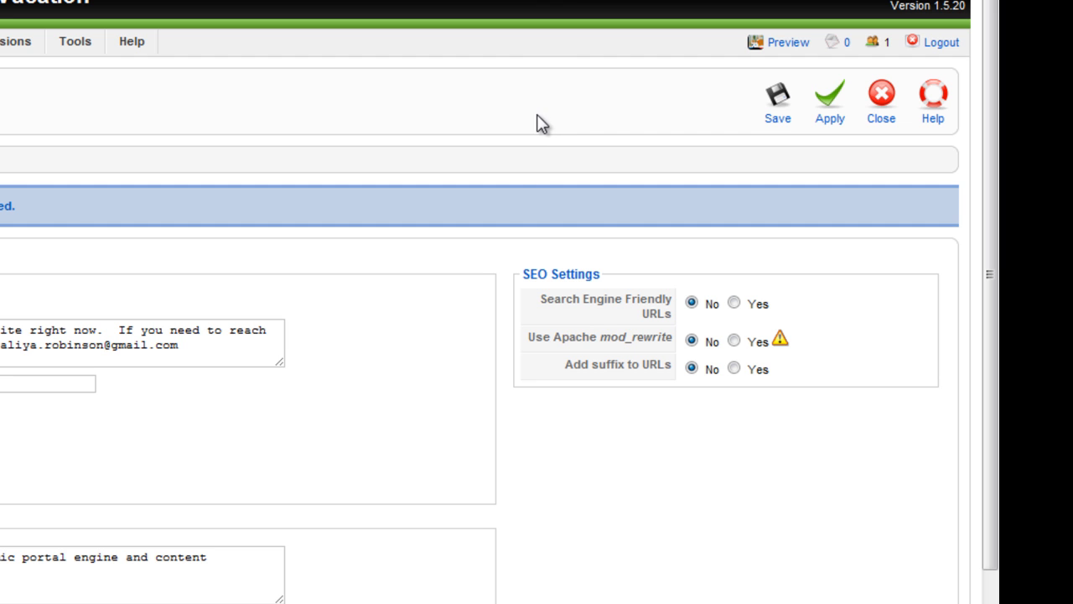
mouse_move(537, 126)
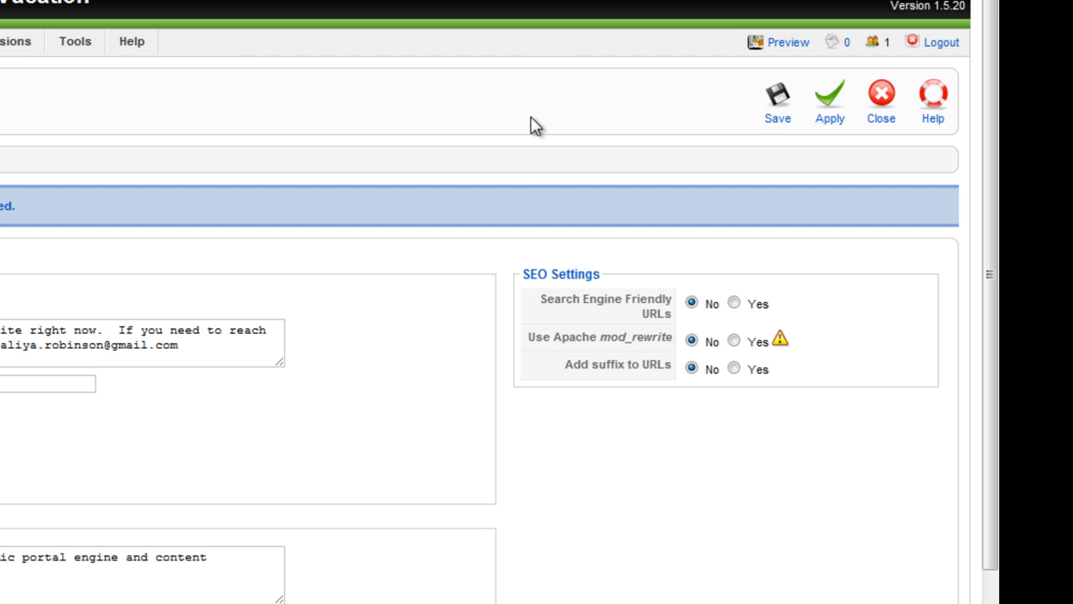
mouse_move(406, 130)
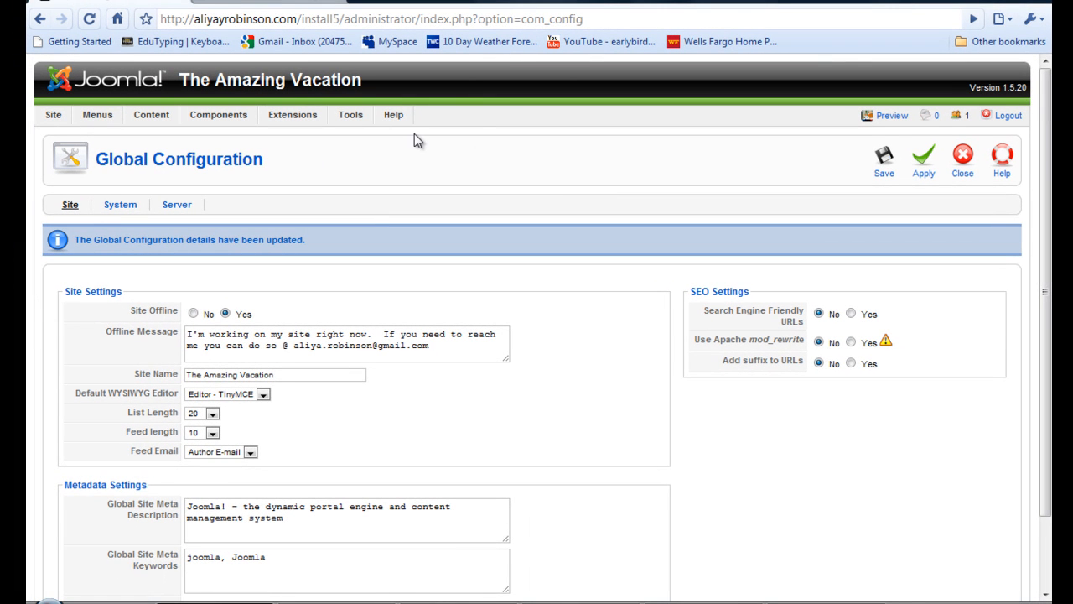
mouse_move(325, 69)
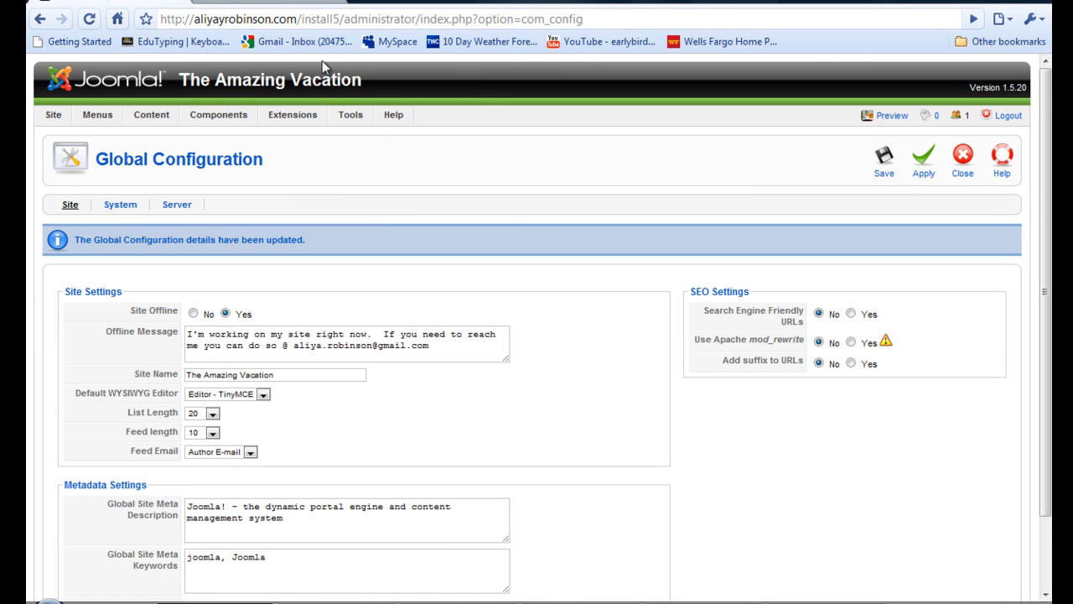
mouse_move(326, 61)
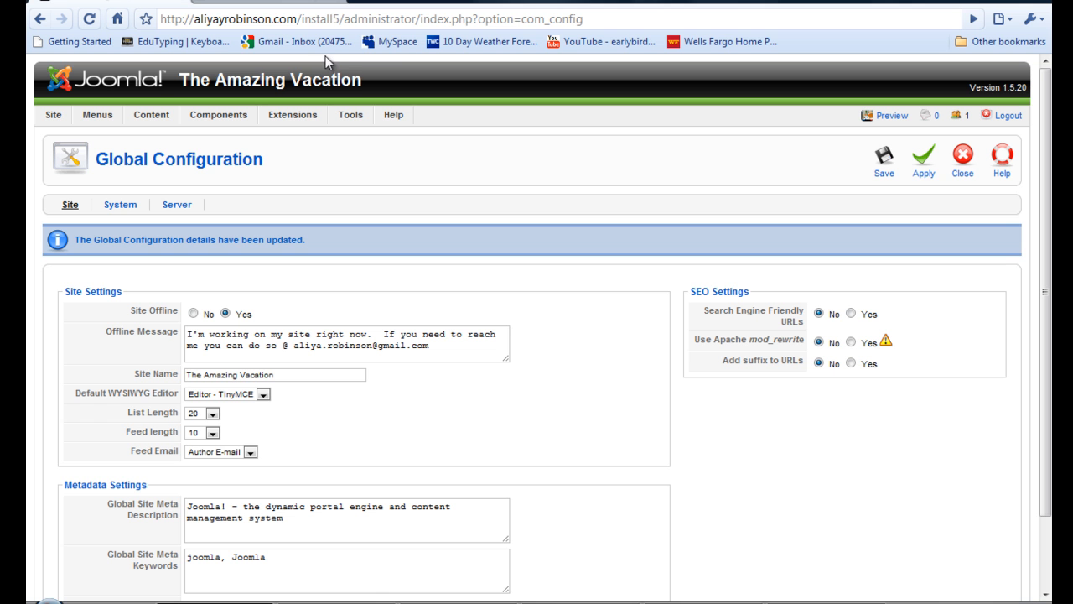
mouse_move(619, 432)
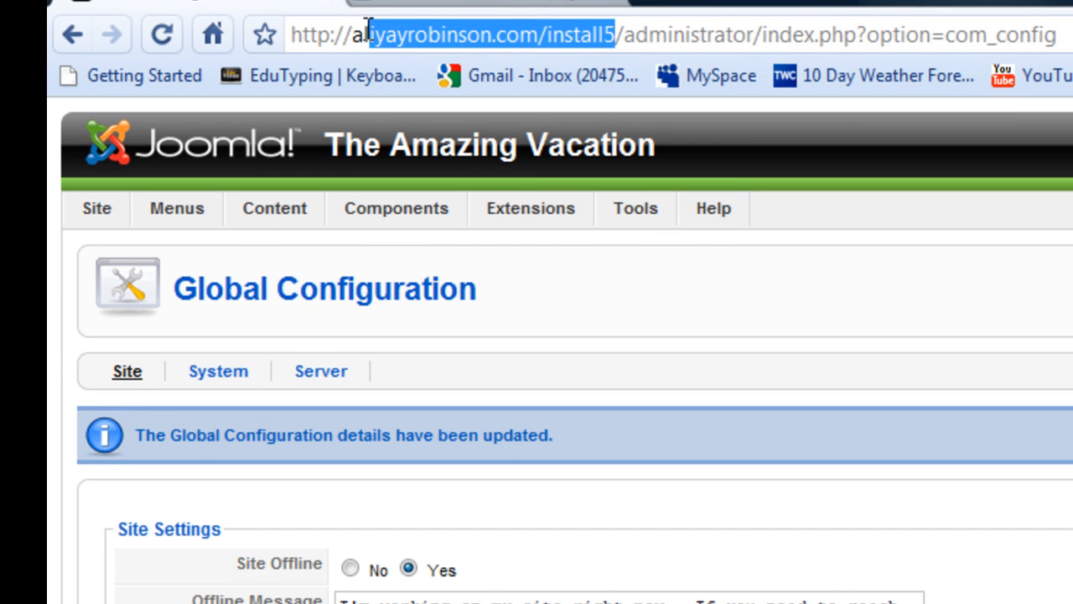
- Copy the selected site address ending at install5 from the address bar
right_click(394, 35)
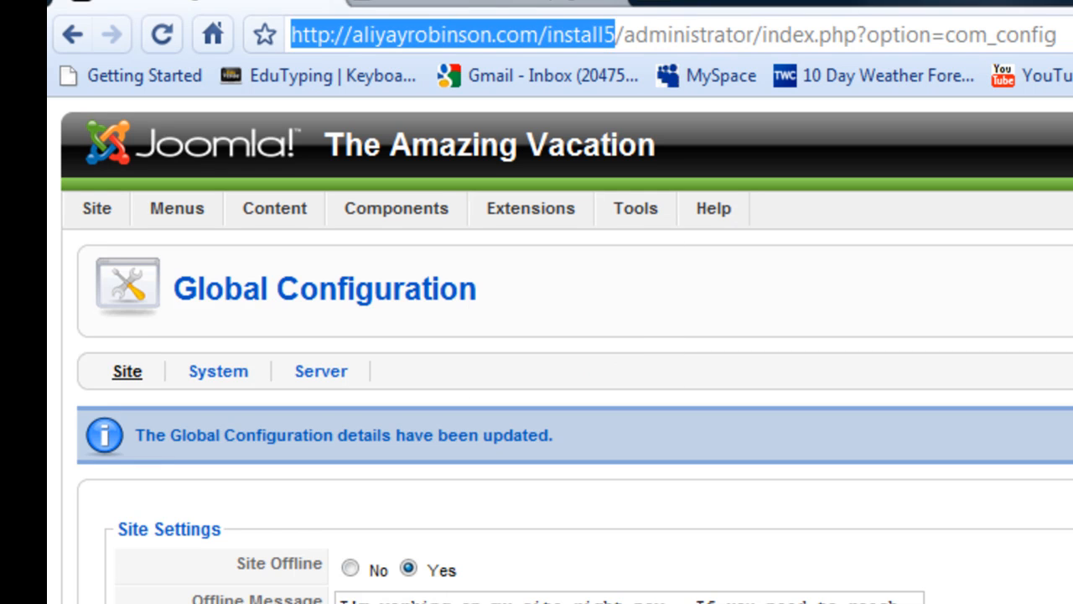
click(16, 595)
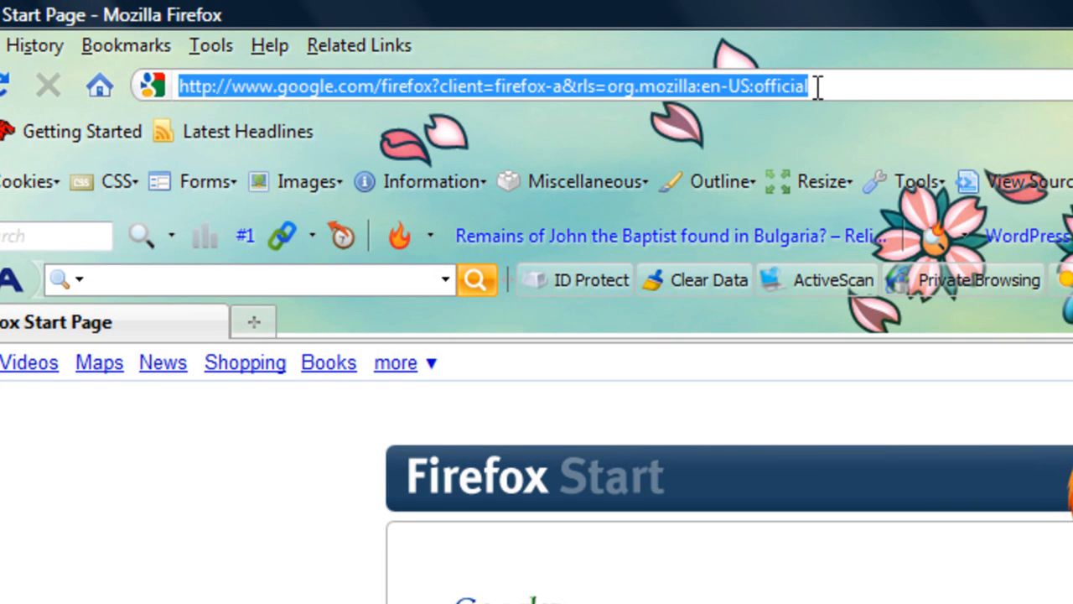
text(http://aliyayrobinson.com/install5/)
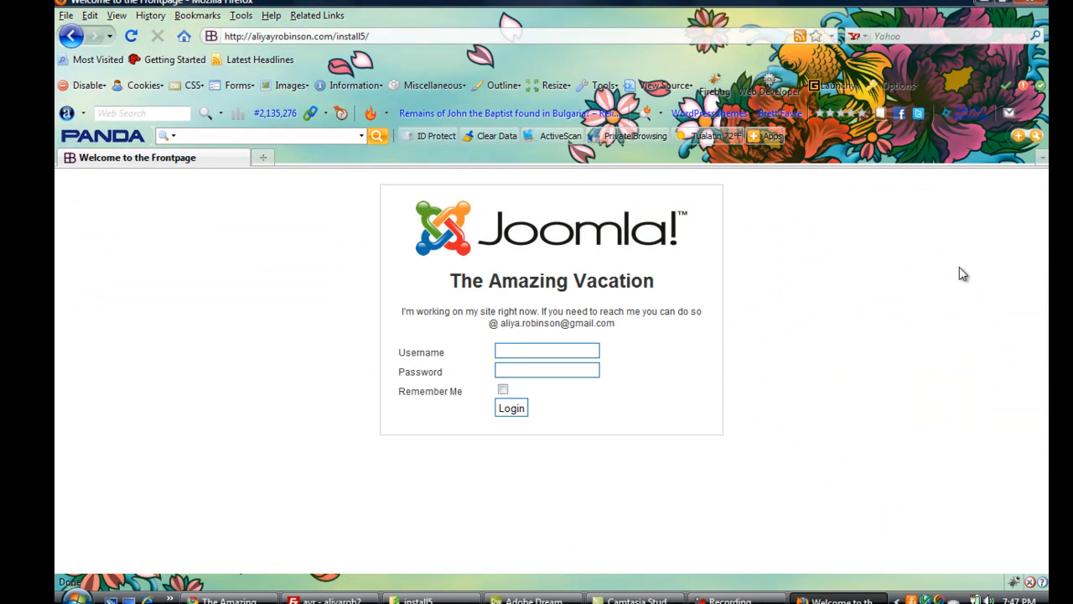
mouse_move(490, 221)
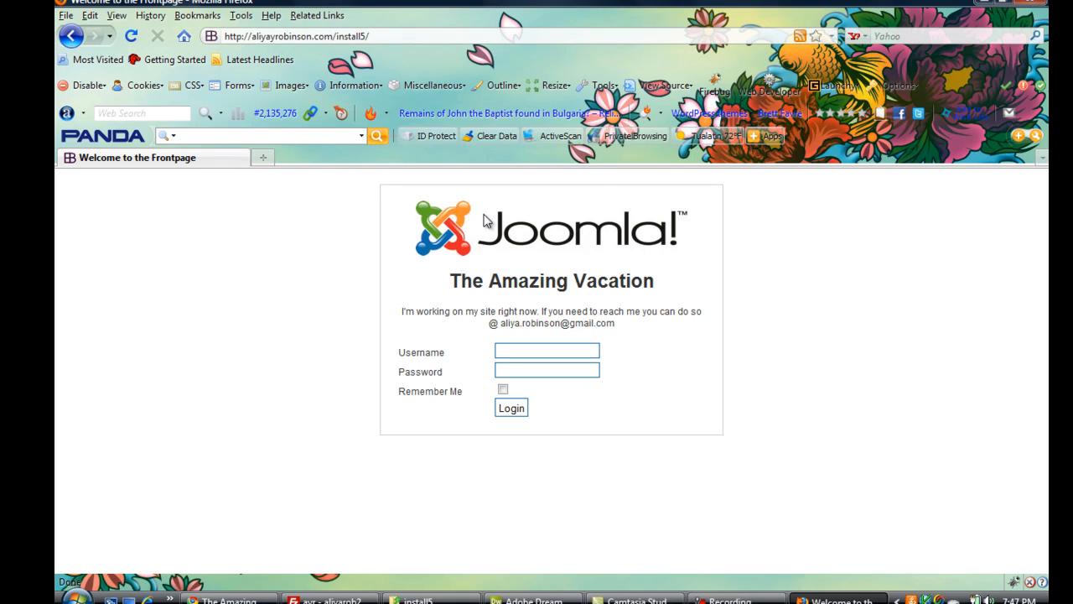
mouse_move(691, 447)
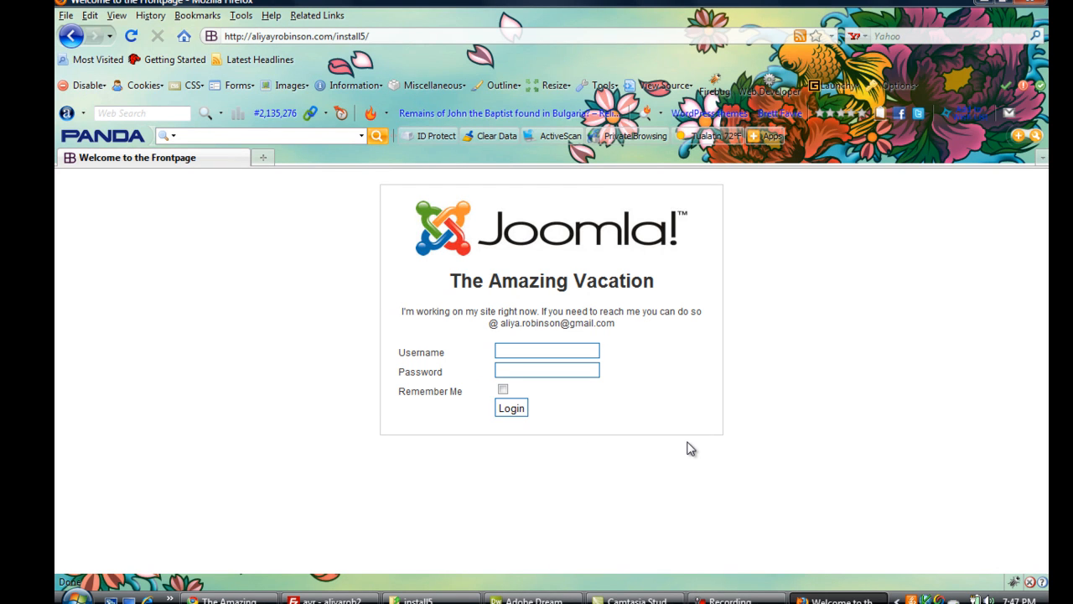
mouse_move(892, 339)
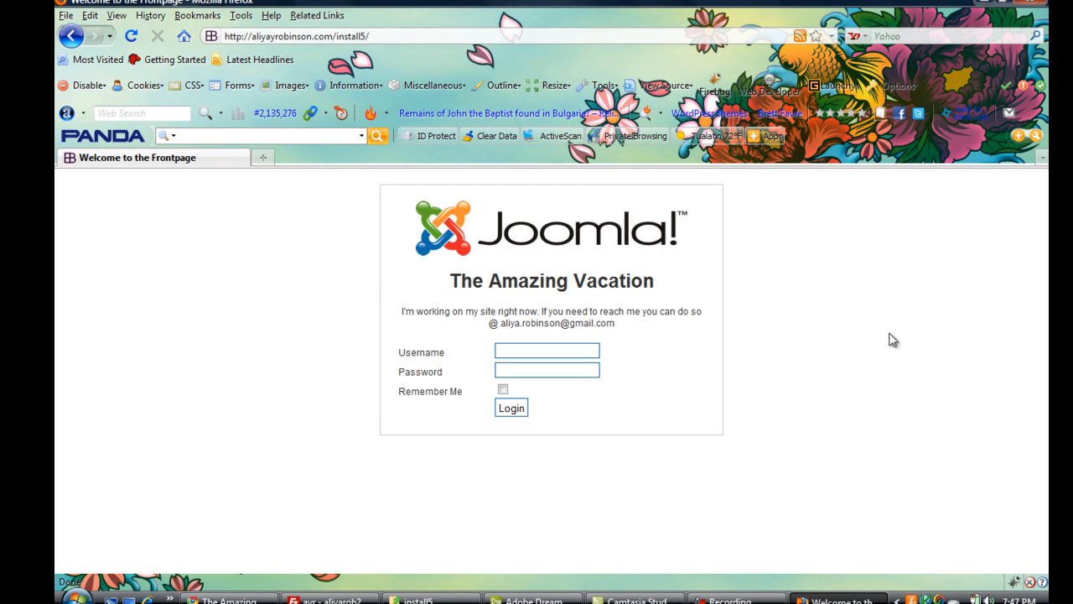
mouse_move(906, 318)
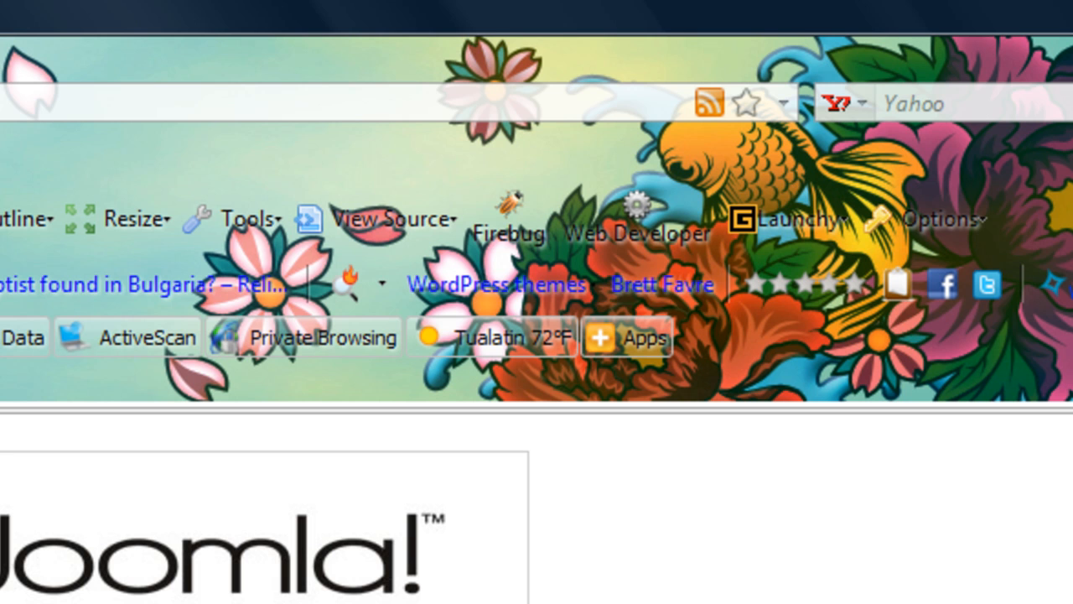
mouse_move(509, 235)
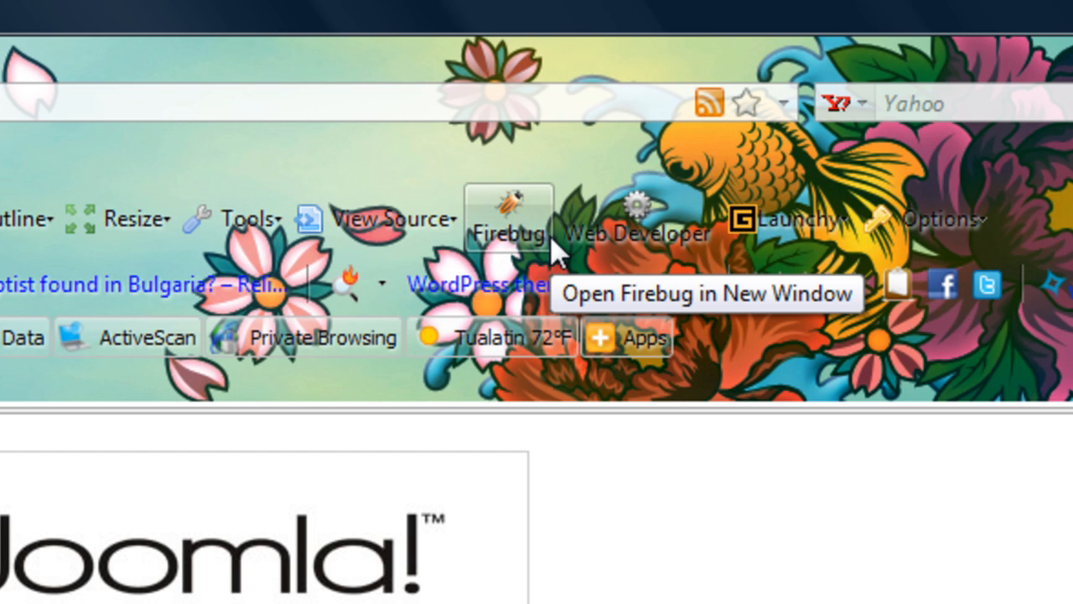
mouse_move(503, 235)
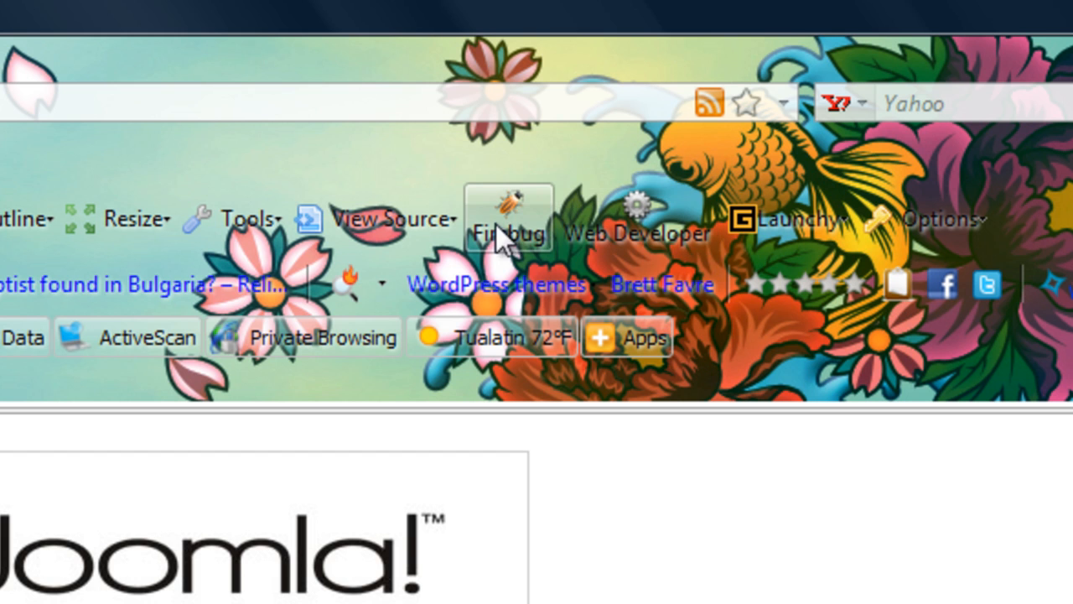
mouse_move(536, 244)
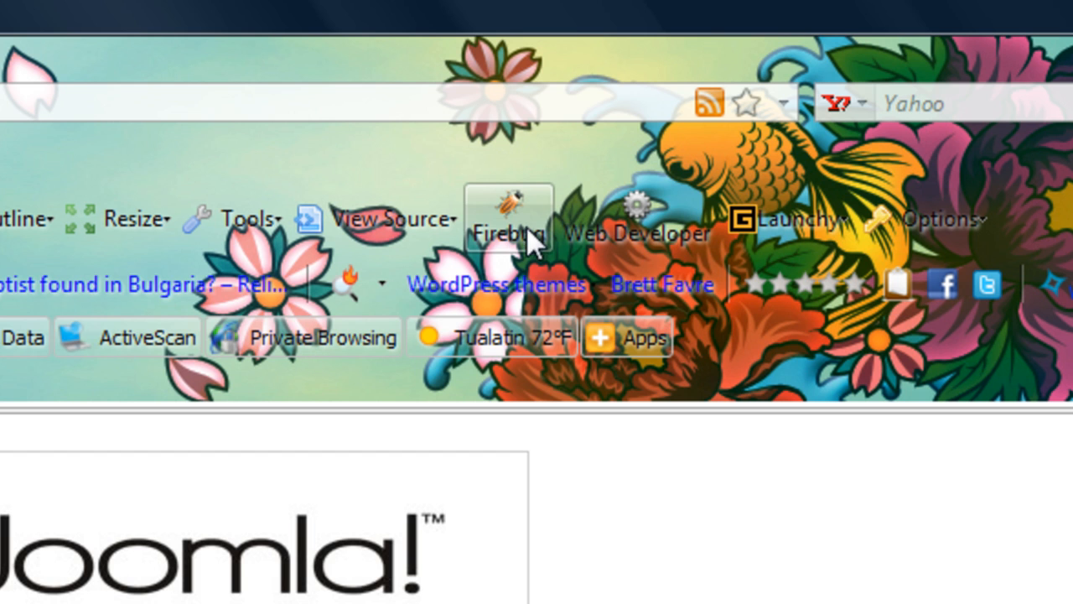
mouse_move(650, 226)
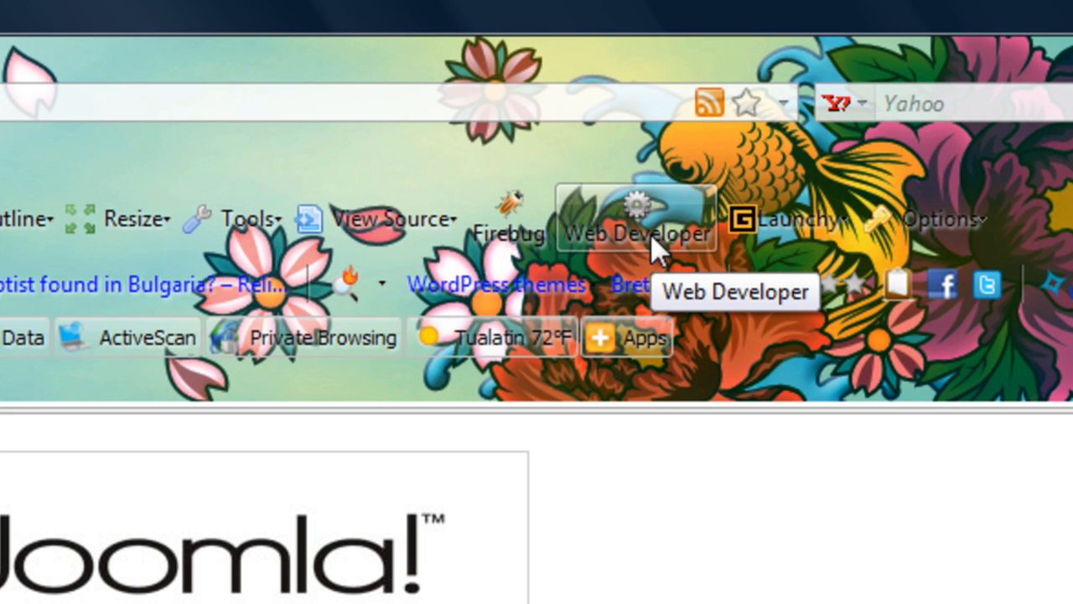
mouse_move(506, 218)
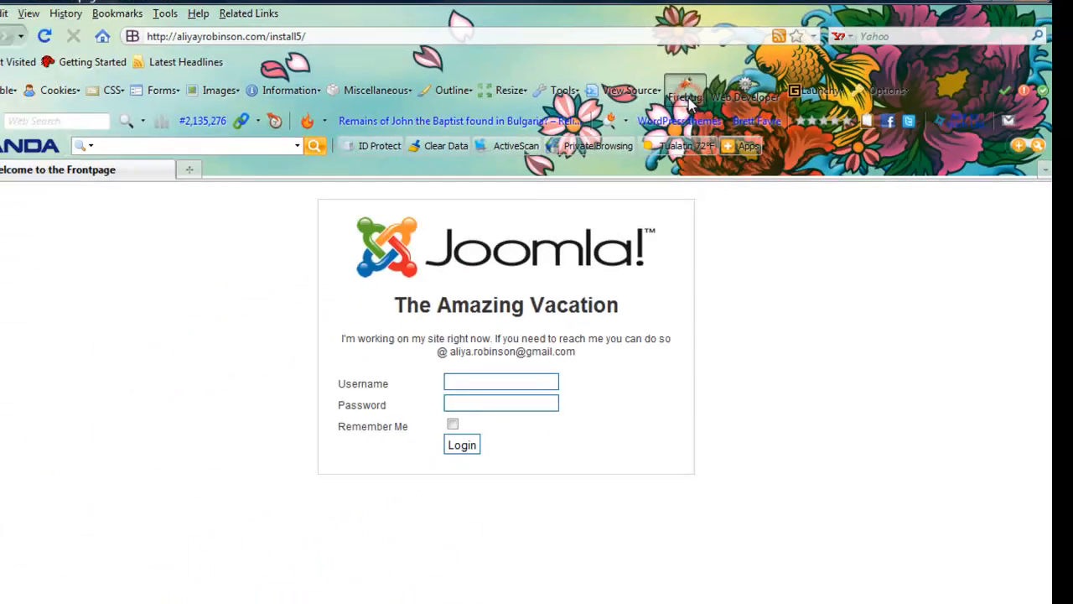
- Dock Firebug in the browser and expand <body> to expose the logo img markup
click(686, 91)
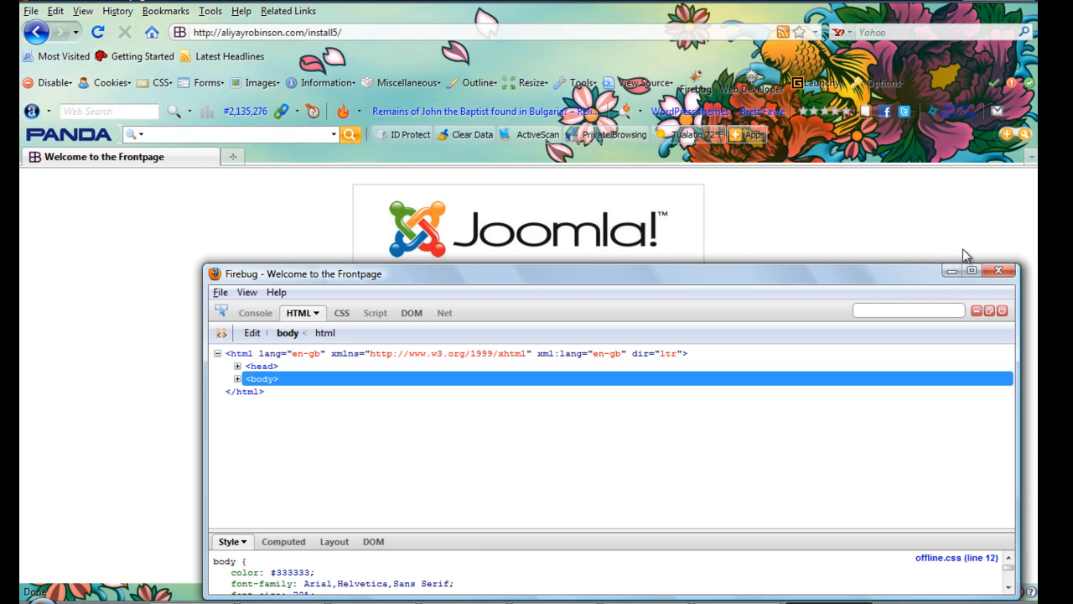
mouse_move(847, 540)
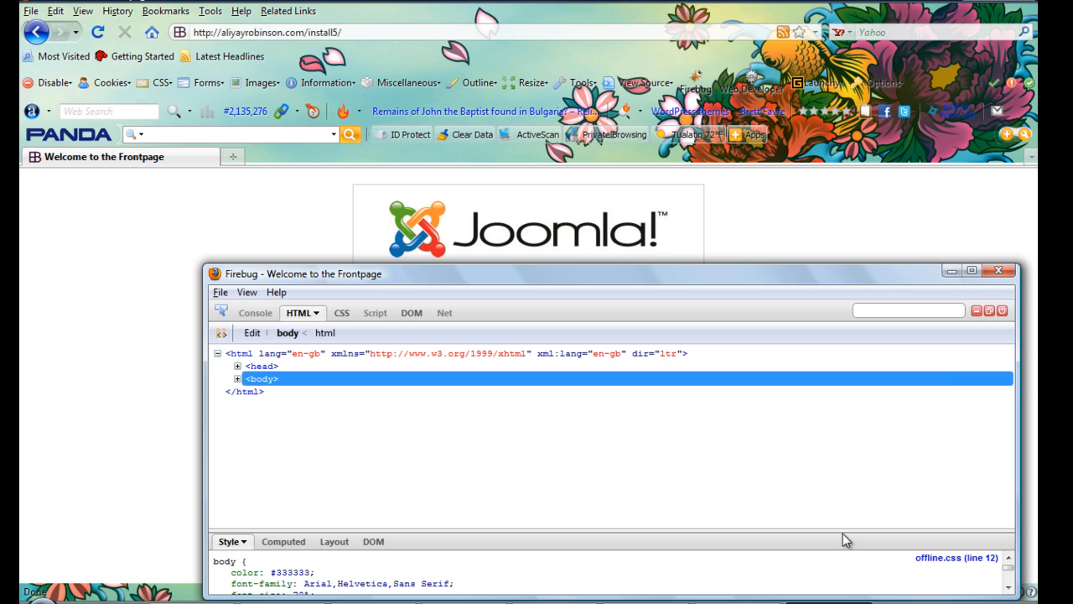
mouse_move(668, 560)
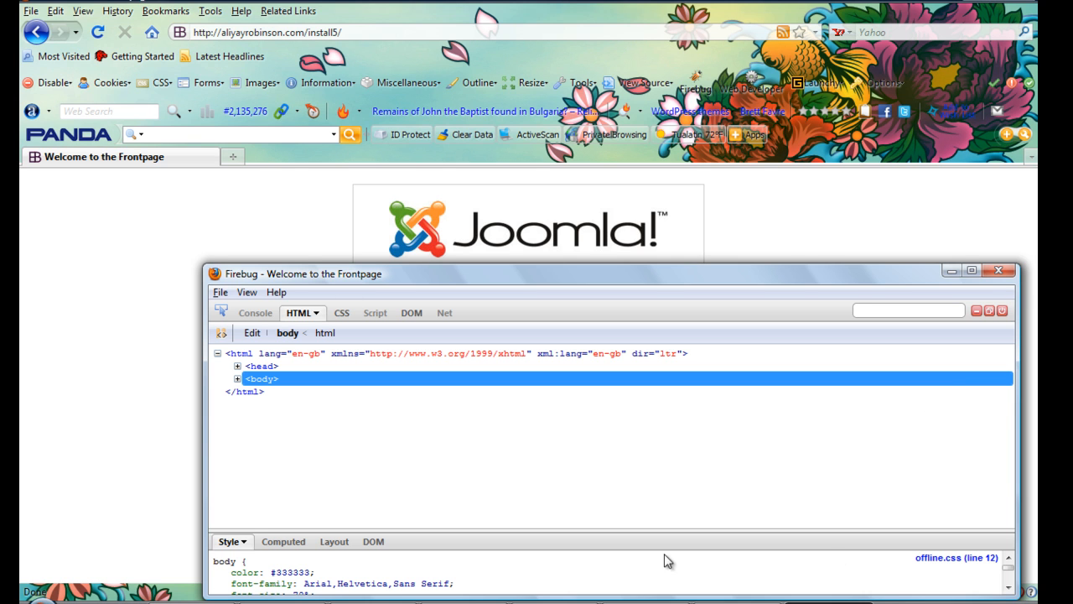
click(999, 270)
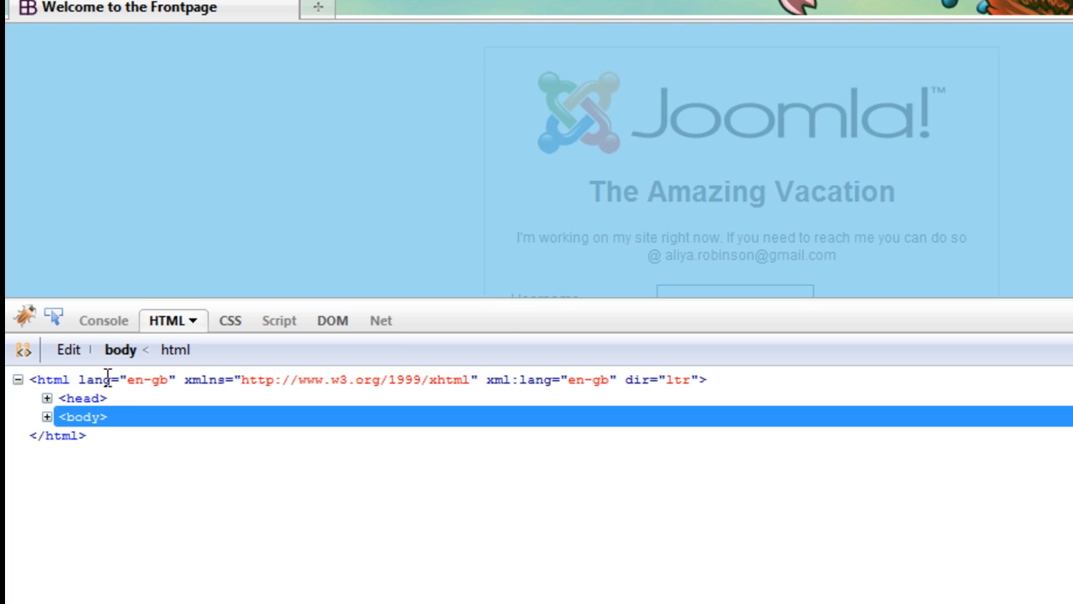
click(47, 416)
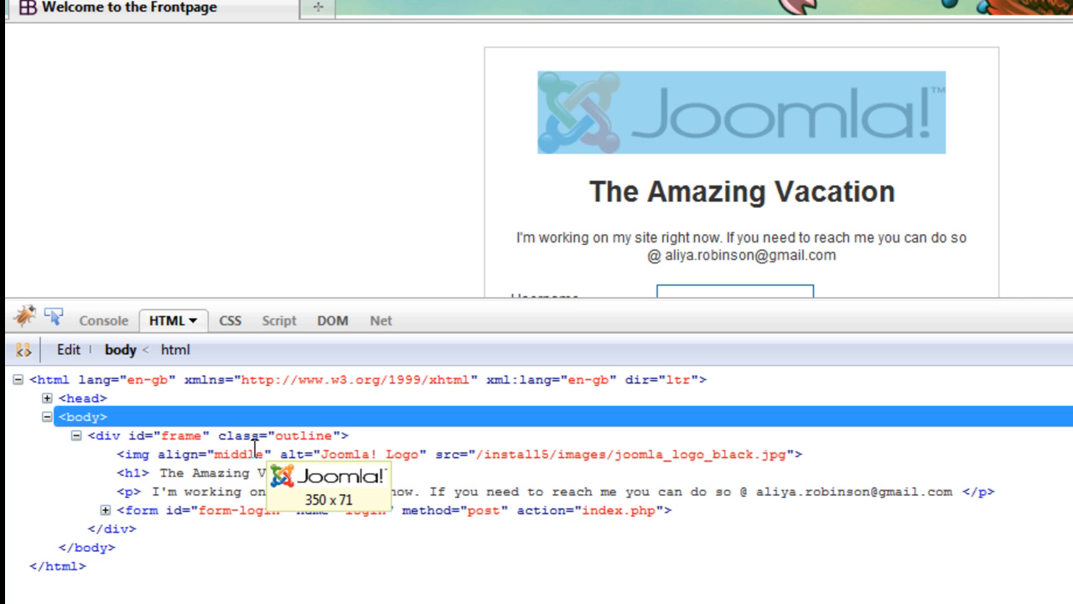
mouse_move(428, 446)
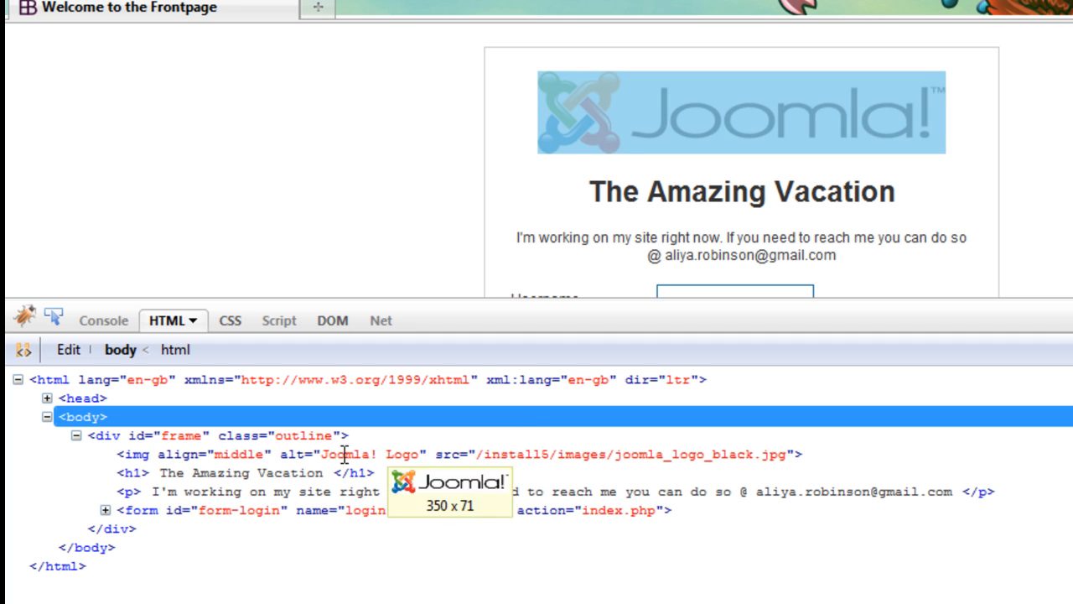
mouse_move(406, 473)
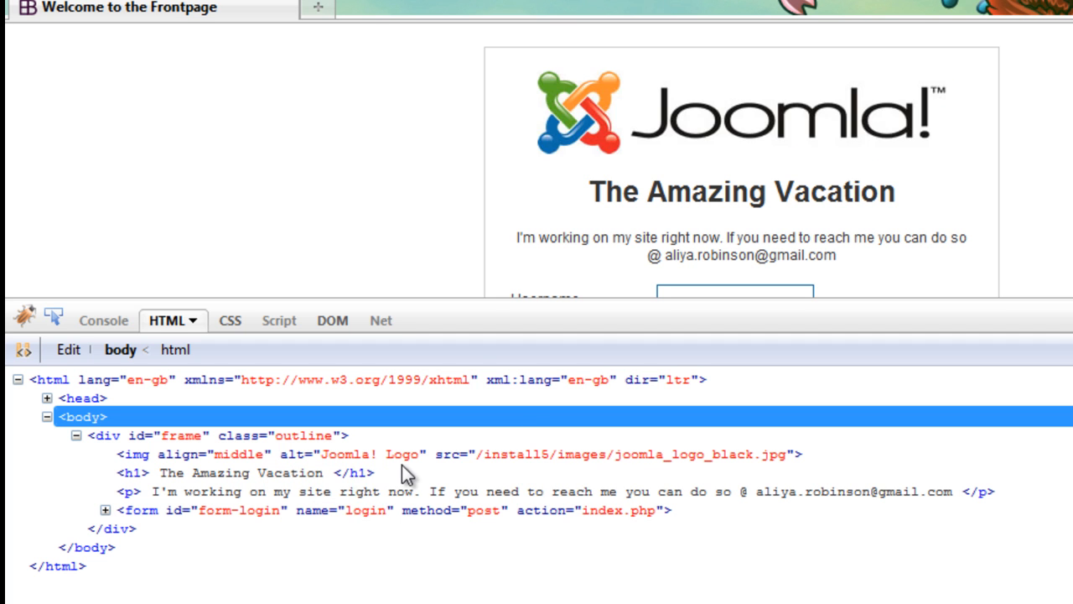
mouse_move(411, 452)
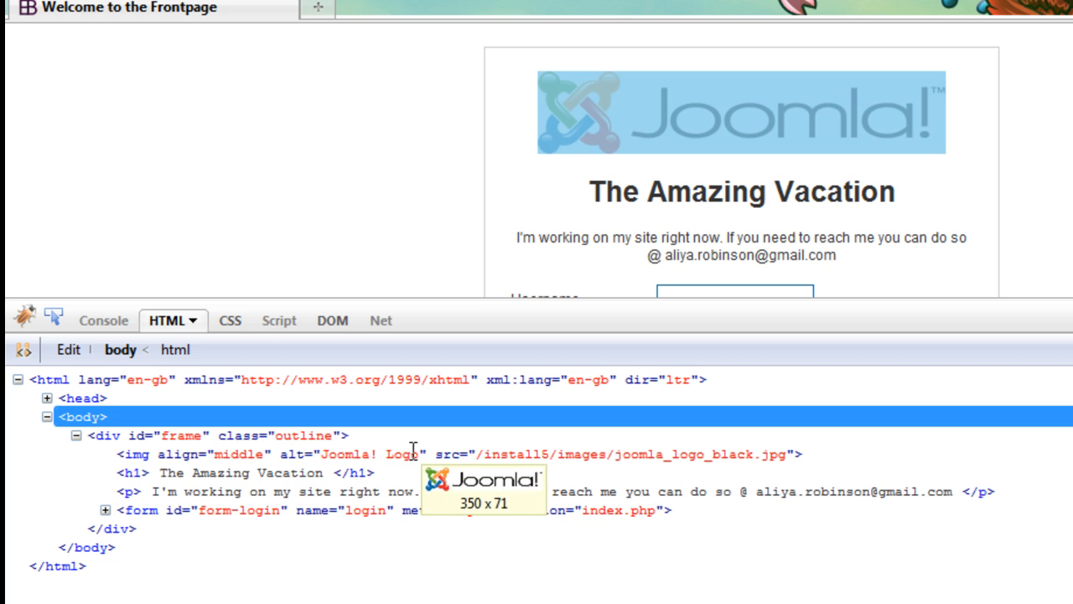
mouse_move(423, 453)
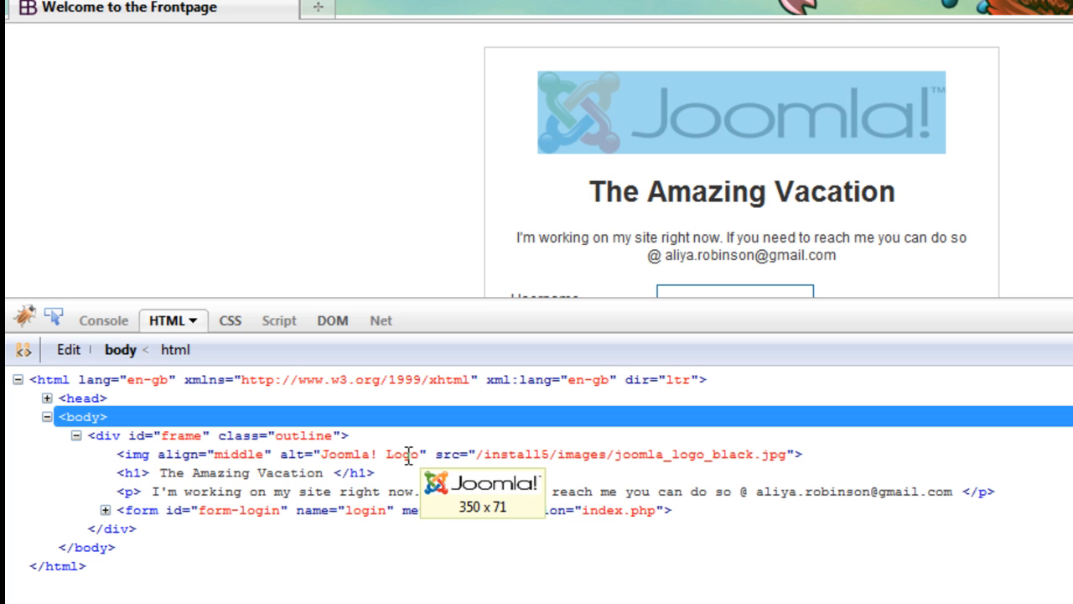
mouse_move(512, 456)
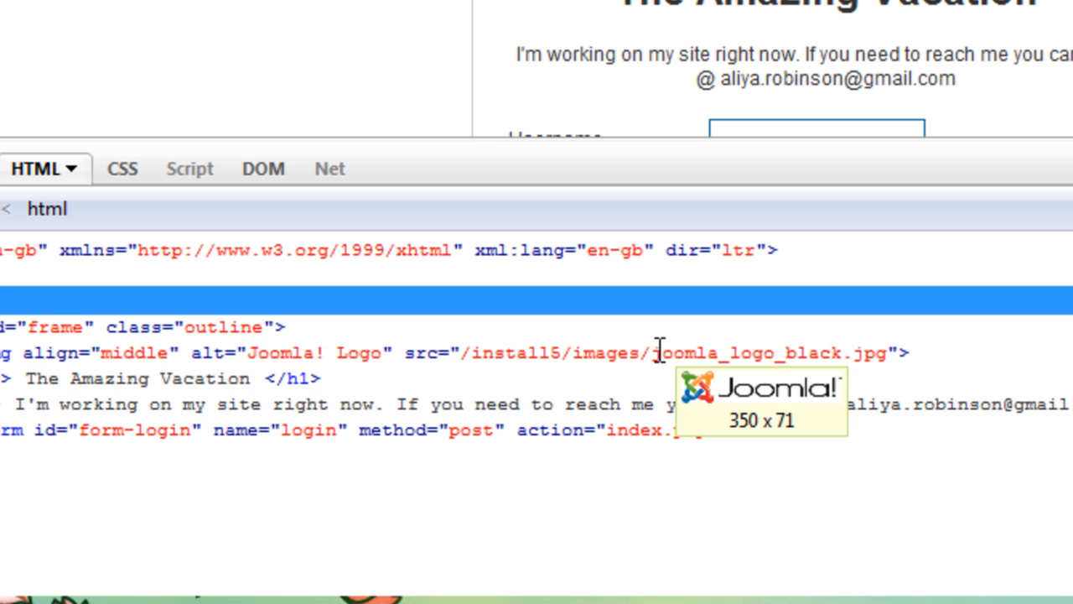
mouse_move(469, 346)
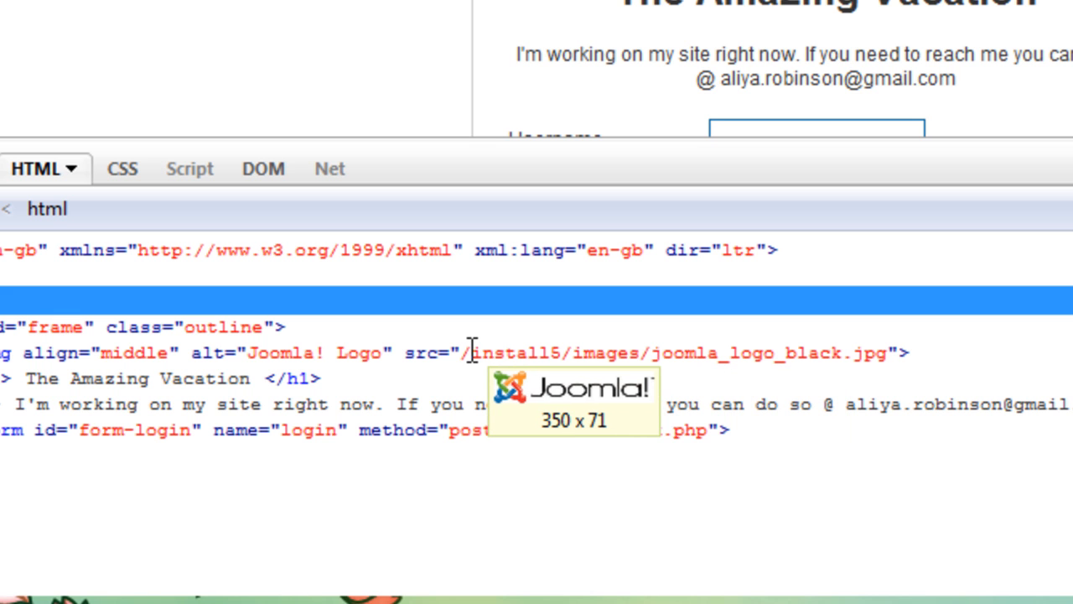
mouse_move(519, 352)
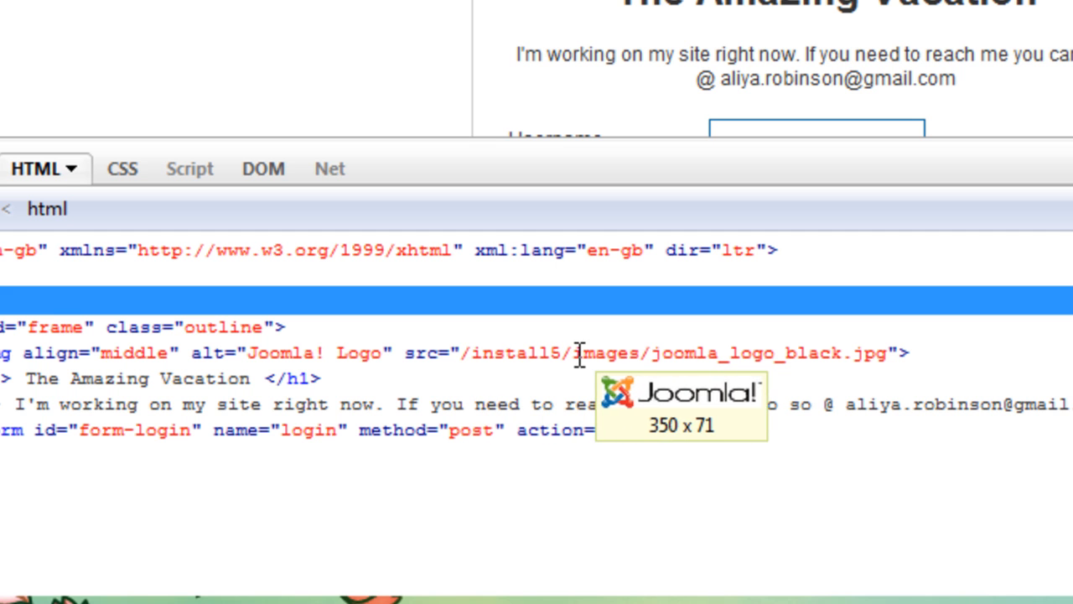
mouse_move(744, 352)
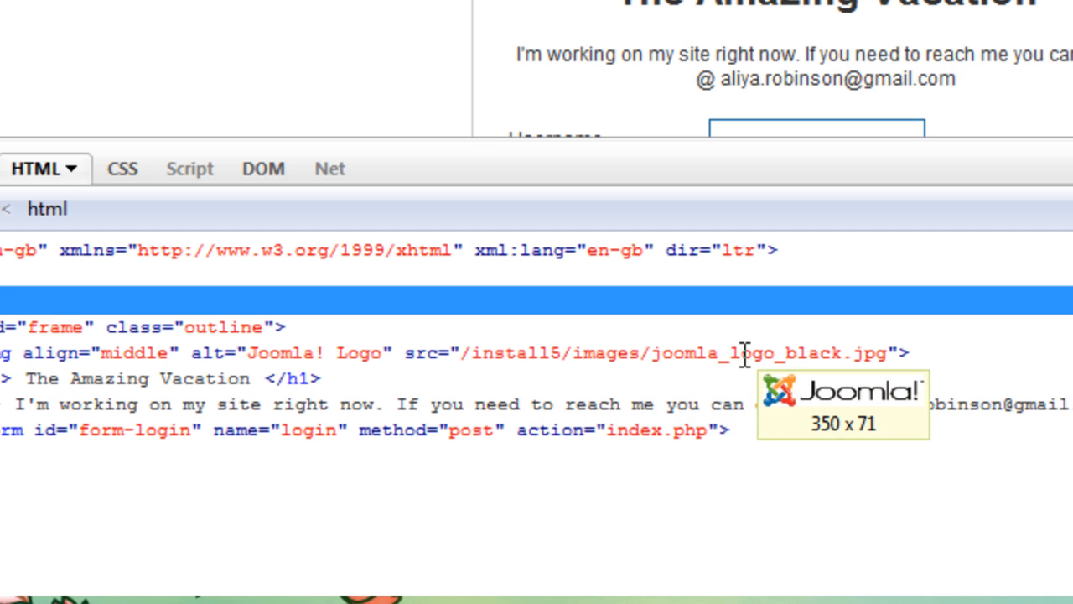
mouse_move(852, 350)
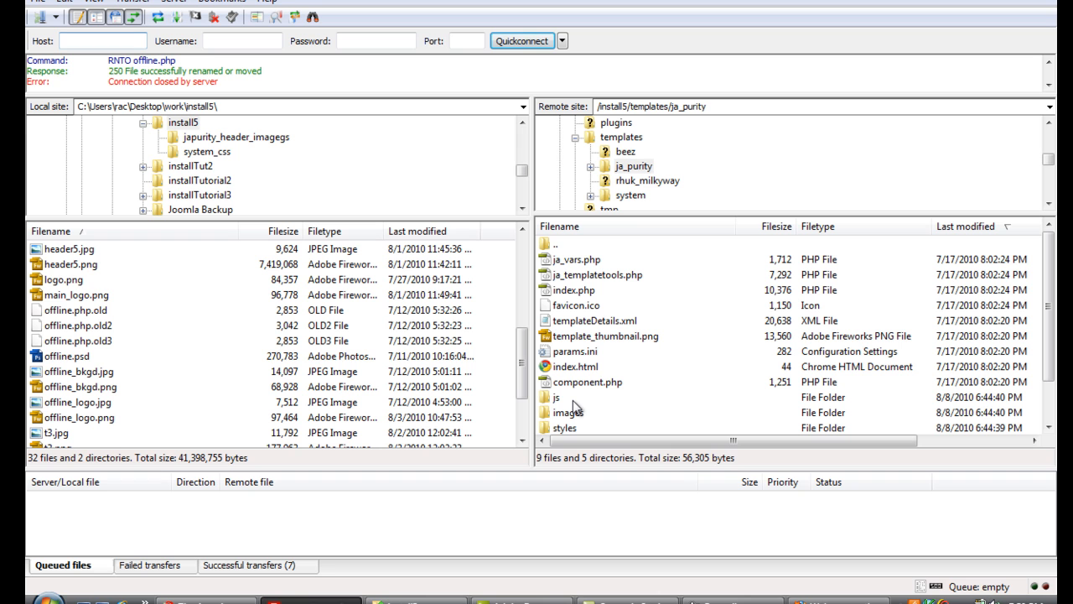
- Browse the remote side to /install5/images and pick joomla_logo_black.jpg
click(102, 41)
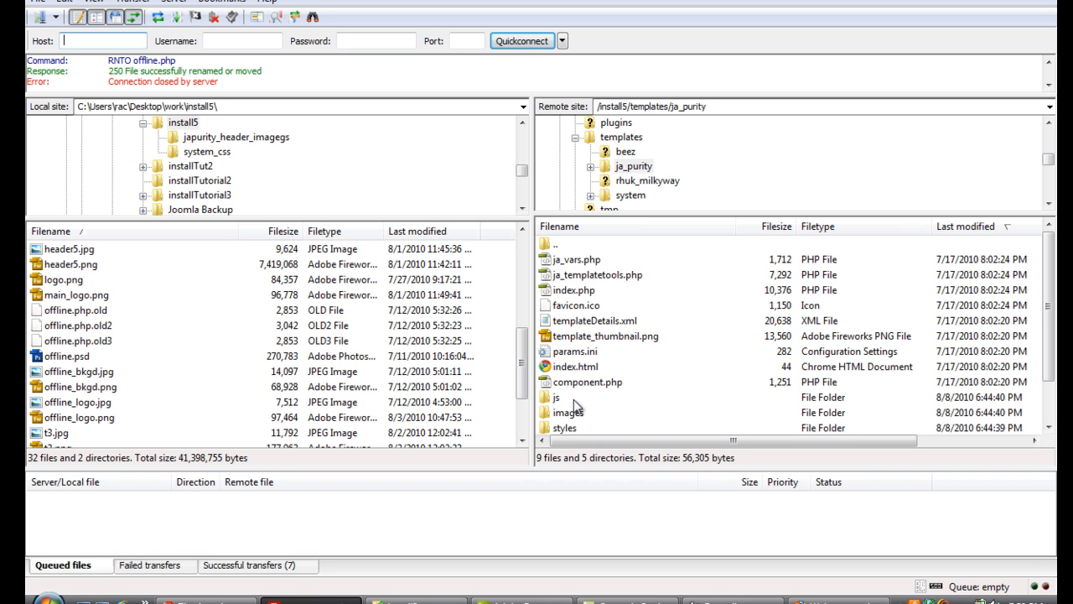
mouse_move(570, 249)
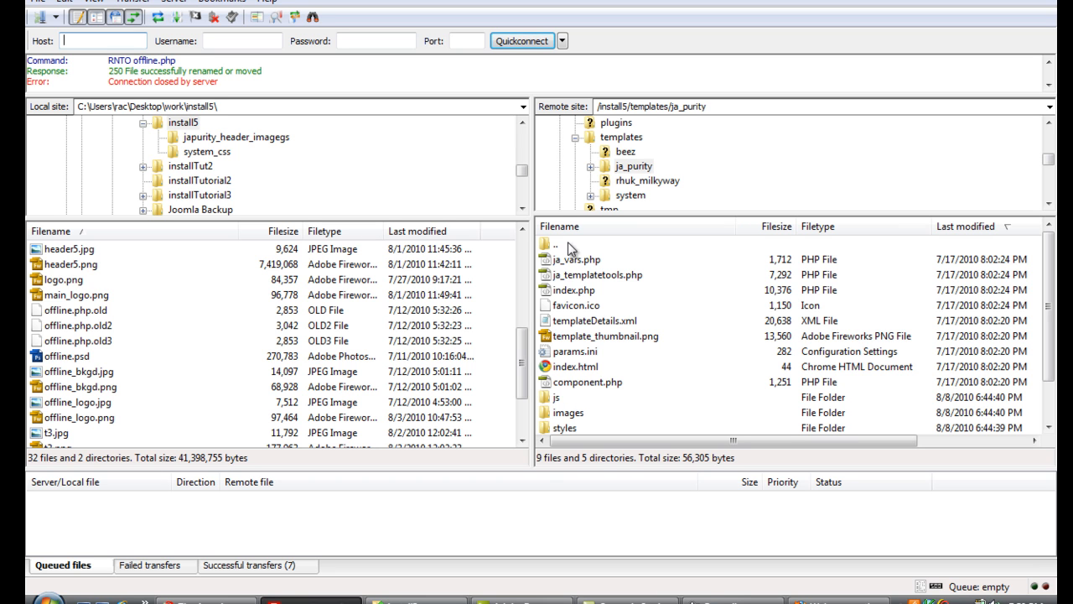
mouse_move(580, 265)
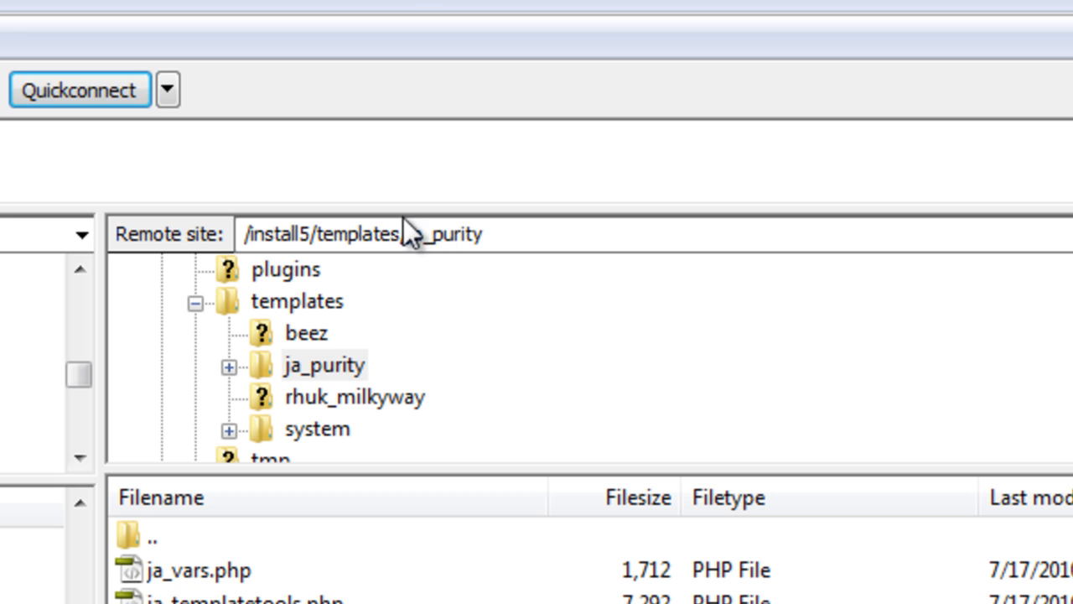
click(297, 302)
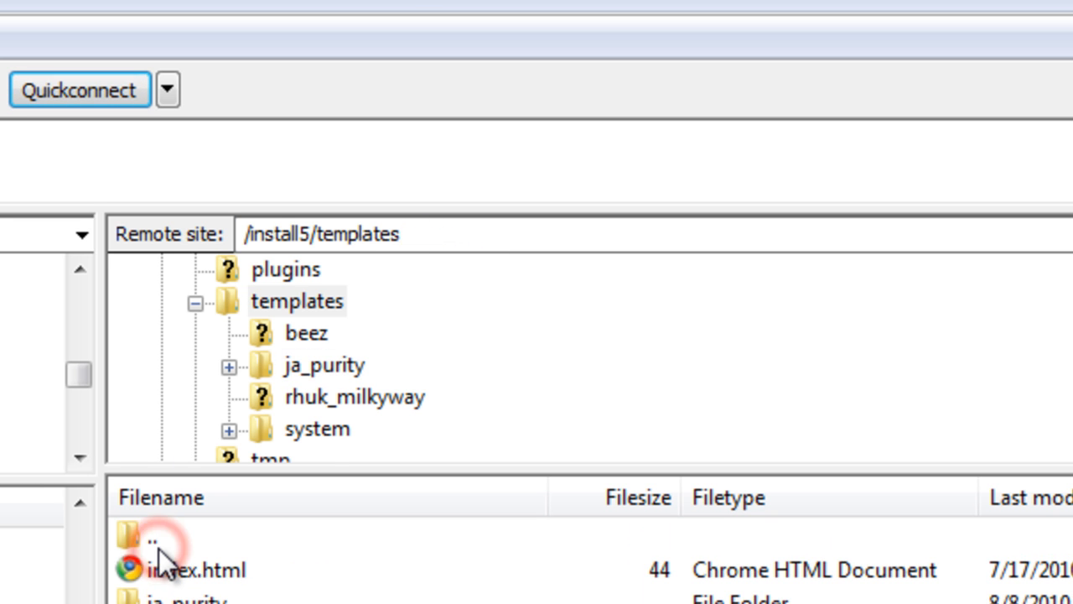
double_click(152, 536)
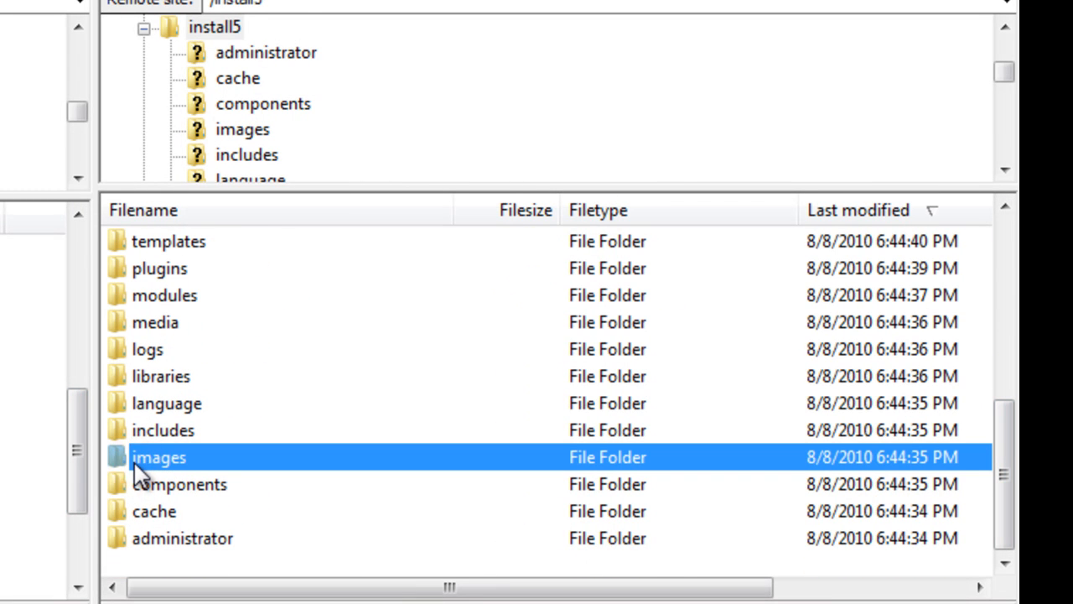
double_click(159, 456)
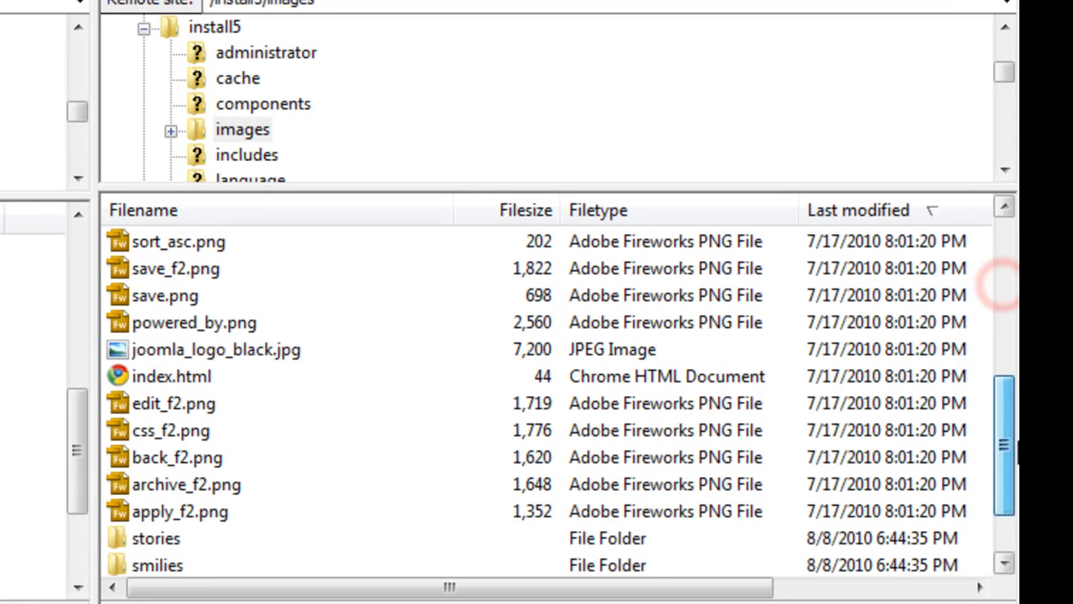
click(214, 348)
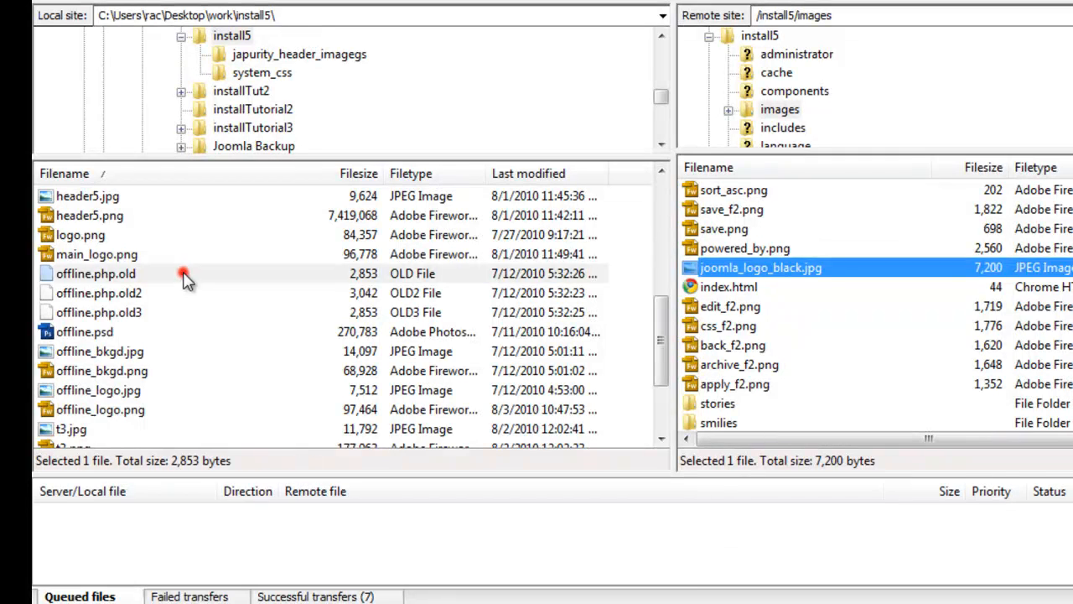
- Browse the local install5 files and pick offline_logo.jpg
click(95, 273)
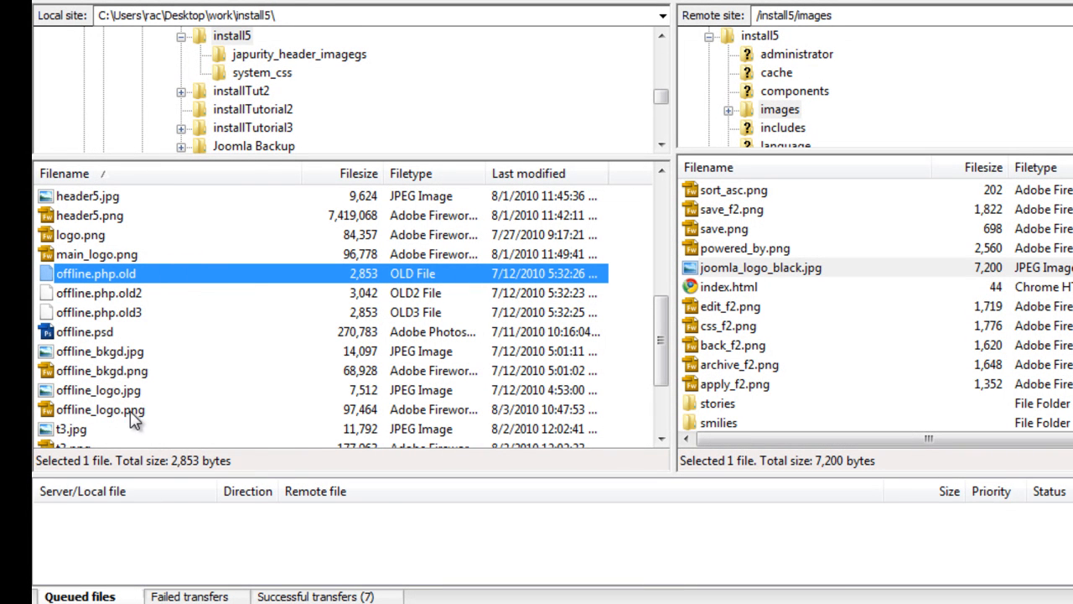
click(99, 389)
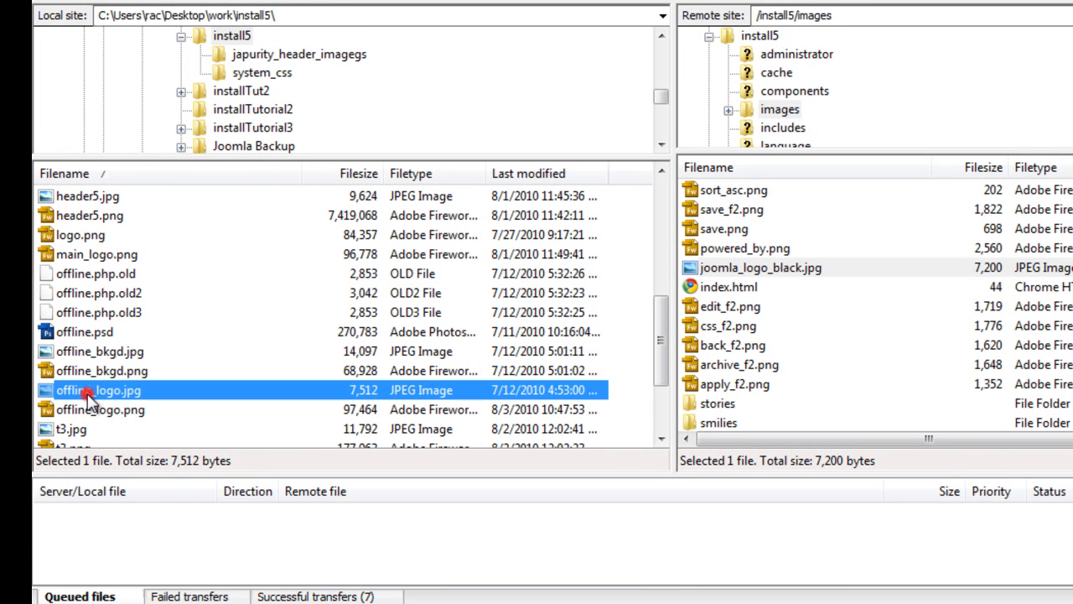
- Upload offline_logo.jpg from the local pane into the server's images folder
right_click(97, 389)
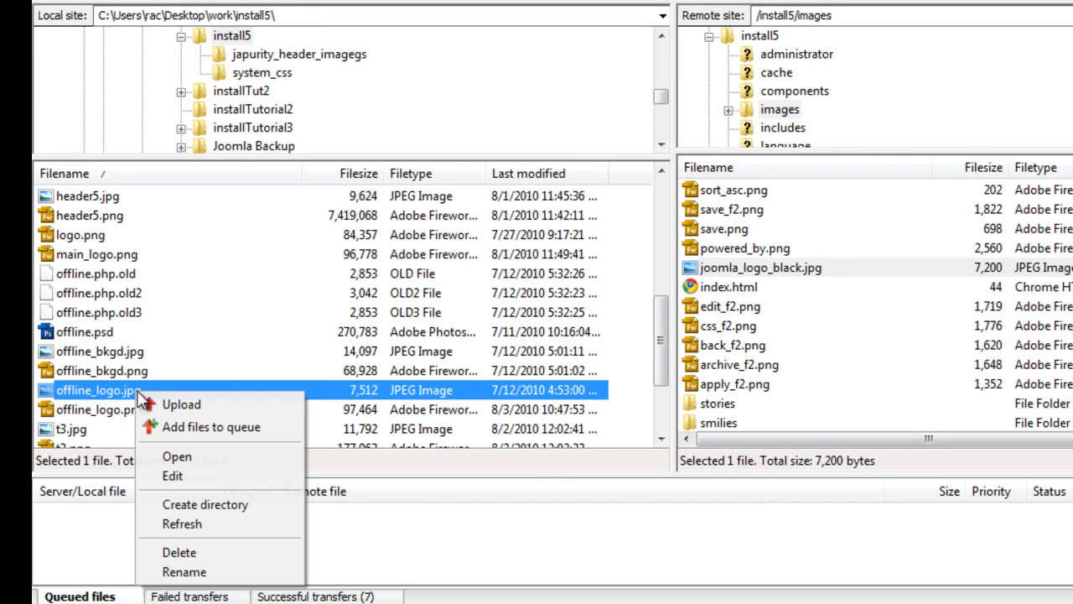
click(181, 404)
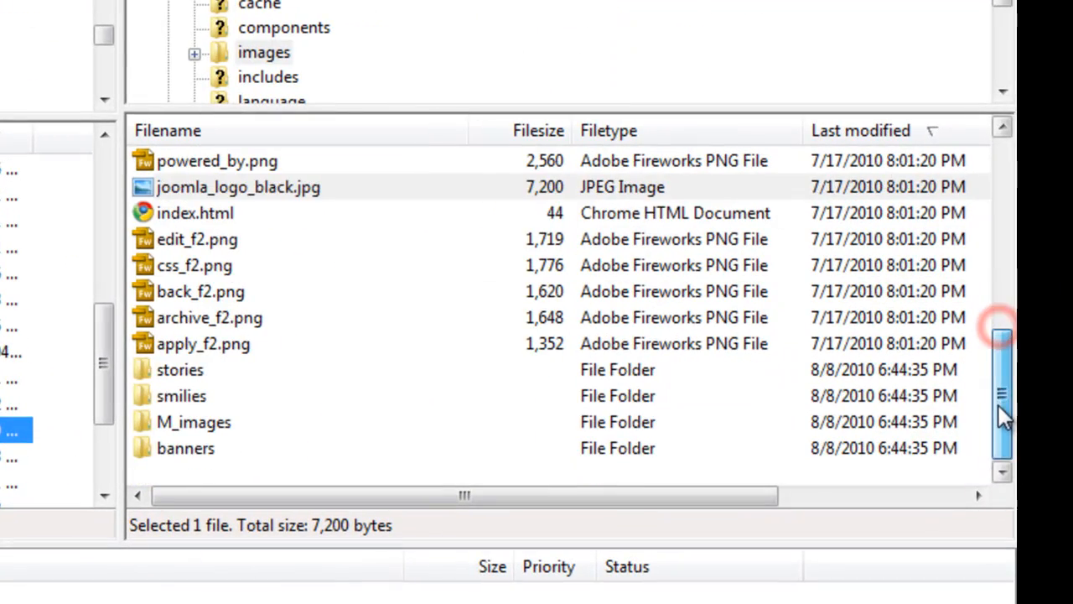
scroll(up, 3)
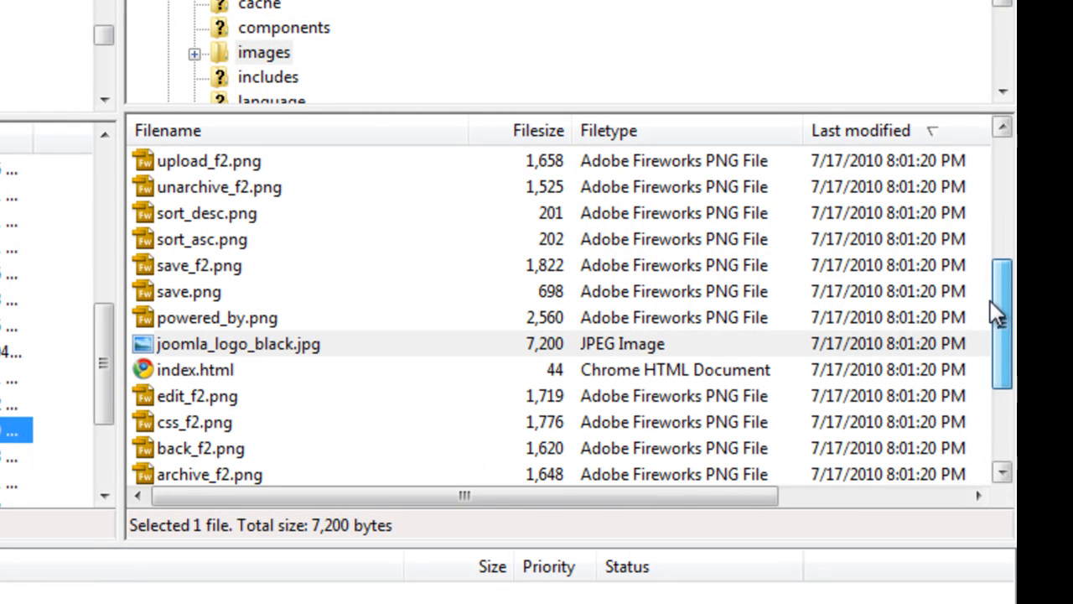
mouse_move(285, 356)
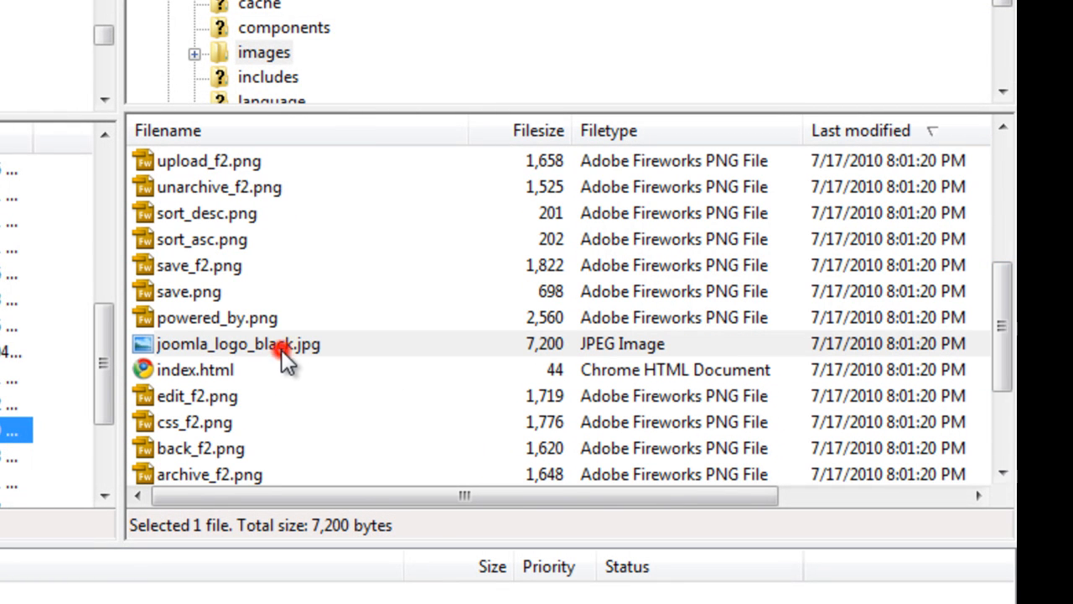
- Begin renaming the remote joomla_logo_black.jpg and copy its original file name
click(238, 343)
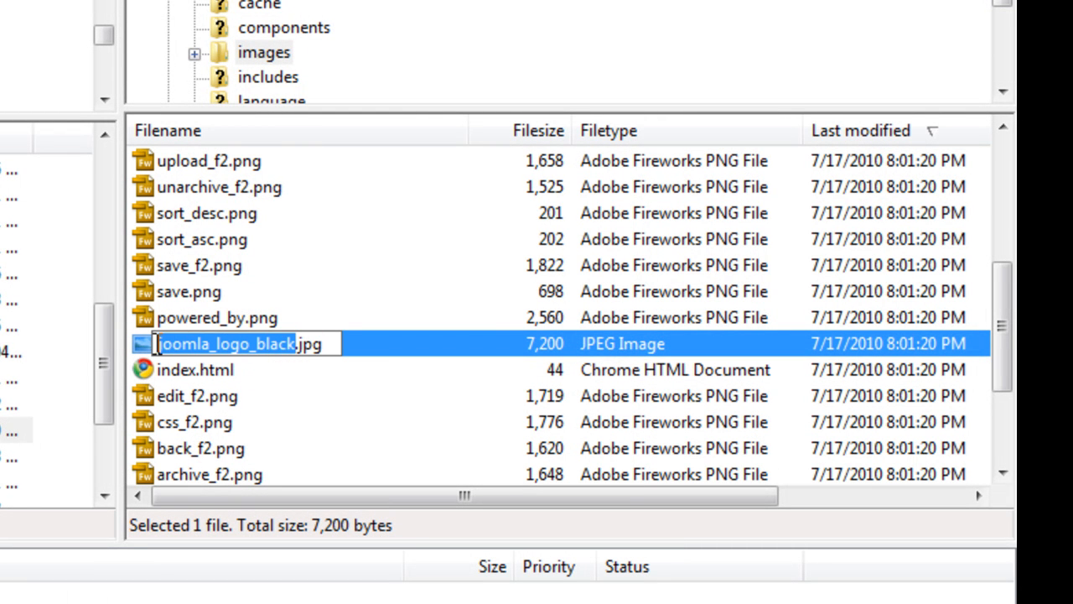
right_click(226, 344)
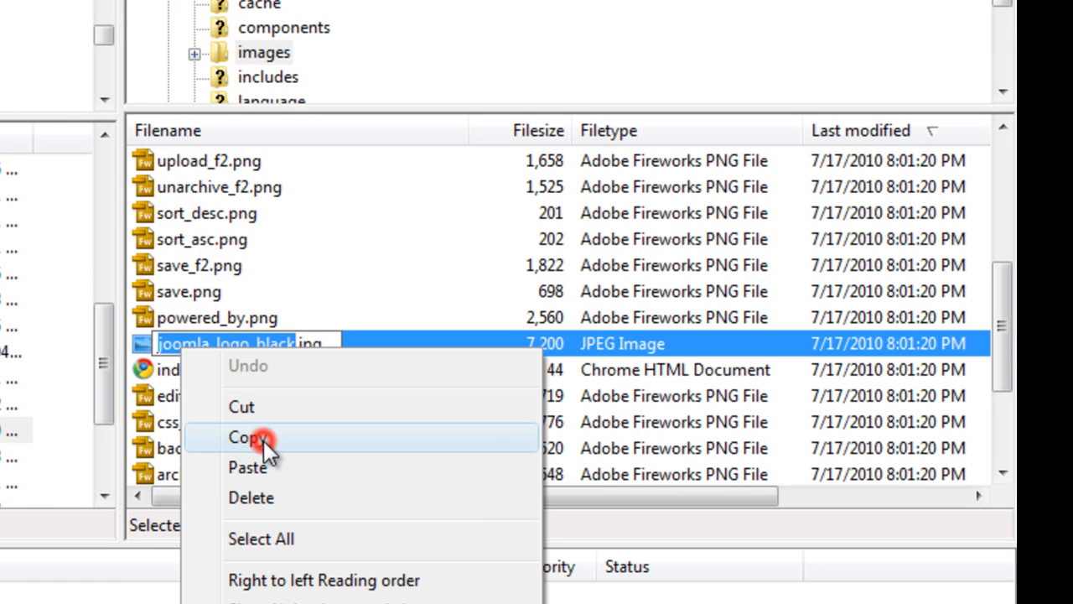
click(248, 436)
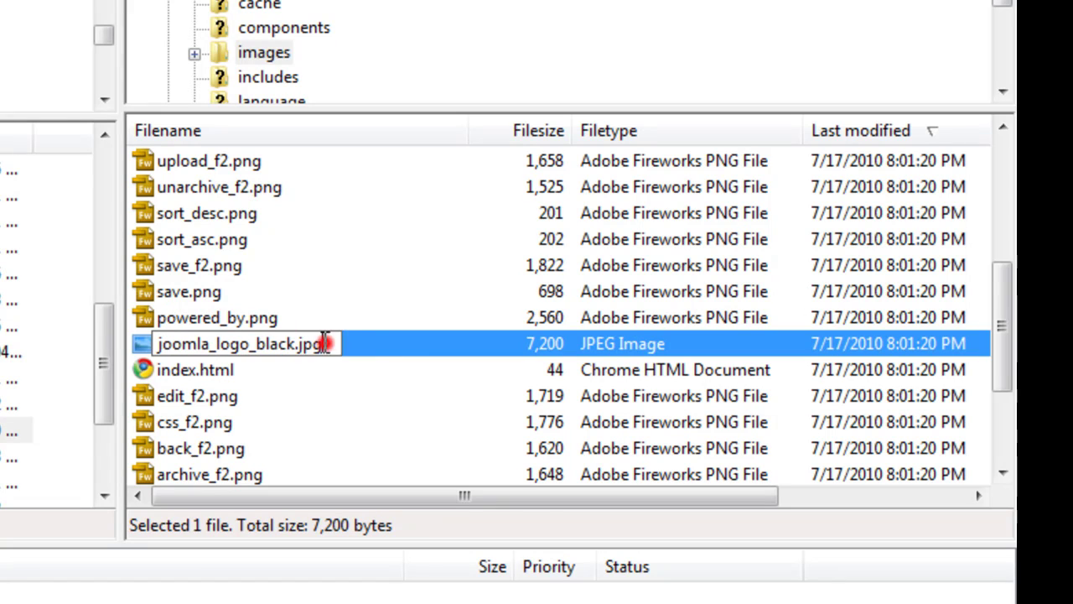
mouse_move(365, 342)
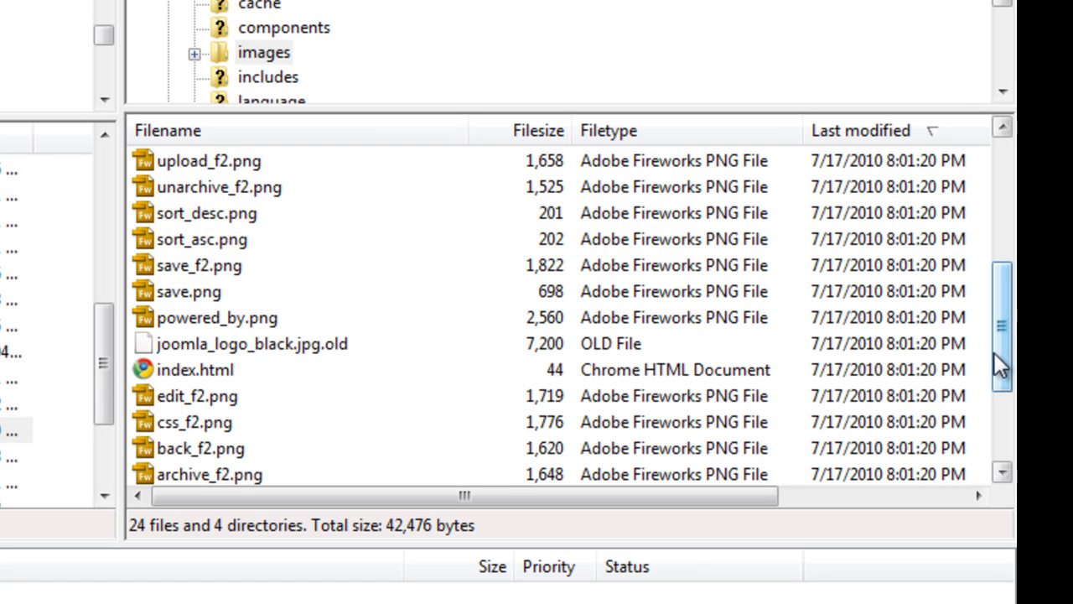
- Rename the uploaded offline_logo.jpg on the server to joomla_logo_black.jpg
scroll(up, 3)
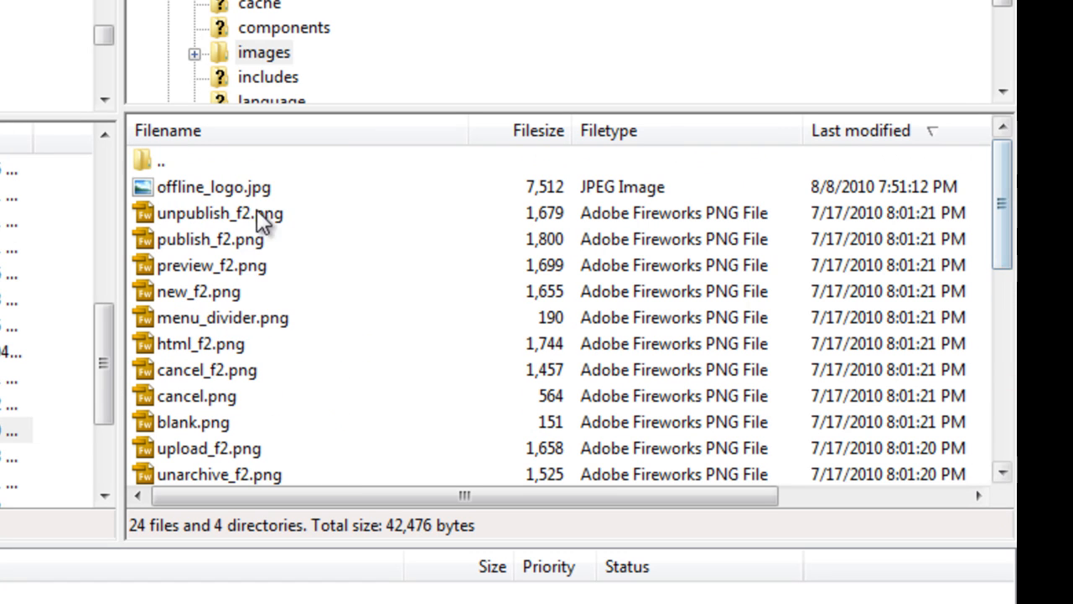
scroll(down, 3)
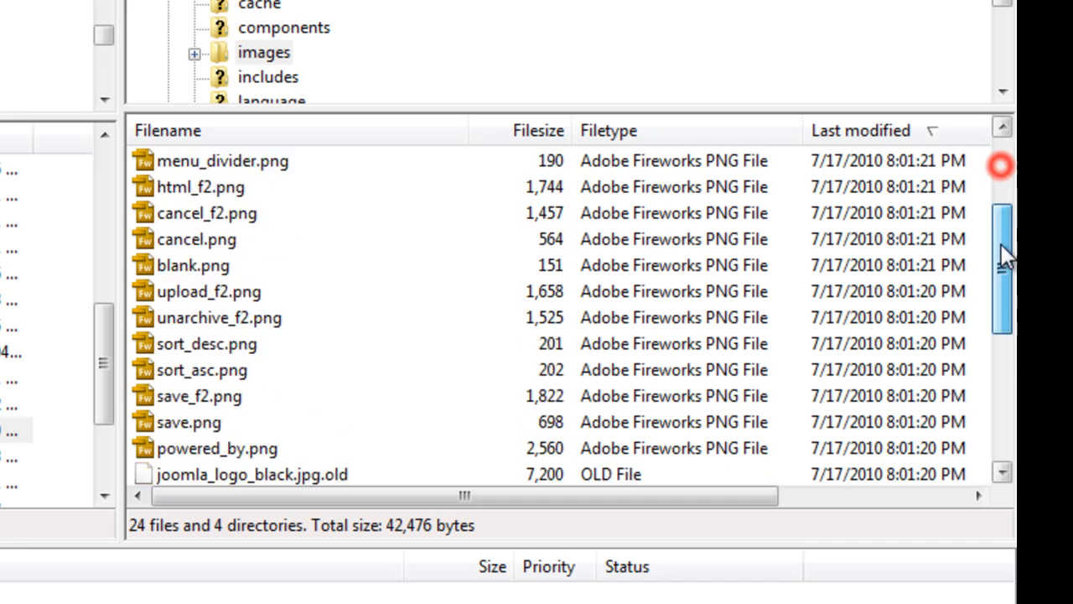
scroll(up, 3)
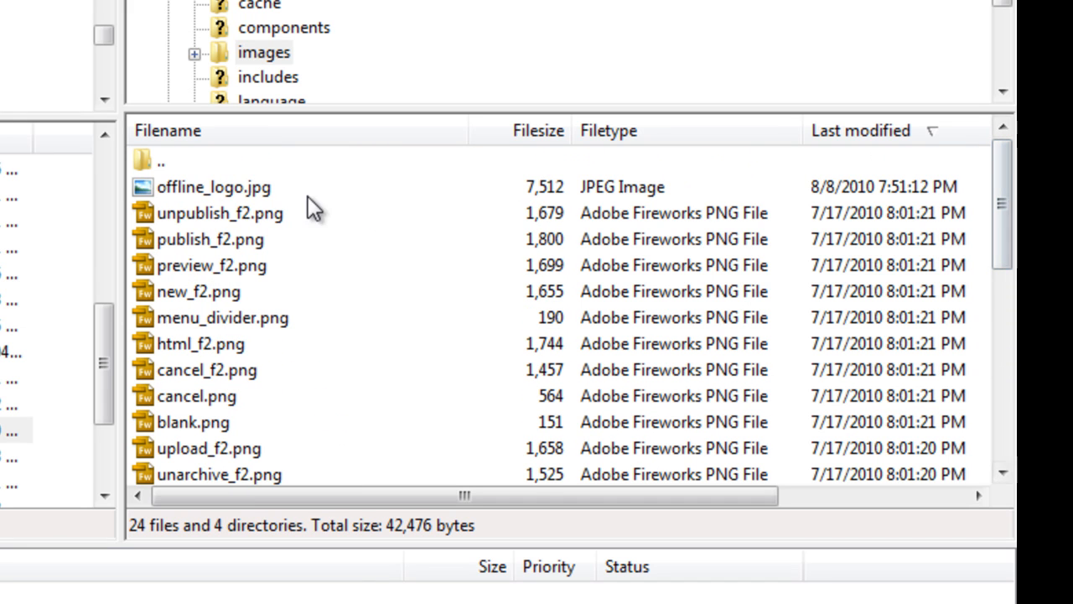
click(215, 188)
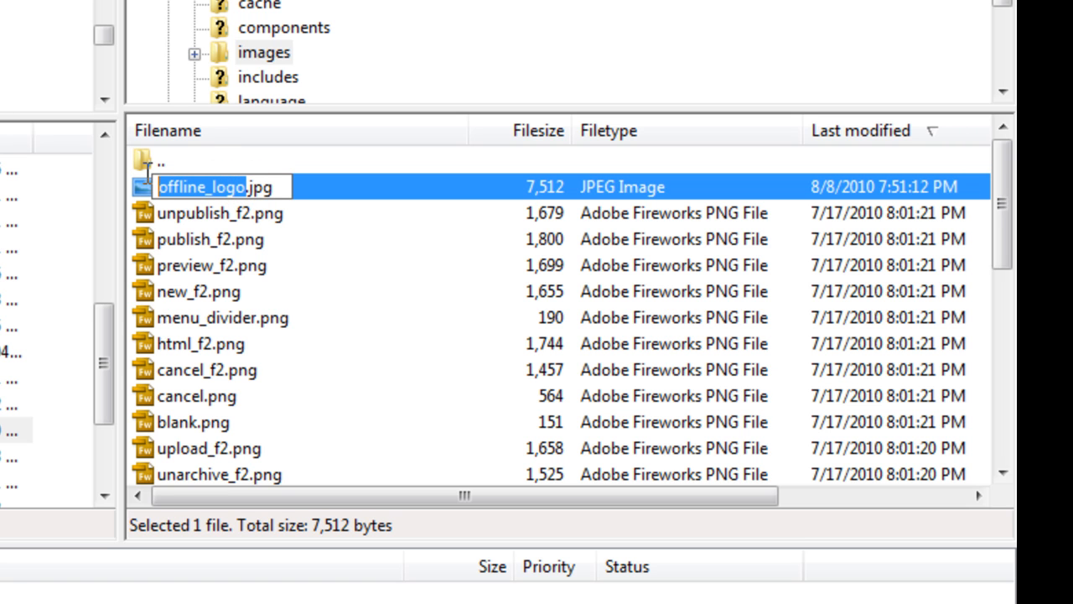
mouse_move(151, 186)
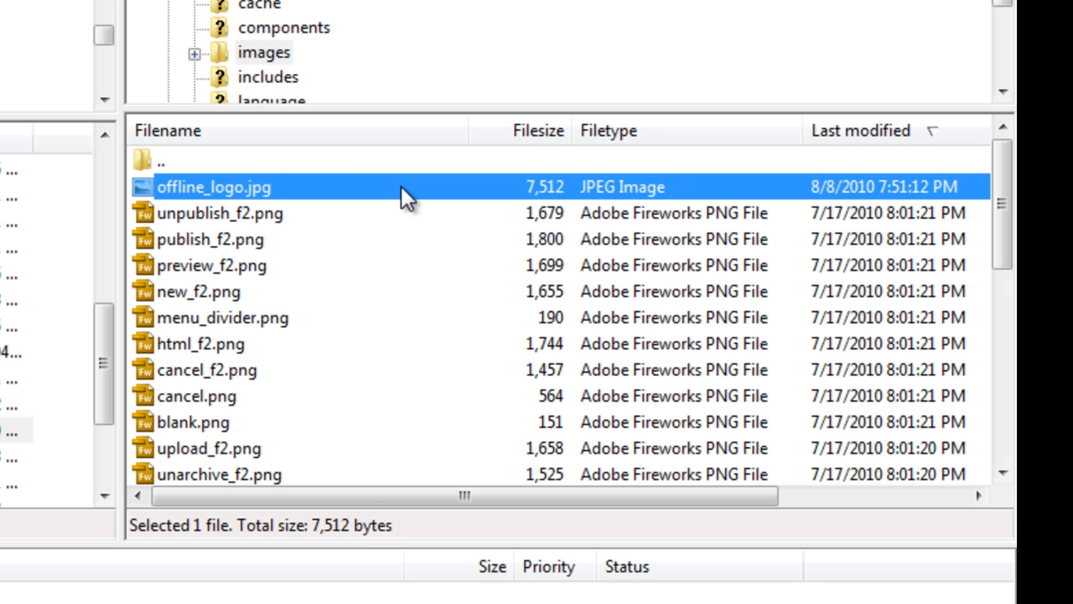
text(joomla_logo_black.jpg)
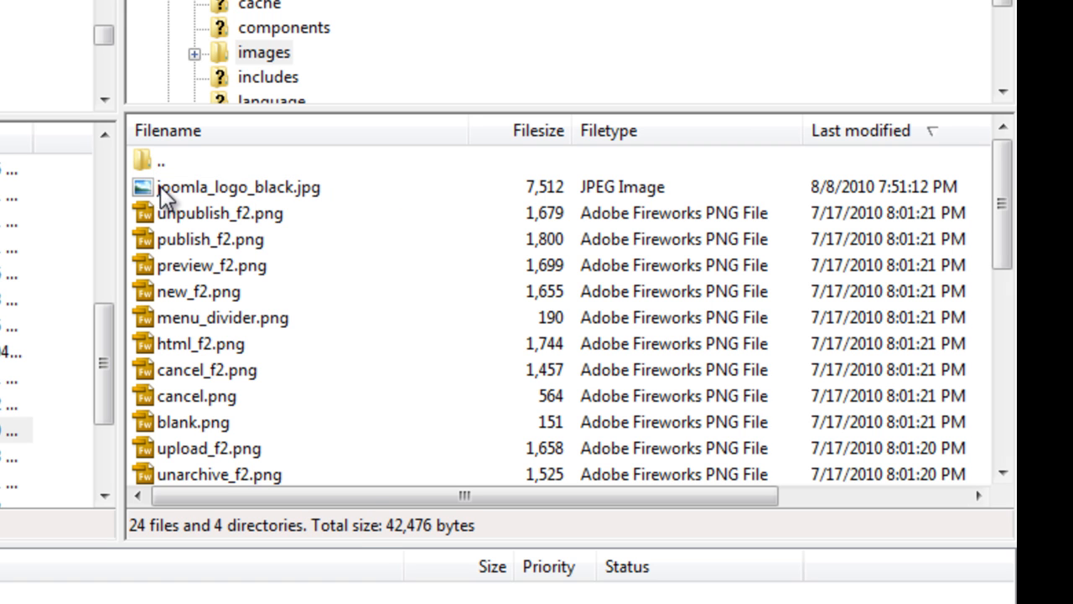
mouse_move(327, 205)
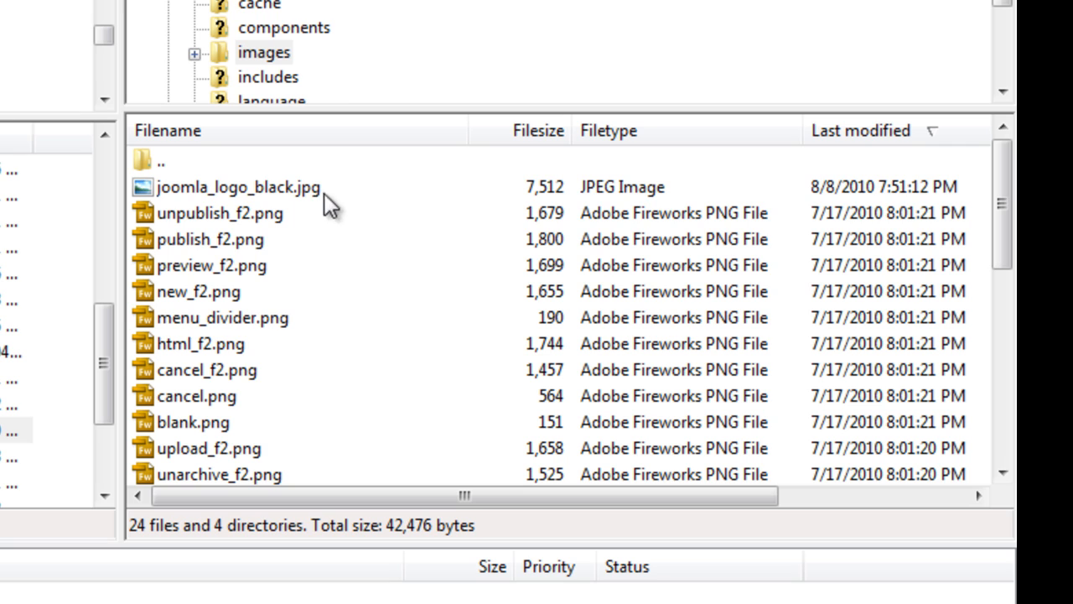
mouse_move(365, 205)
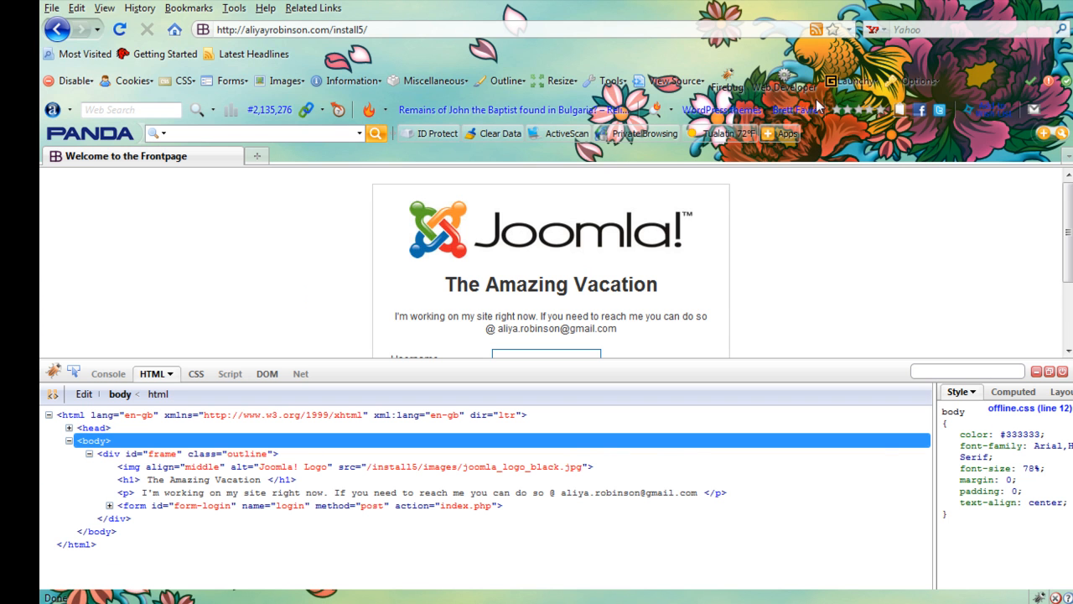
mouse_move(818, 107)
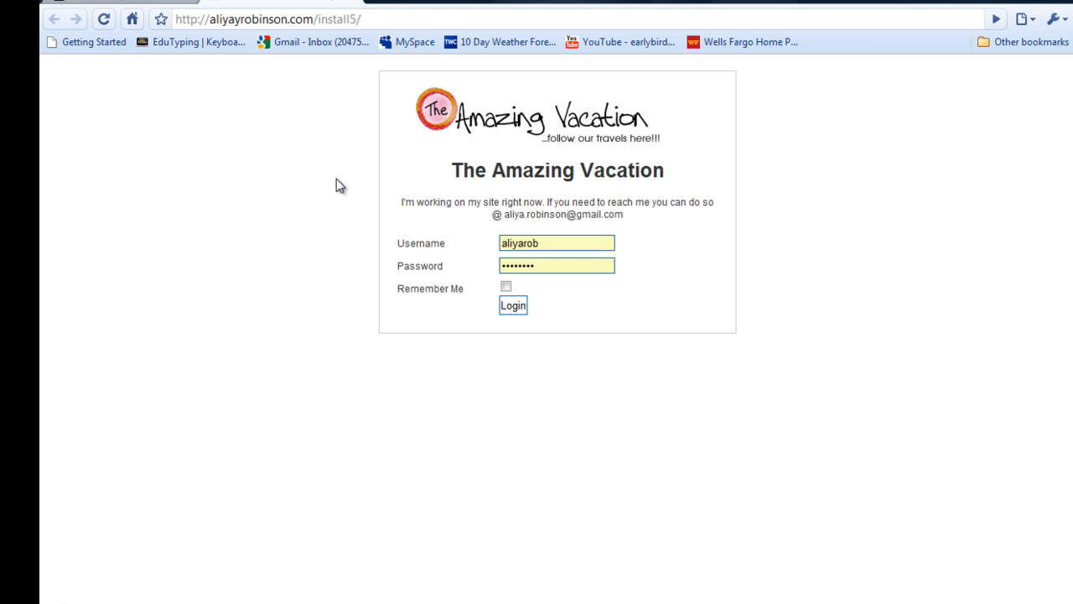
mouse_move(513, 137)
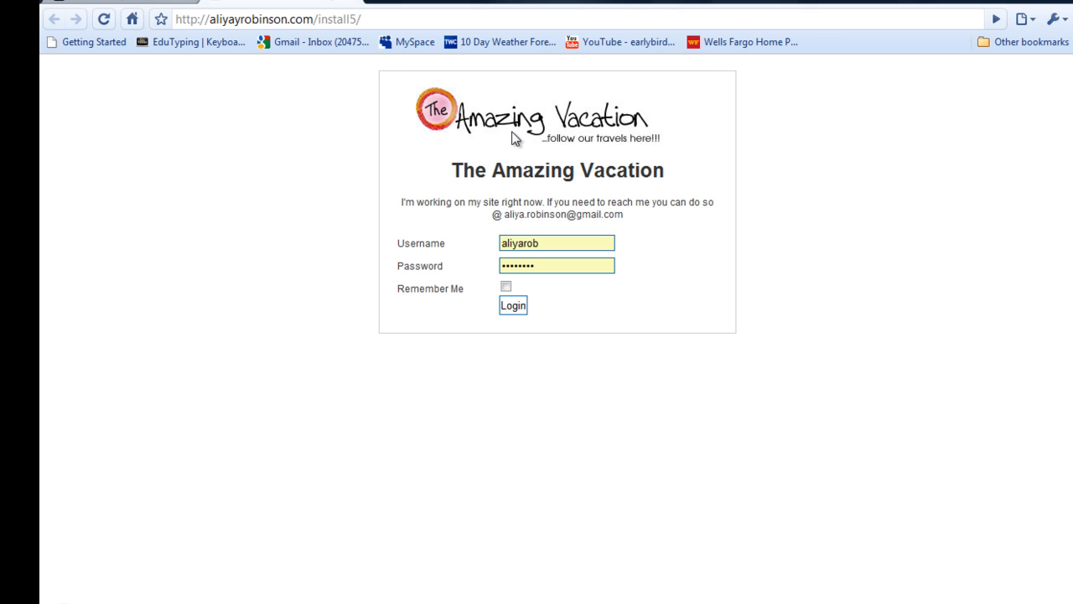
mouse_move(587, 168)
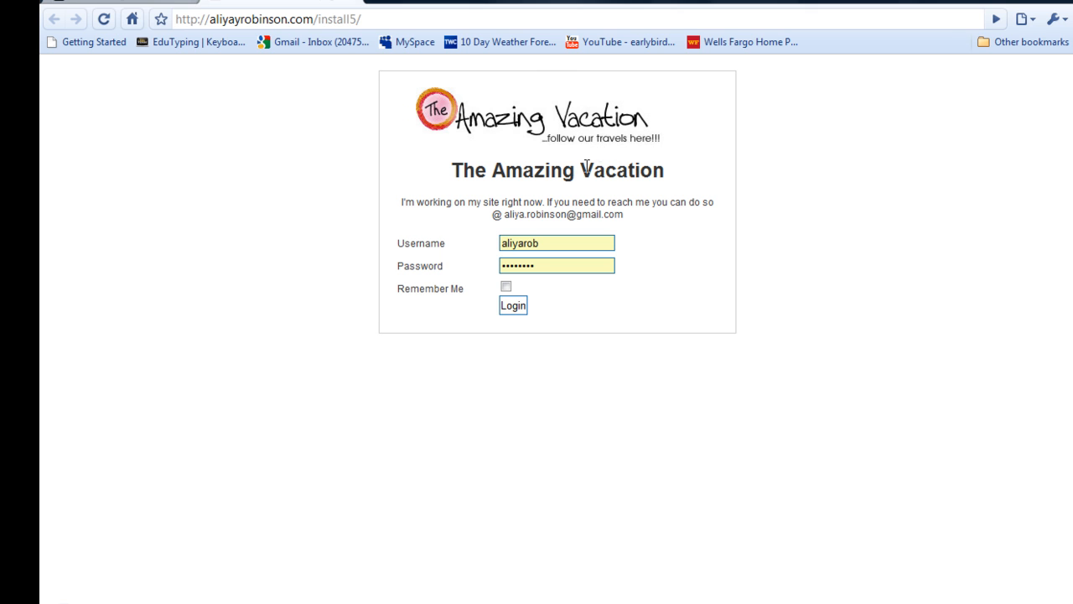
mouse_move(587, 243)
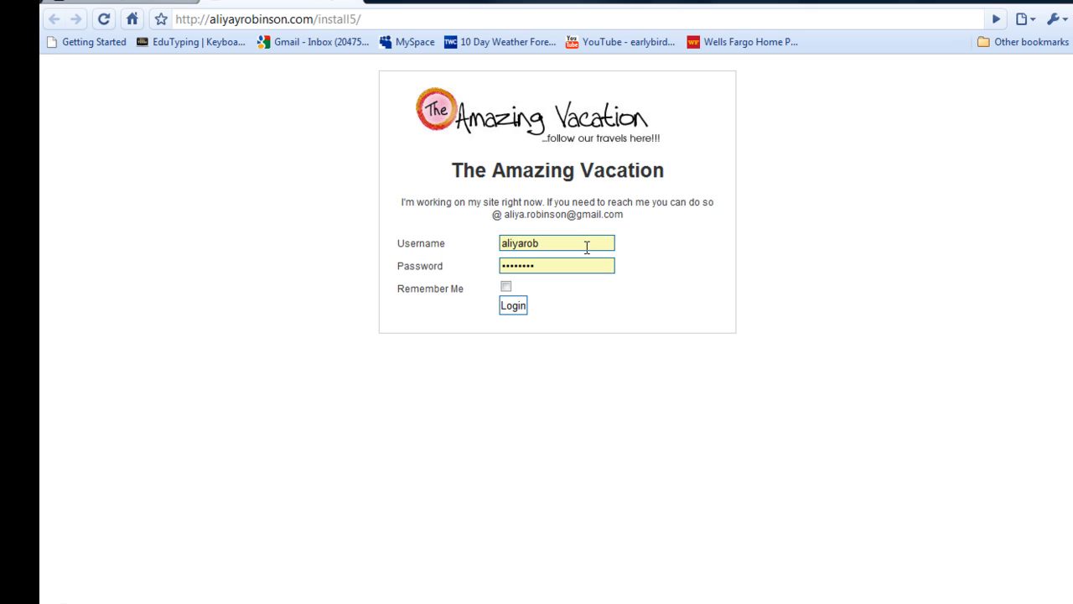
mouse_move(584, 161)
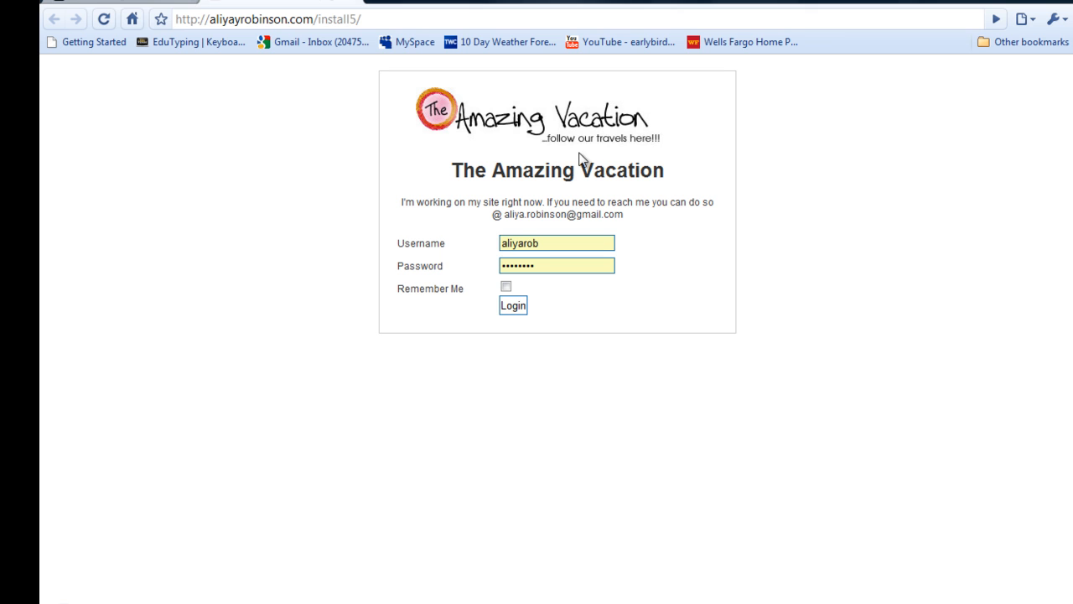
mouse_move(583, 201)
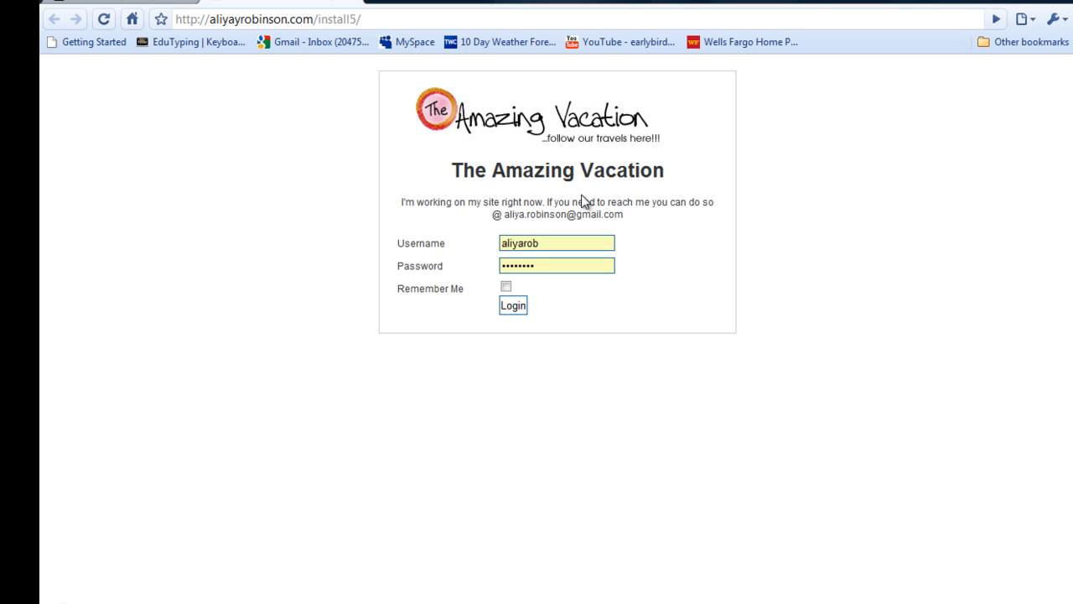
mouse_move(624, 198)
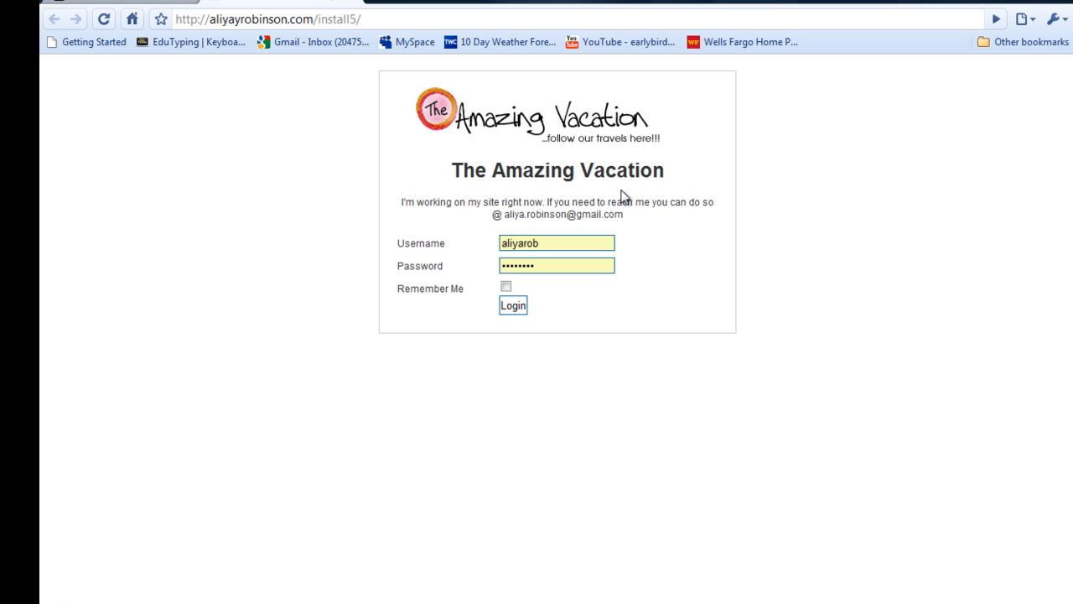
mouse_move(688, 166)
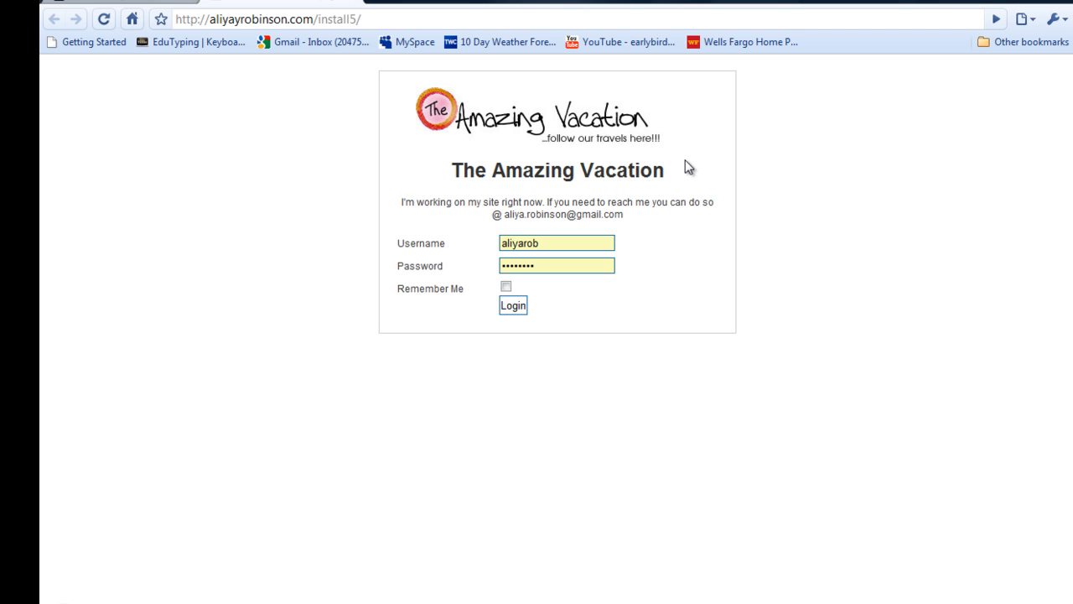
mouse_move(604, 451)
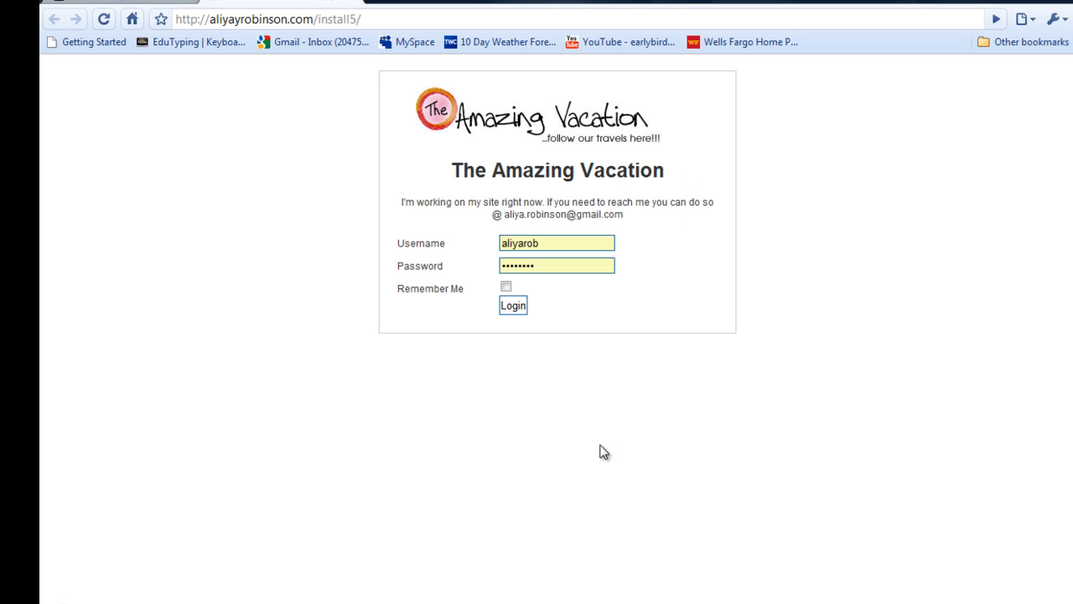